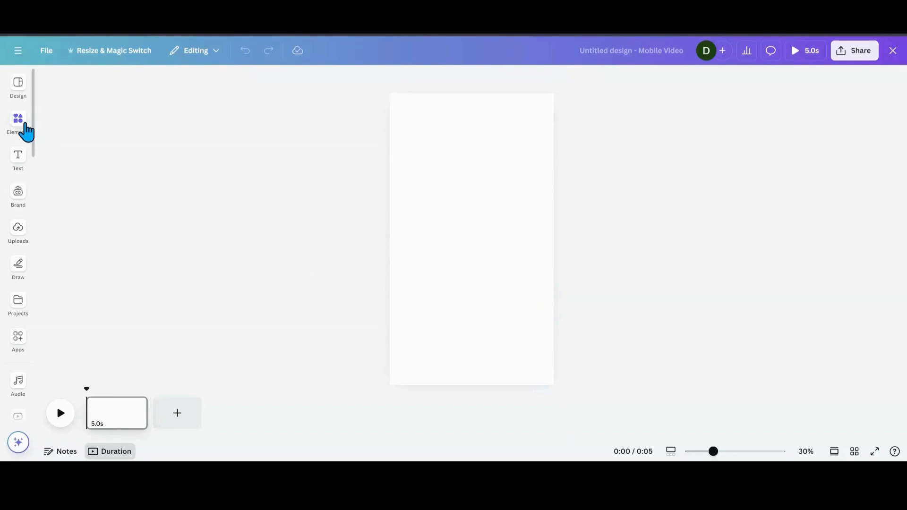
- Search the elements library for 'cloud' and browse the Graphics and Photos results
left_click(17, 118)
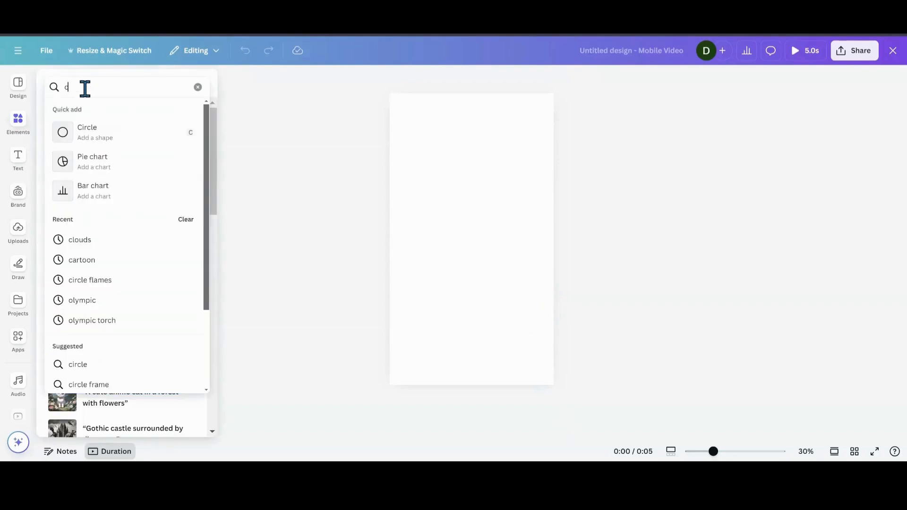
type("cloud")
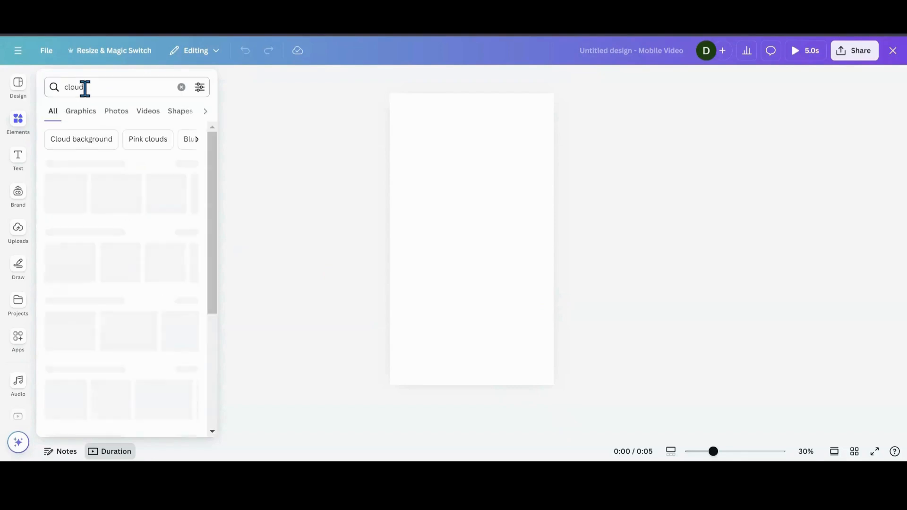
left_click(80, 111)
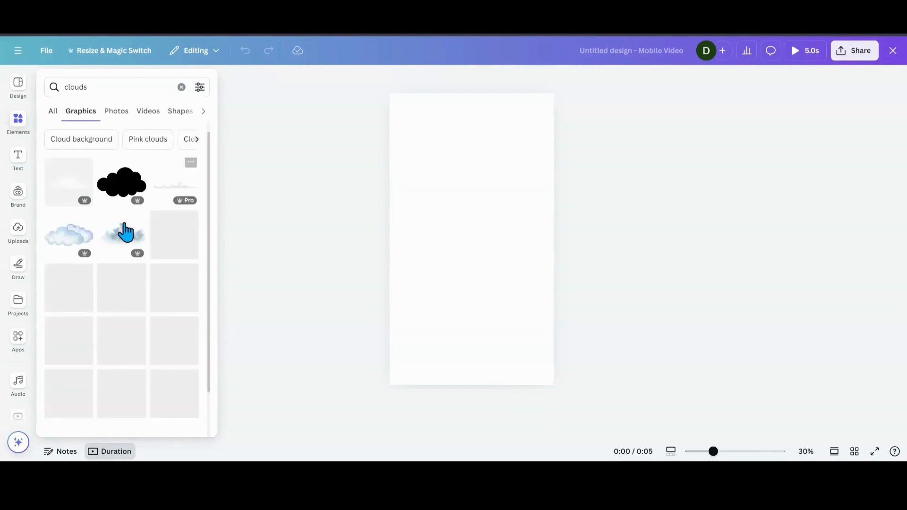
scroll("down", 3)
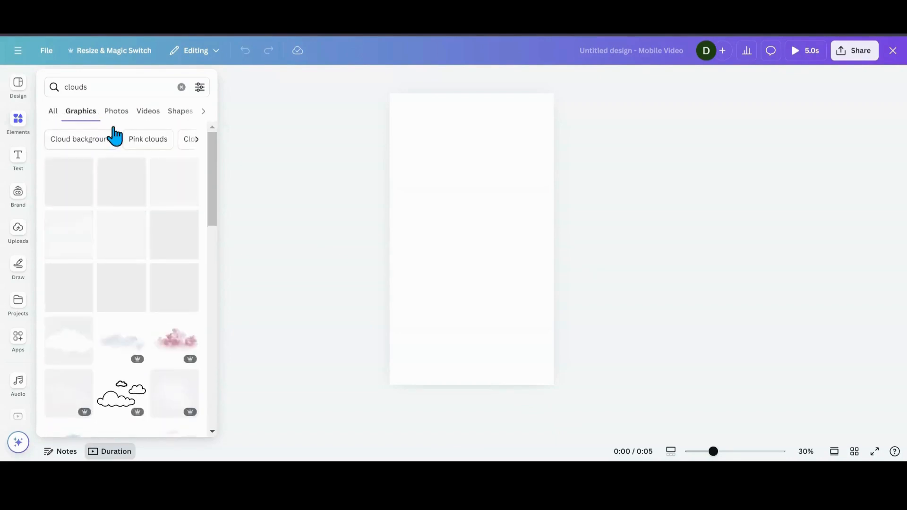
left_click(115, 111)
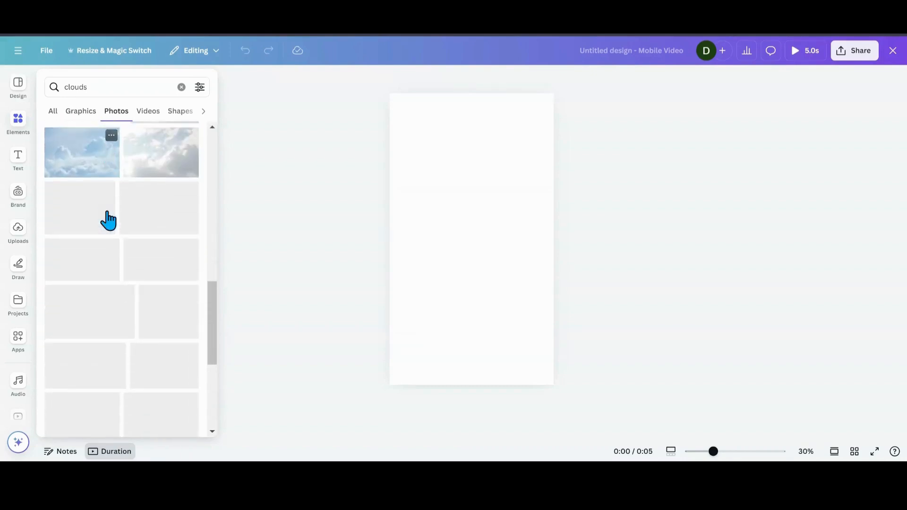
scroll("down", 3)
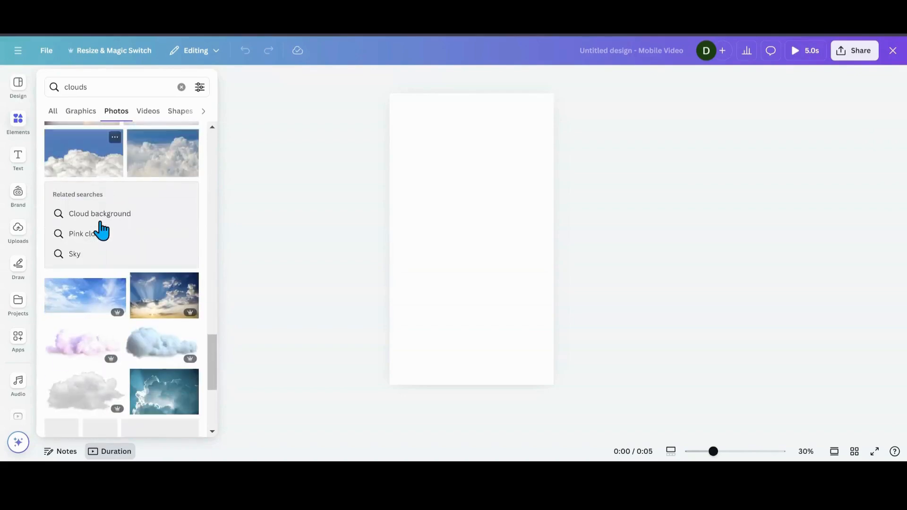
scroll("down", 3)
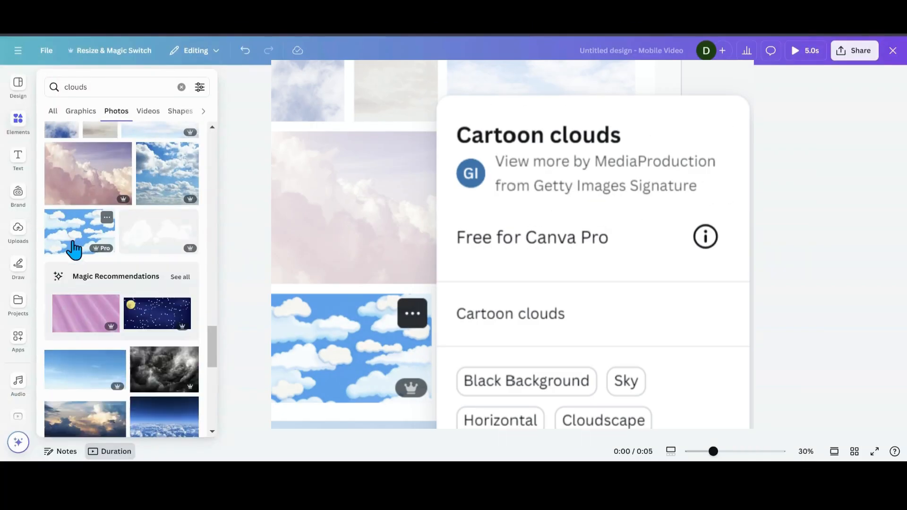
- Add the blue cartoon clouds photo near the top of the page
left_click(353, 348)
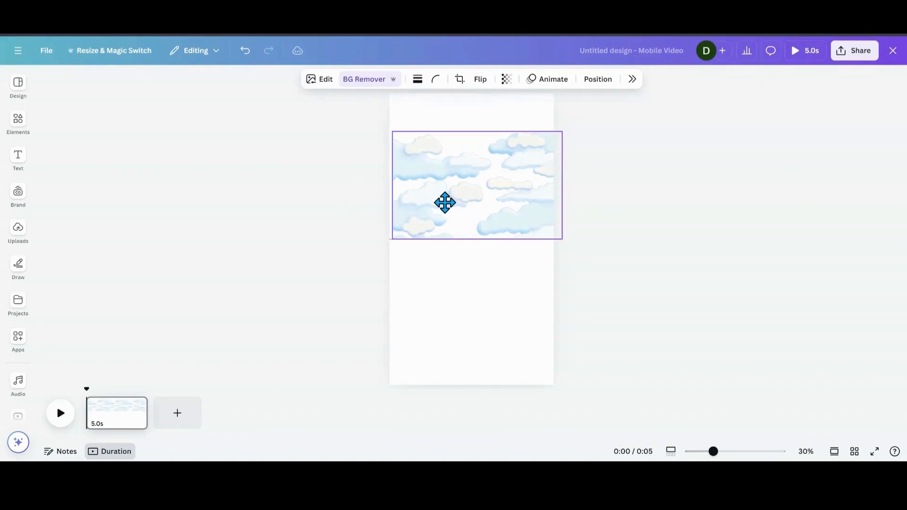
left_click(18, 340)
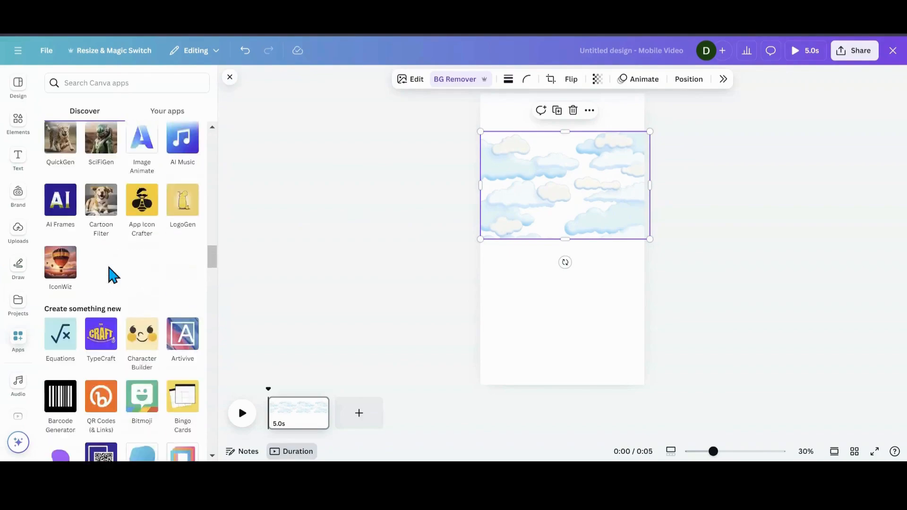
- Browse the Apps Discover list and launch Choppy Crop on the clouds image
scroll("down", 3)
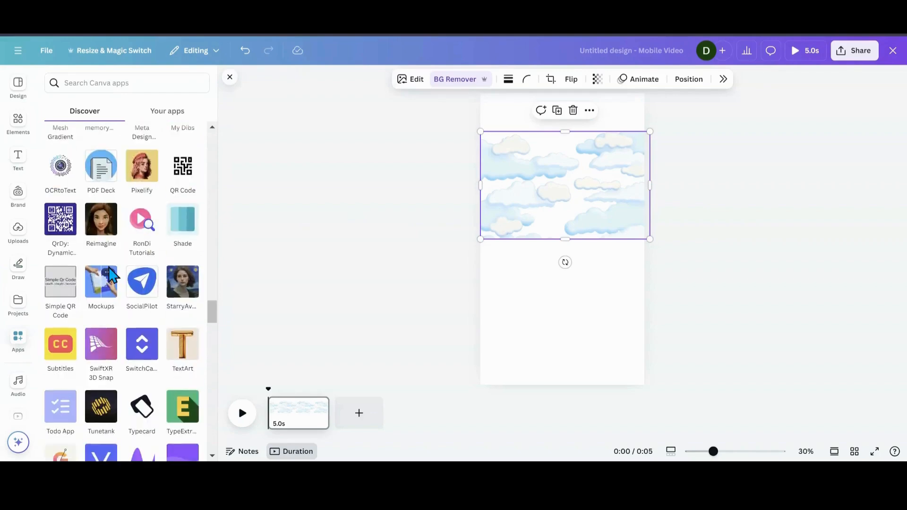
scroll("up", 3)
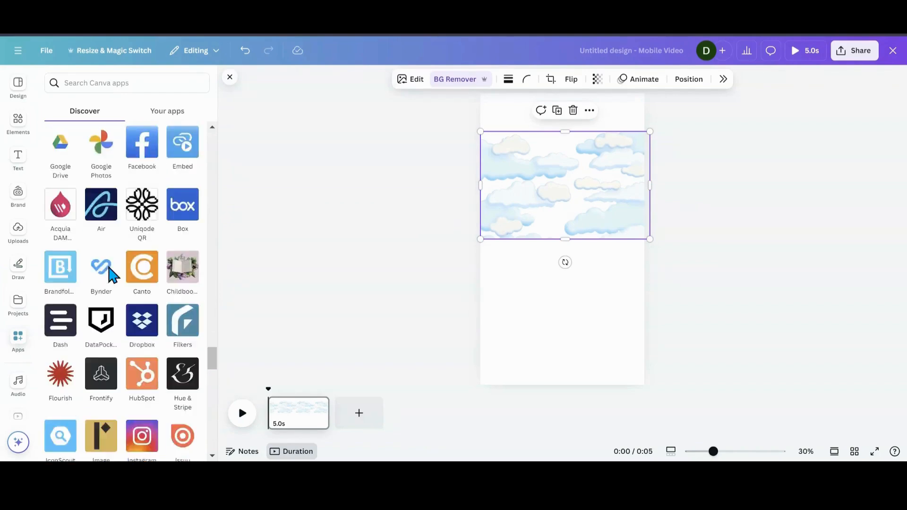
scroll("down", 3)
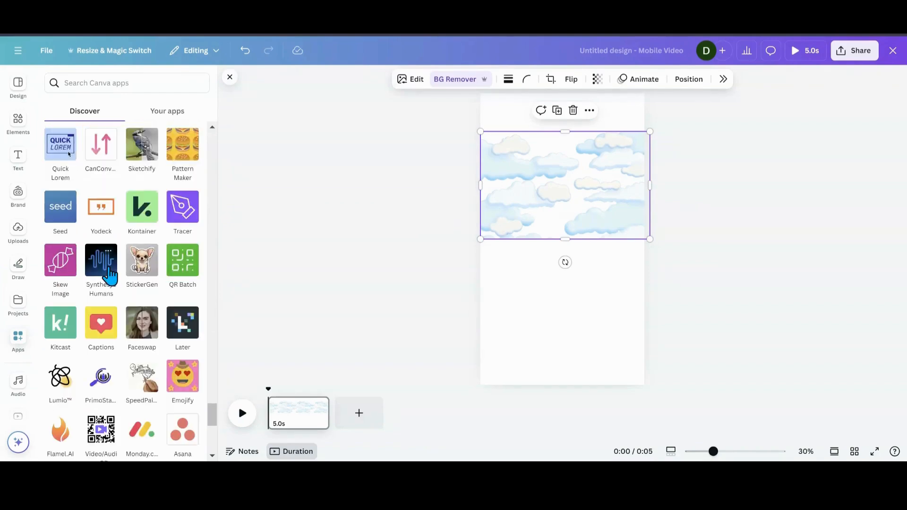
scroll("down", 3)
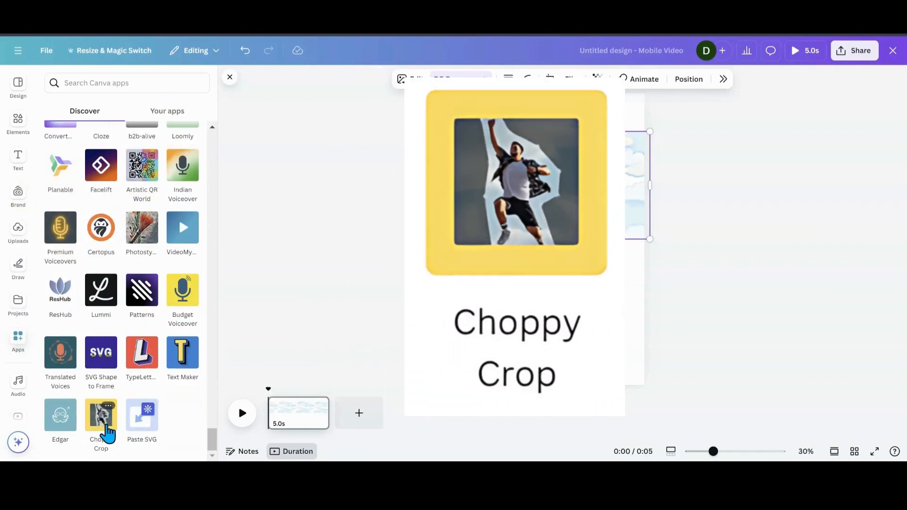
left_click(101, 414)
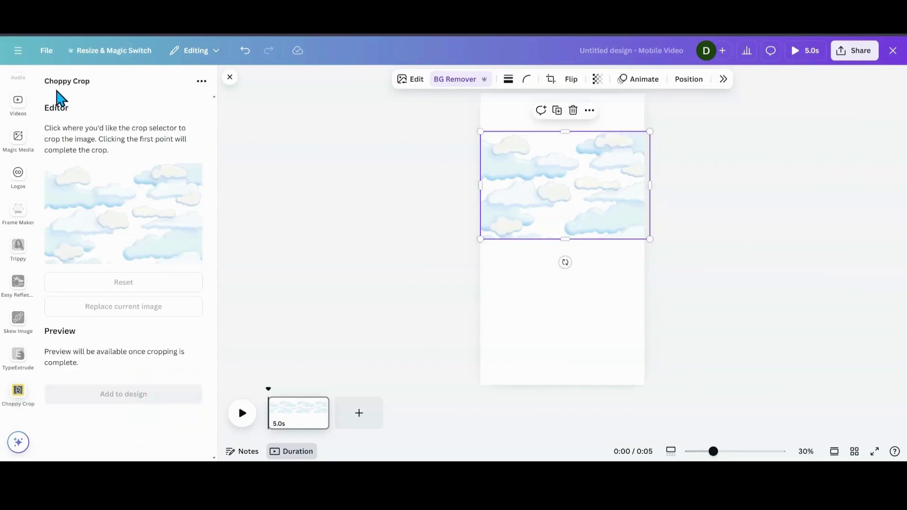
mouse_move(121, 182)
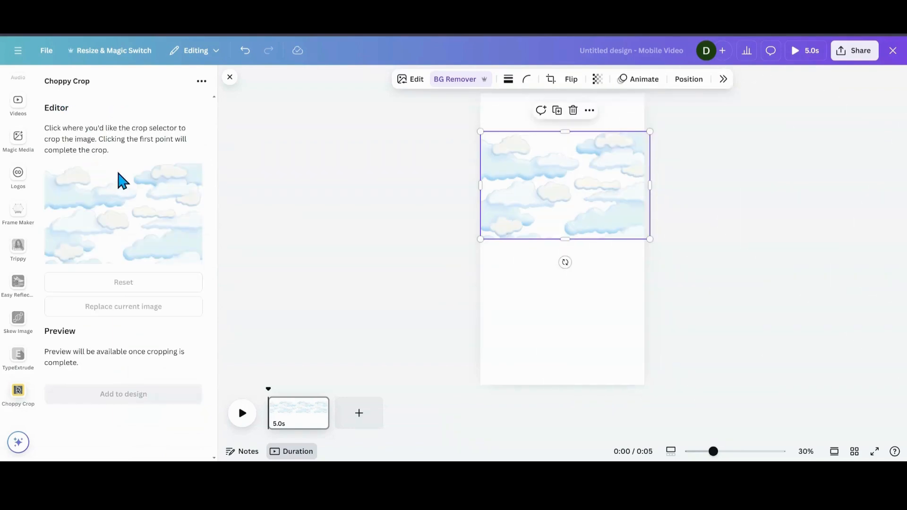
mouse_move(121, 173)
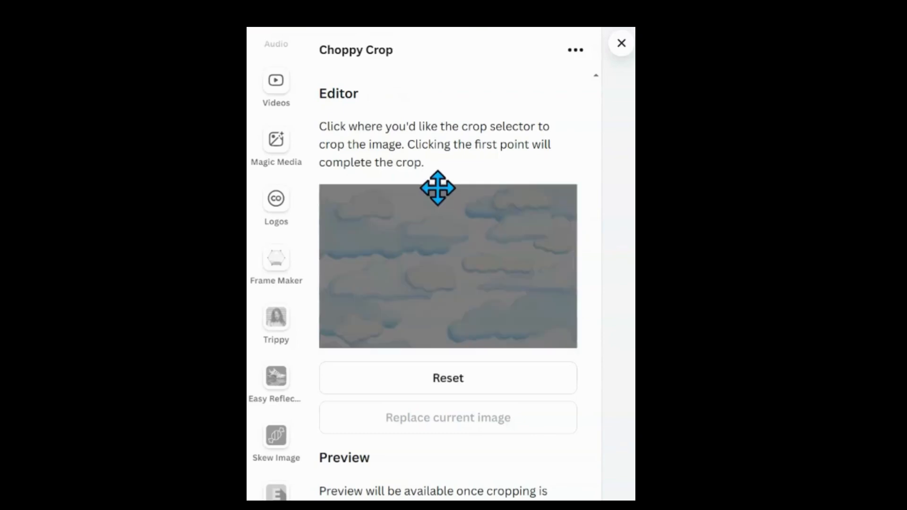
mouse_move(448, 211)
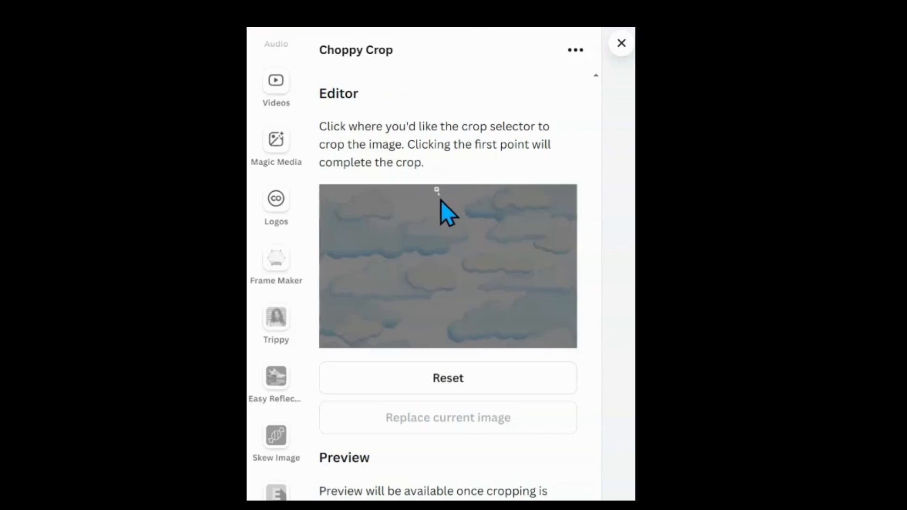
mouse_move(436, 191)
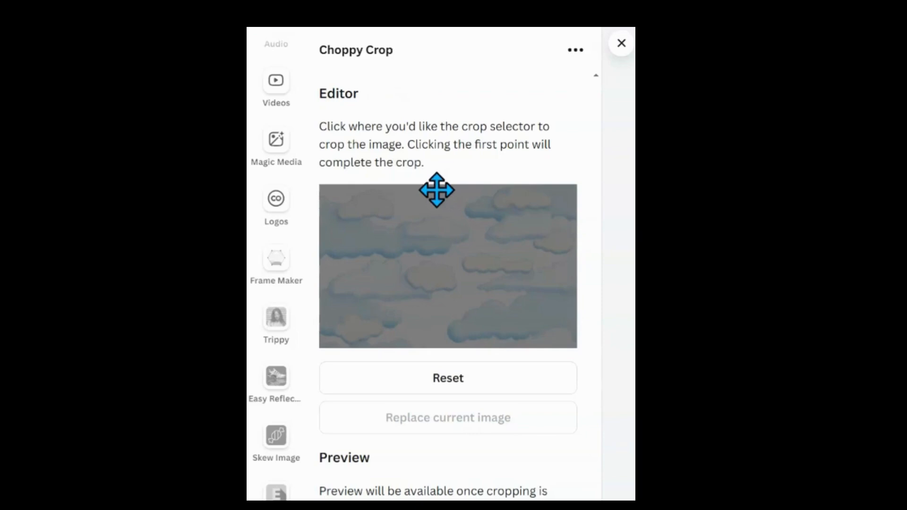
mouse_move(467, 226)
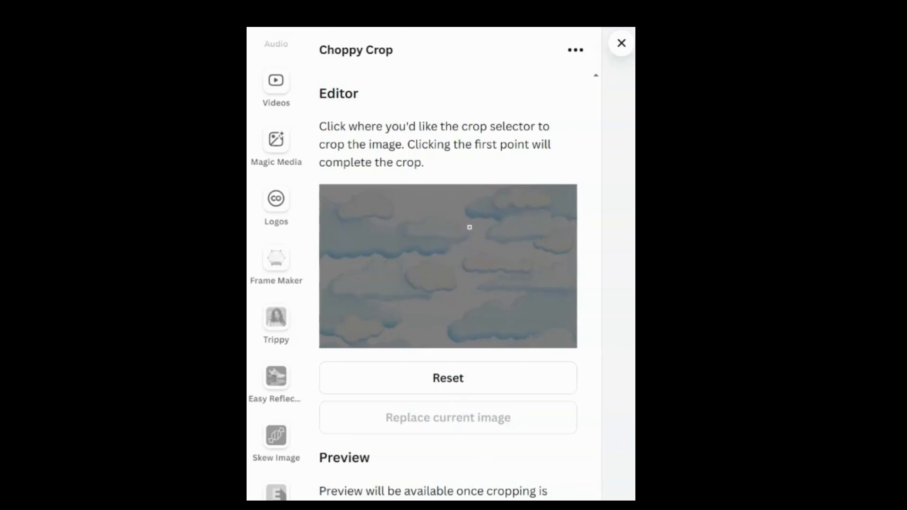
- Reset Choppy Crop and trace a closed zigzag crop outline around the clouds
left_click(447, 378)
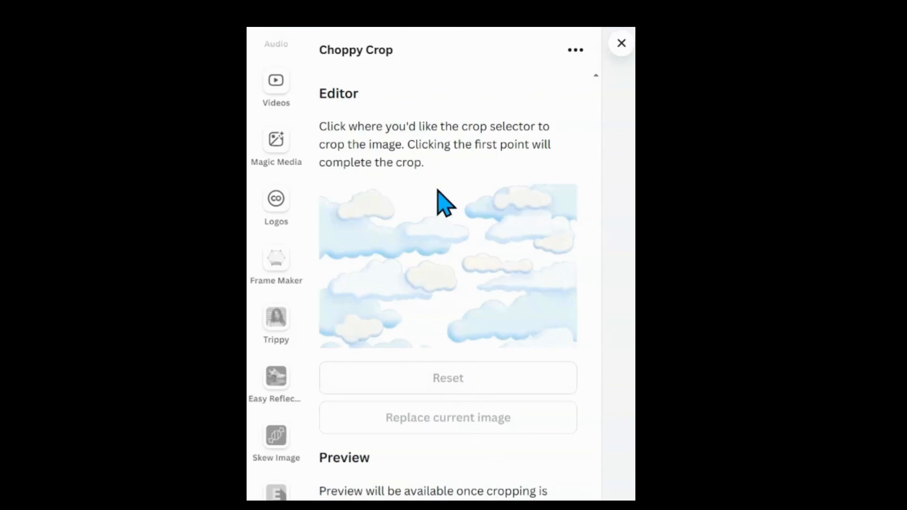
left_click(438, 189)
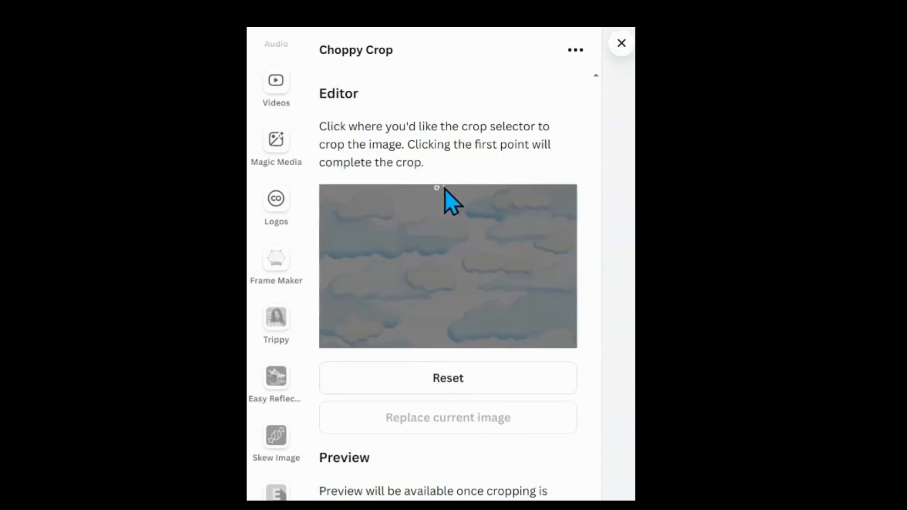
mouse_move(449, 204)
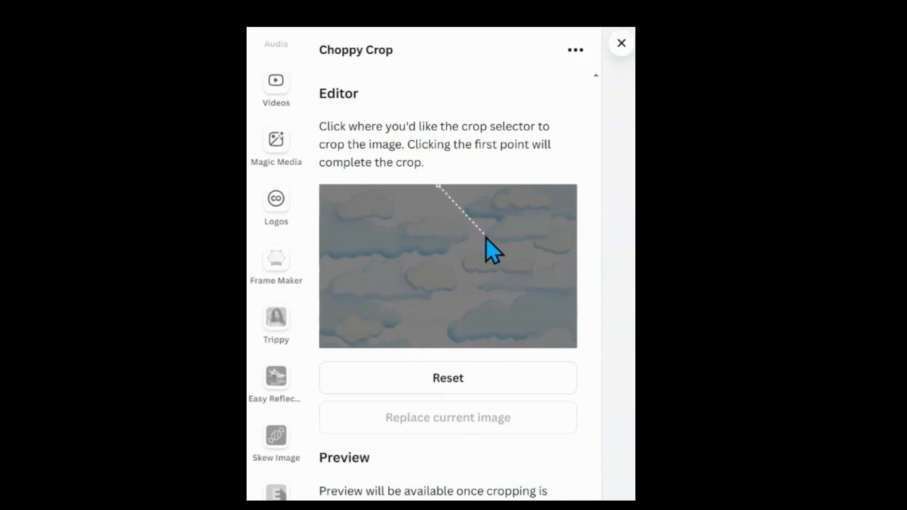
mouse_move(483, 255)
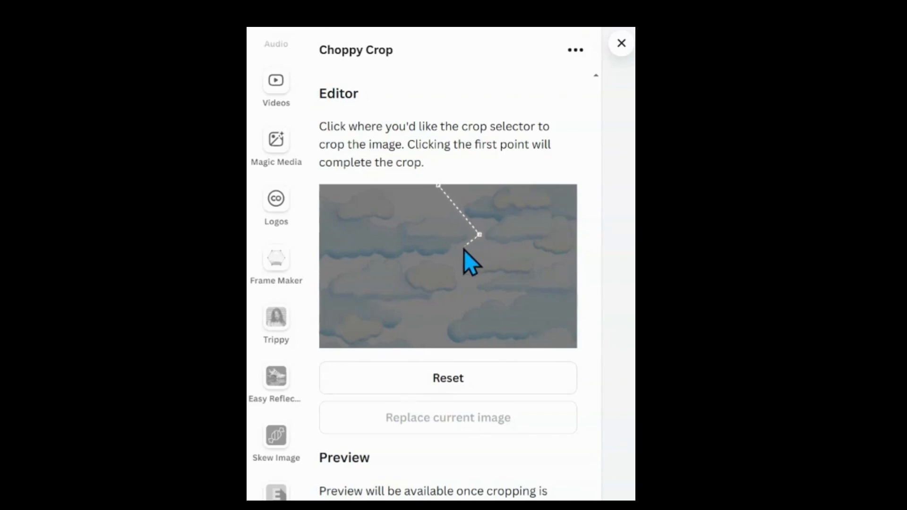
mouse_move(451, 258)
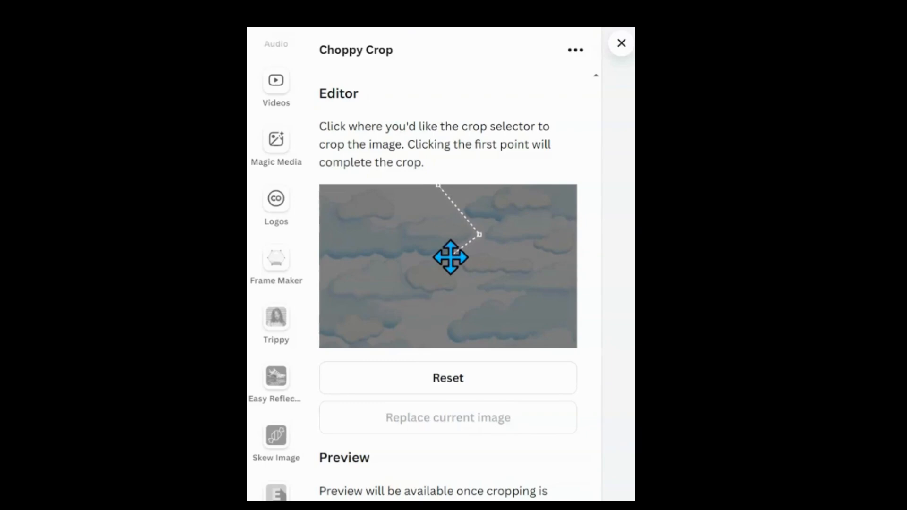
left_click(450, 257)
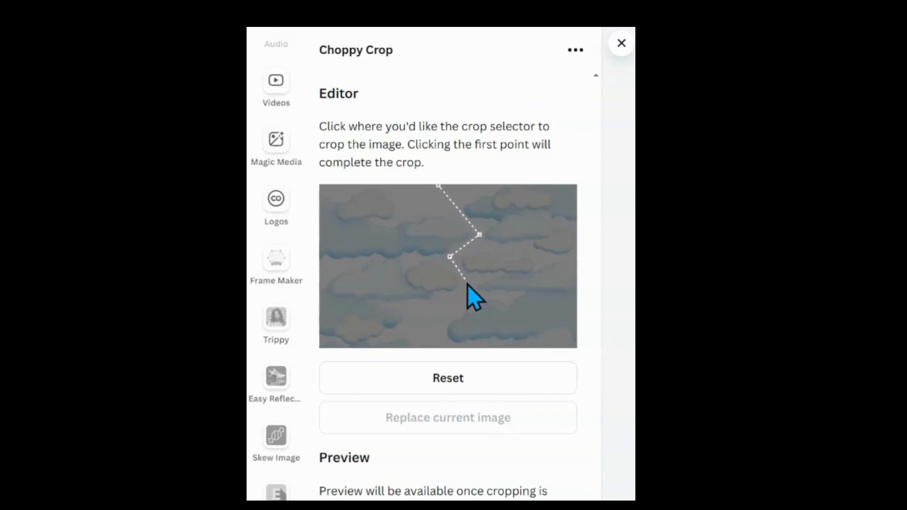
left_click(466, 282)
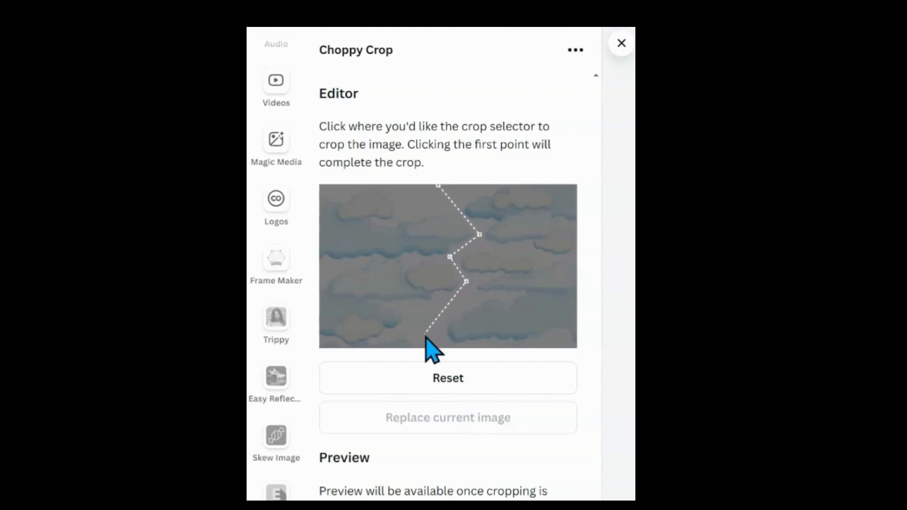
mouse_move(432, 361)
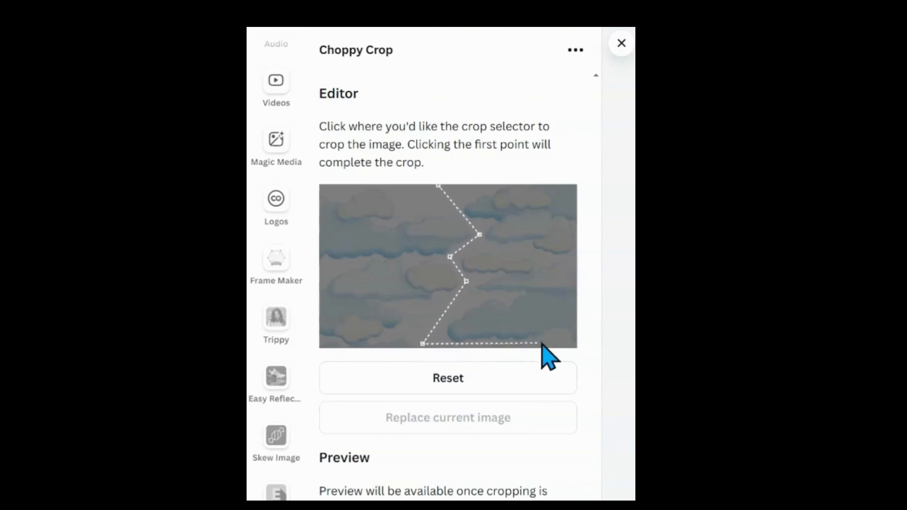
mouse_move(581, 362)
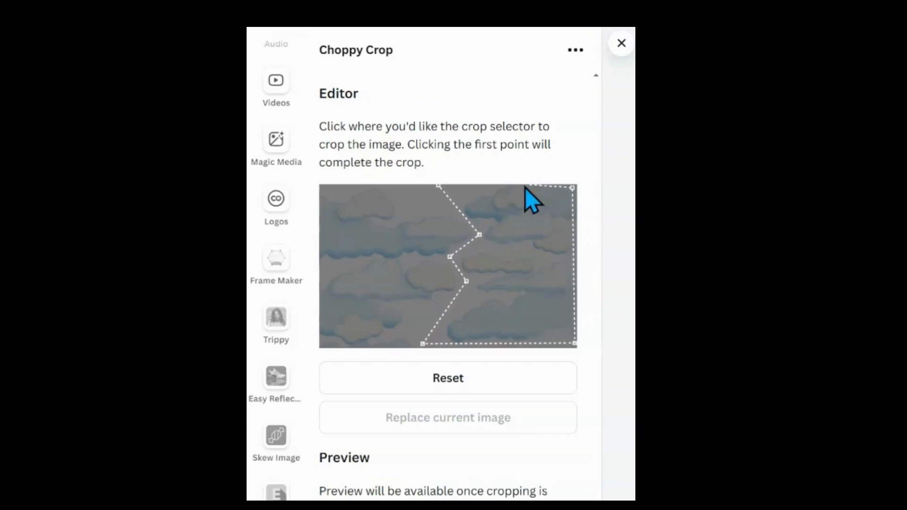
mouse_move(443, 205)
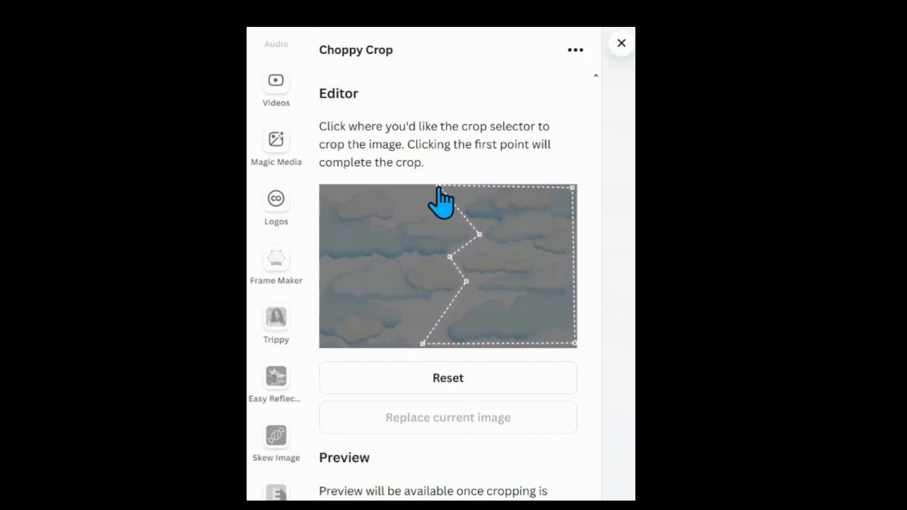
left_click(441, 199)
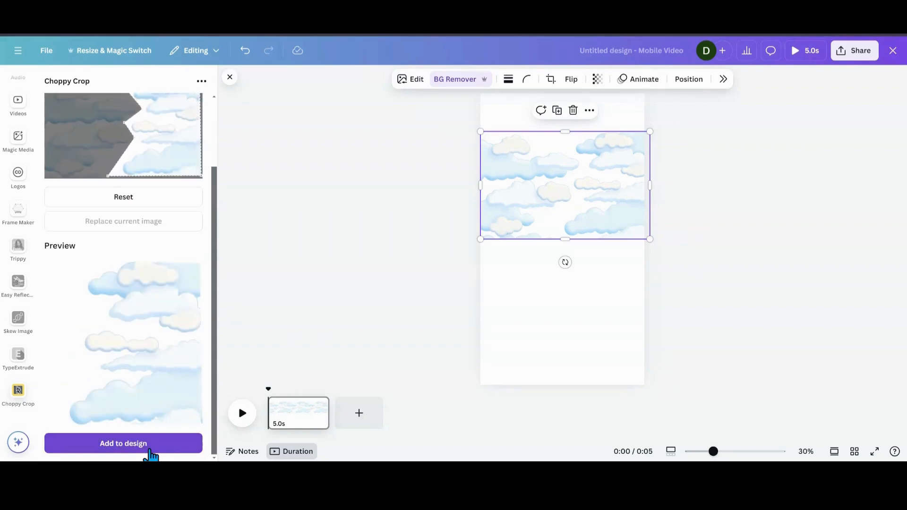
- Add the zigzag-cut cloud strip to the design below the original image
left_click(123, 443)
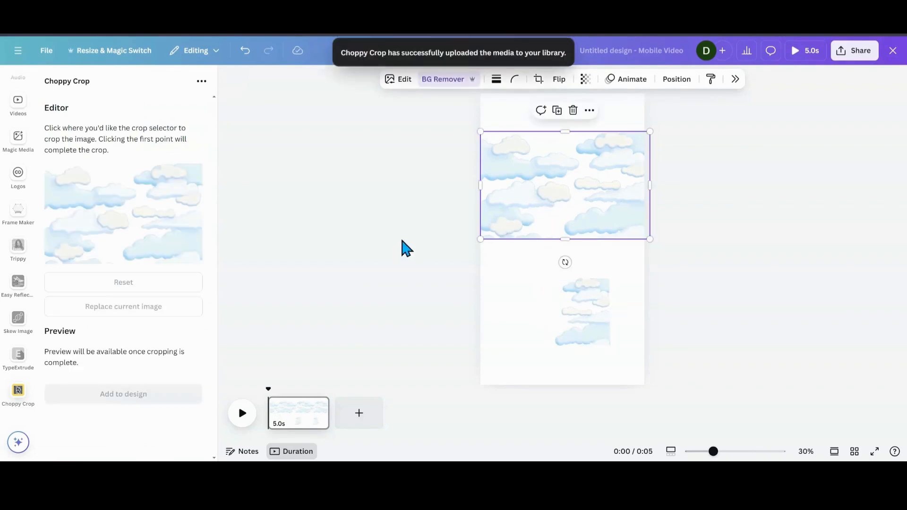
mouse_move(515, 206)
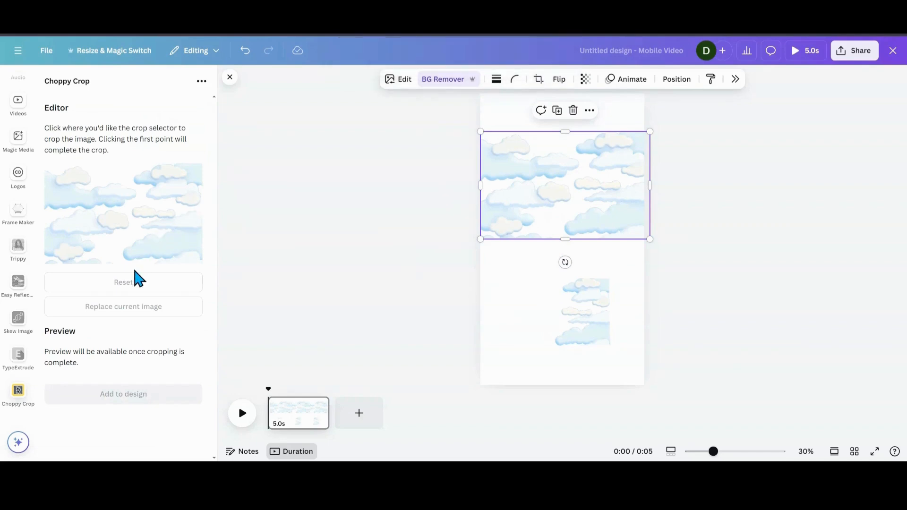
mouse_move(126, 240)
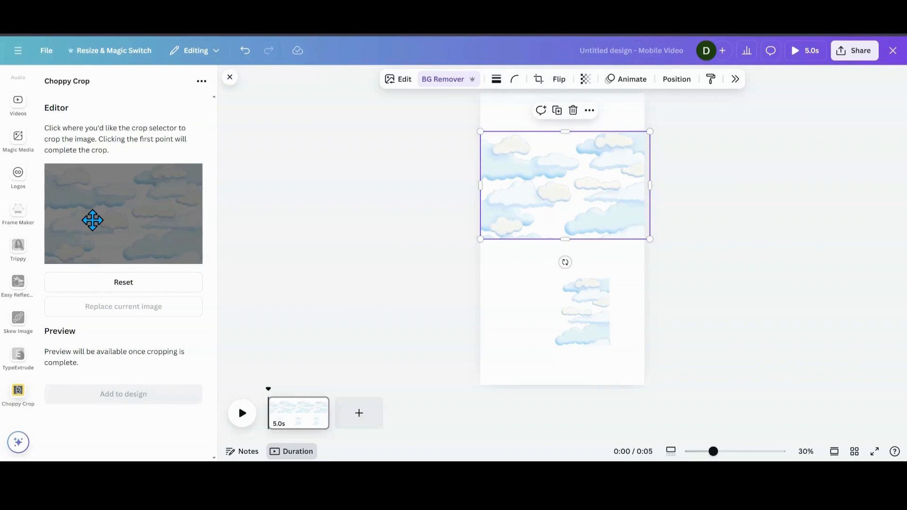
mouse_move(112, 289)
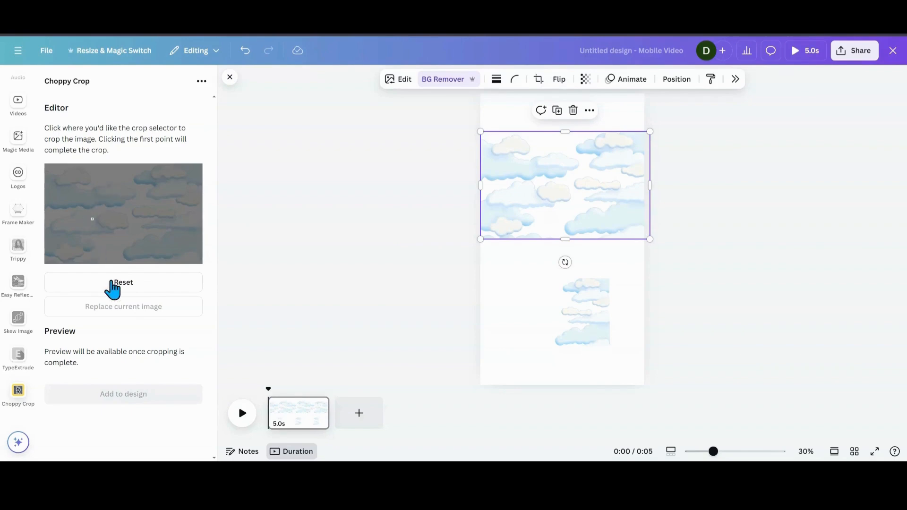
- Reset and trace a second zigzag crop outline from top to bottom, closing it
left_click(123, 283)
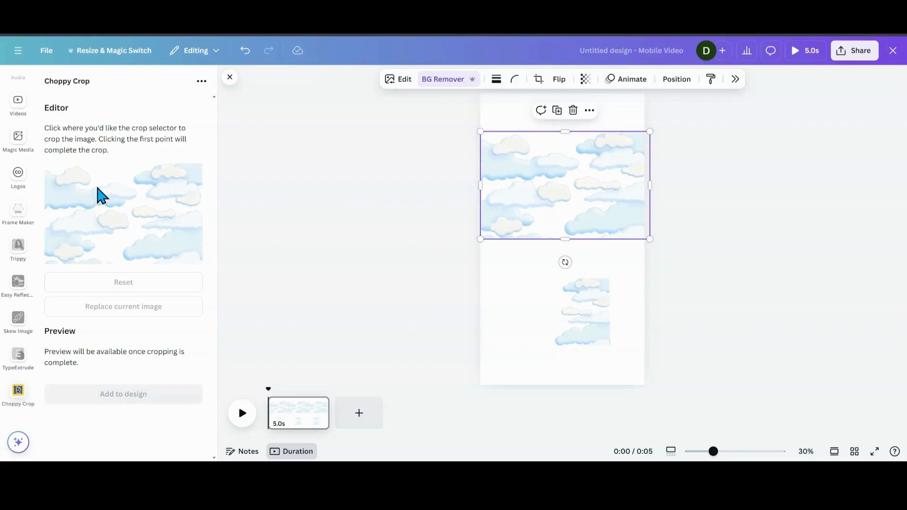
mouse_move(119, 173)
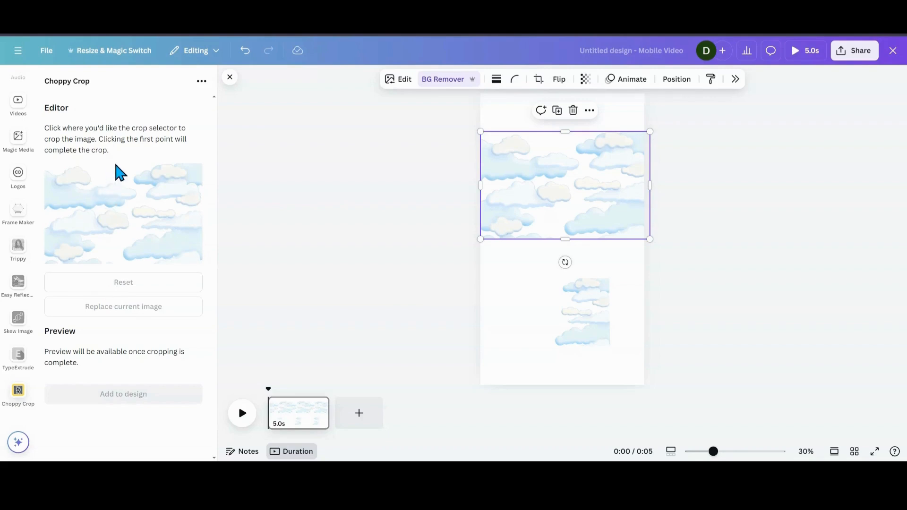
mouse_move(115, 173)
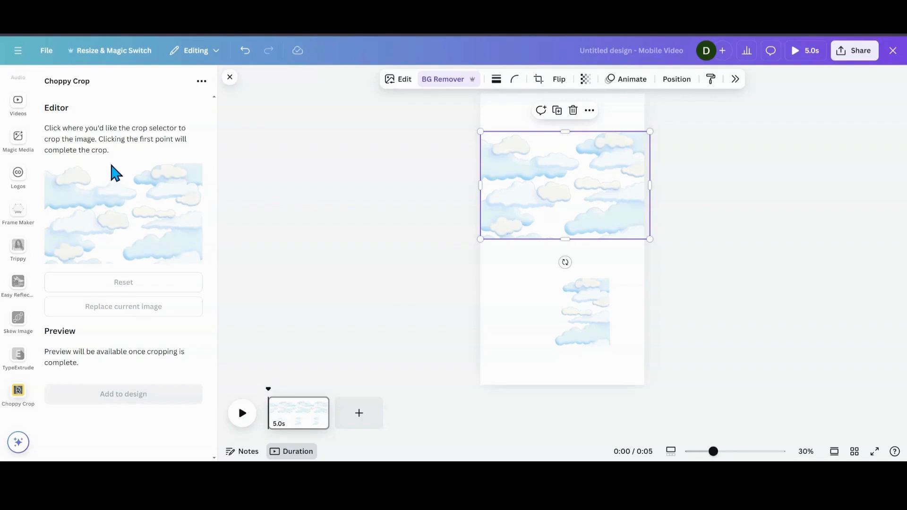
left_click(110, 168)
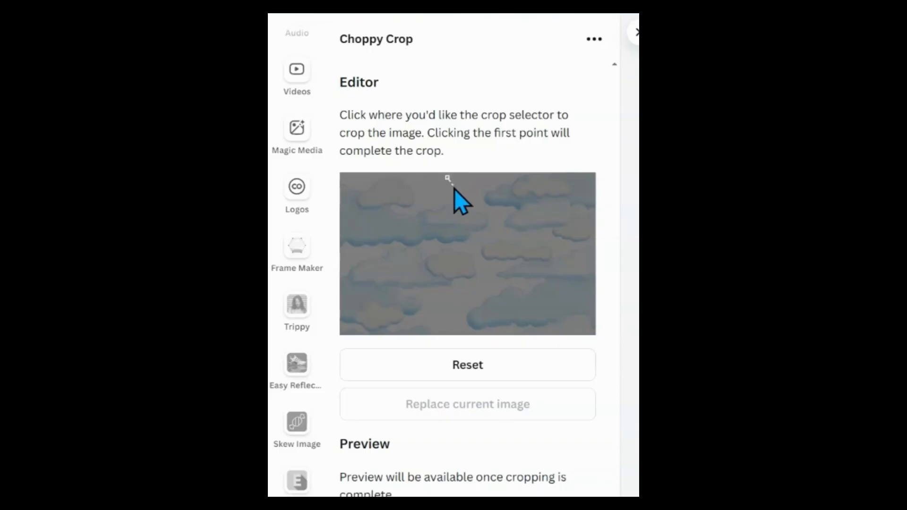
mouse_move(449, 180)
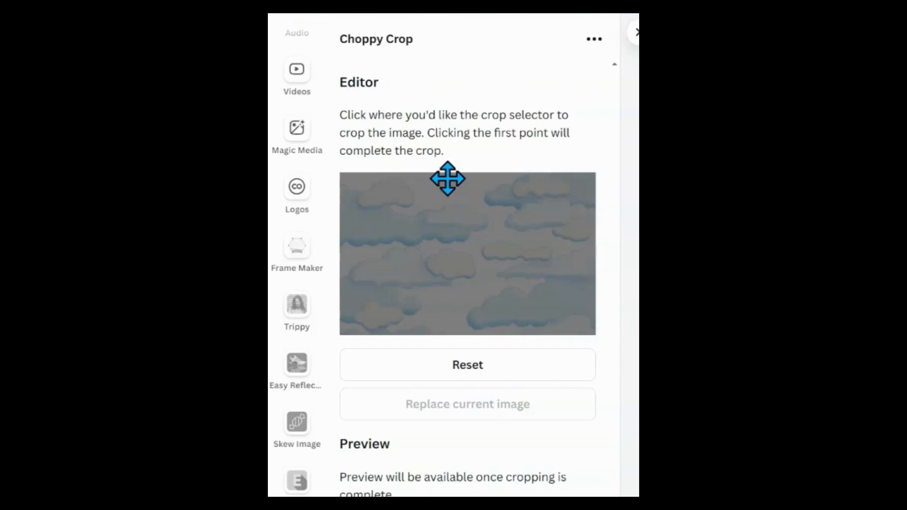
left_click(448, 177)
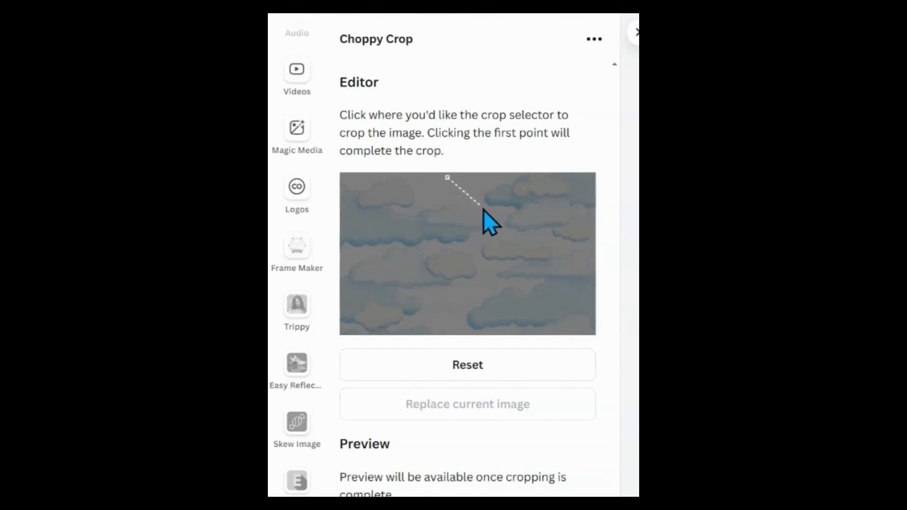
mouse_move(506, 234)
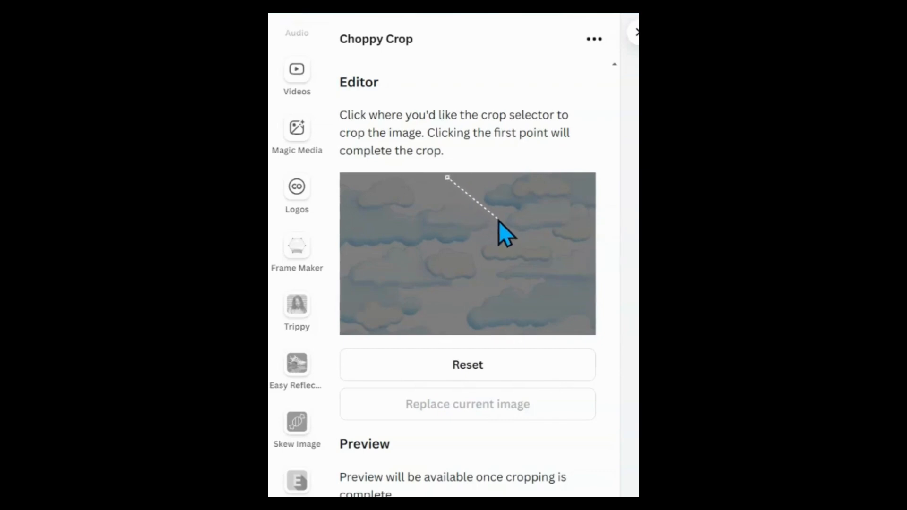
left_click(496, 219)
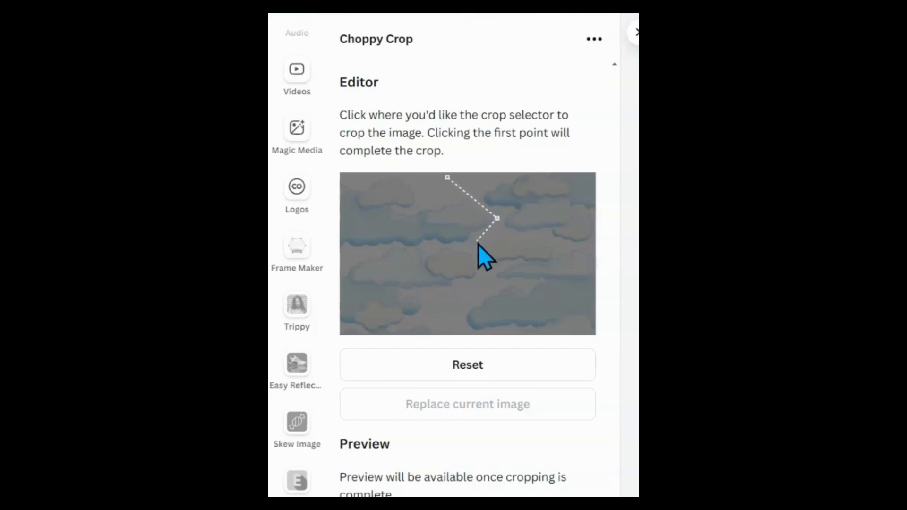
mouse_move(479, 265)
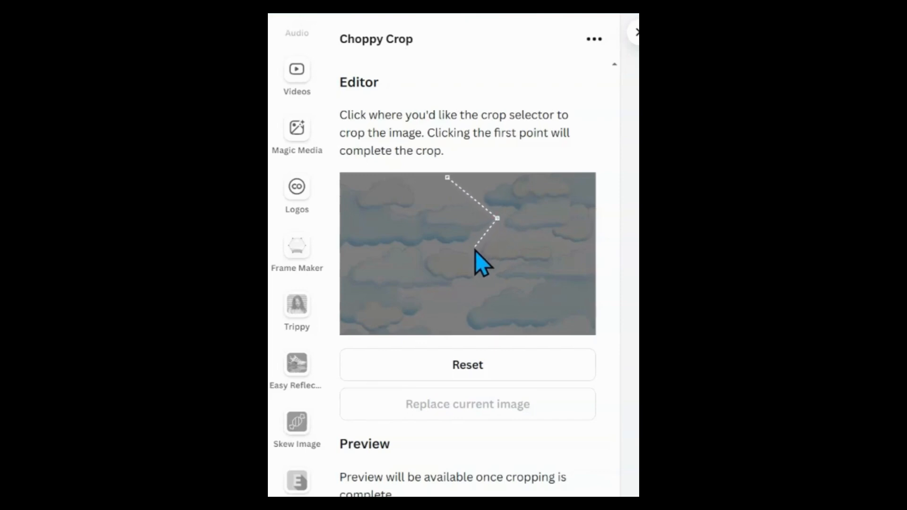
left_click(474, 249)
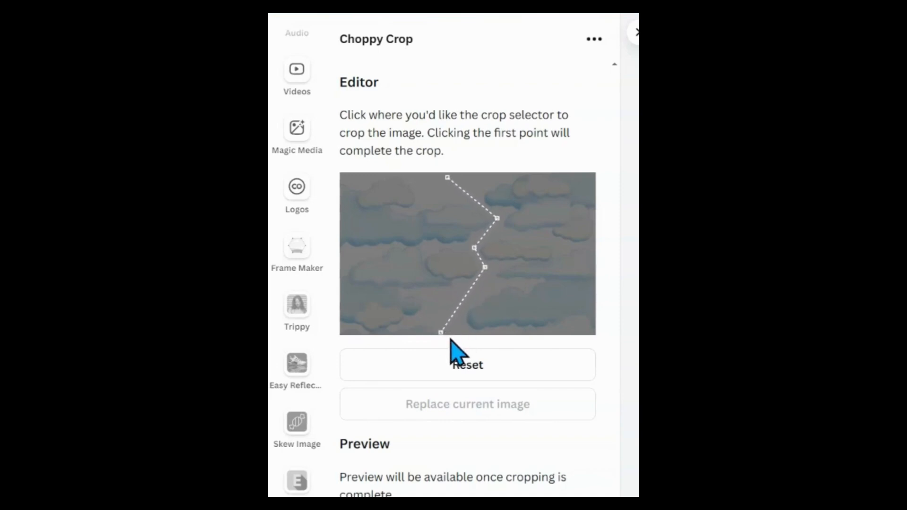
left_click(368, 337)
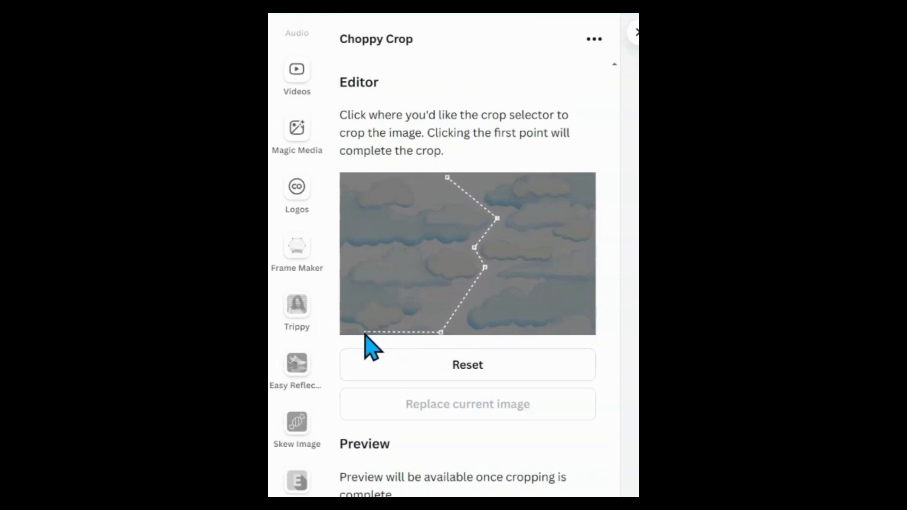
mouse_move(353, 345)
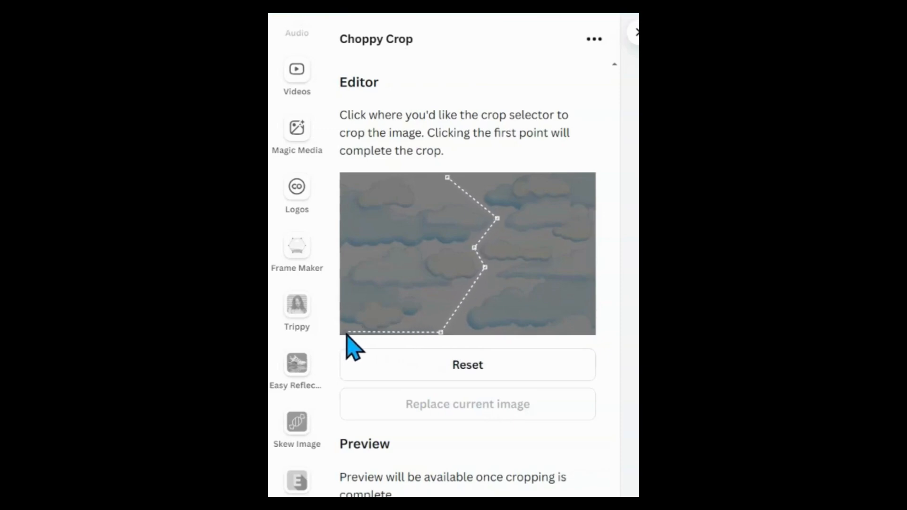
mouse_move(345, 237)
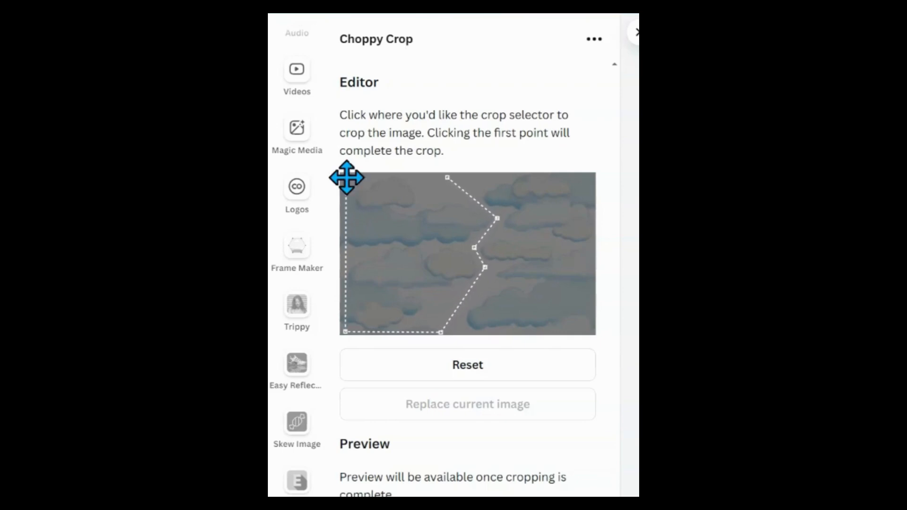
mouse_move(445, 194)
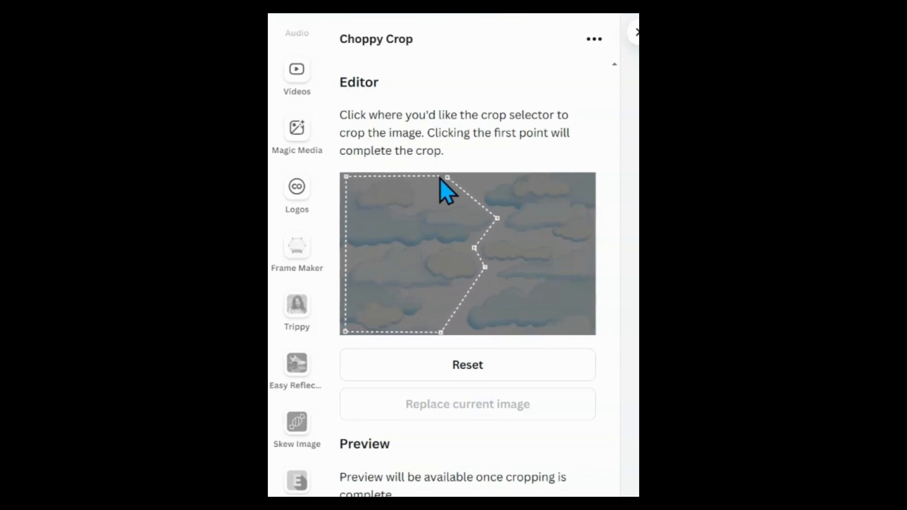
left_click(449, 177)
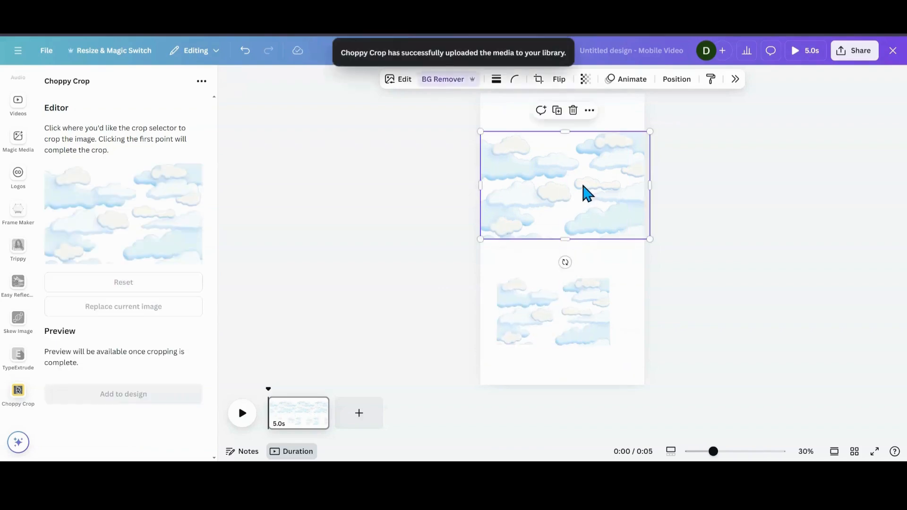
- Add page 2, move the large cloud image onto it, and return to page 1
left_click(359, 413)
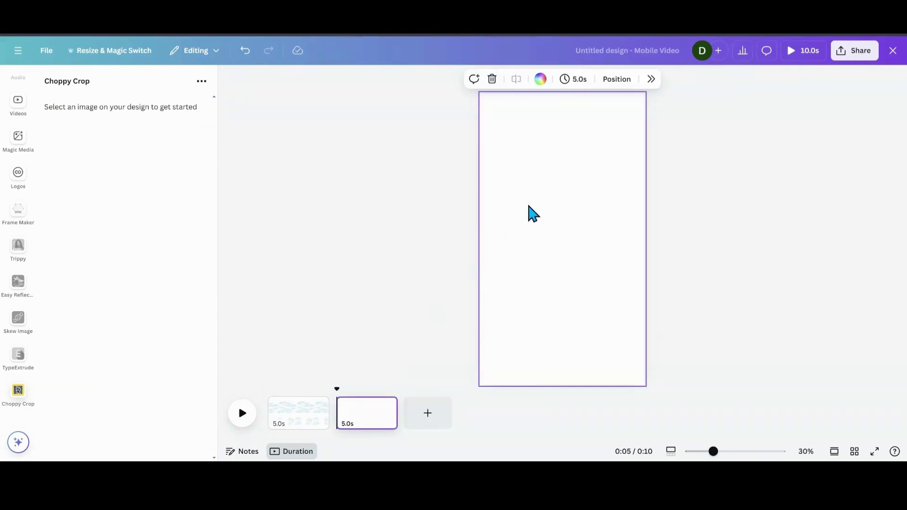
left_click(298, 412)
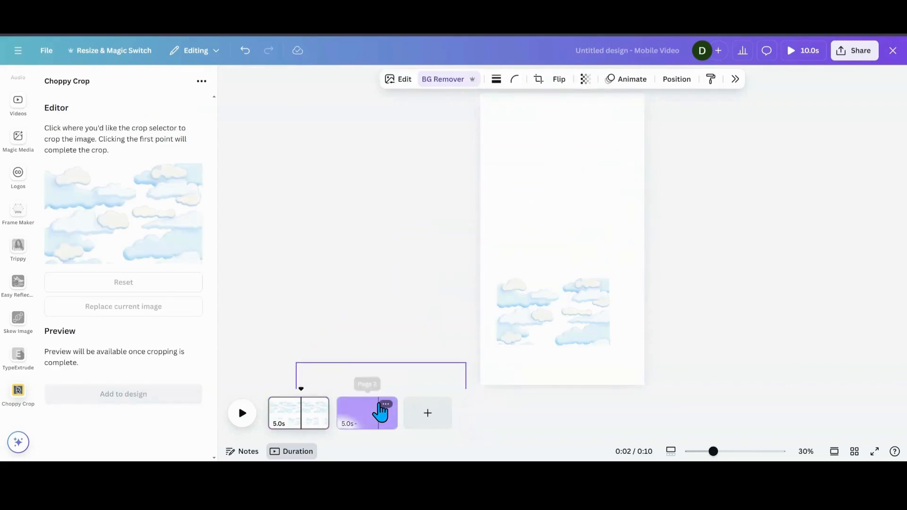
left_click(298, 413)
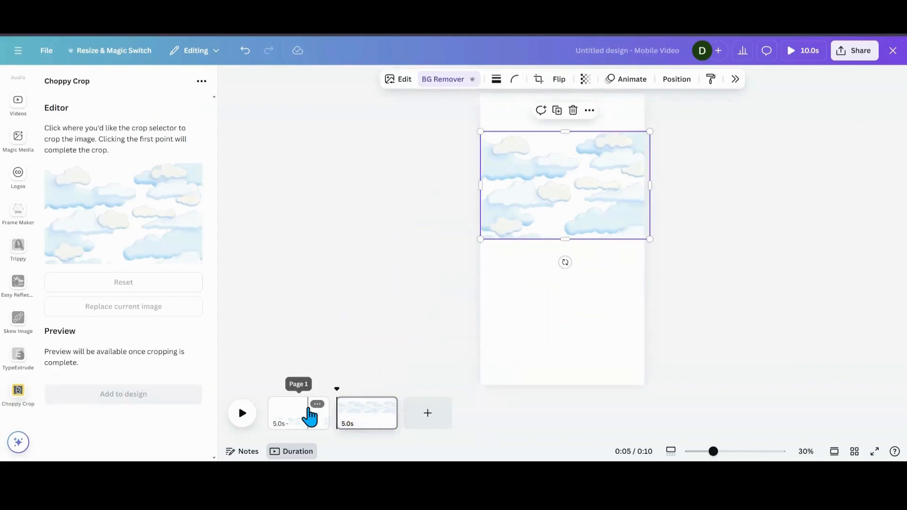
left_click(298, 413)
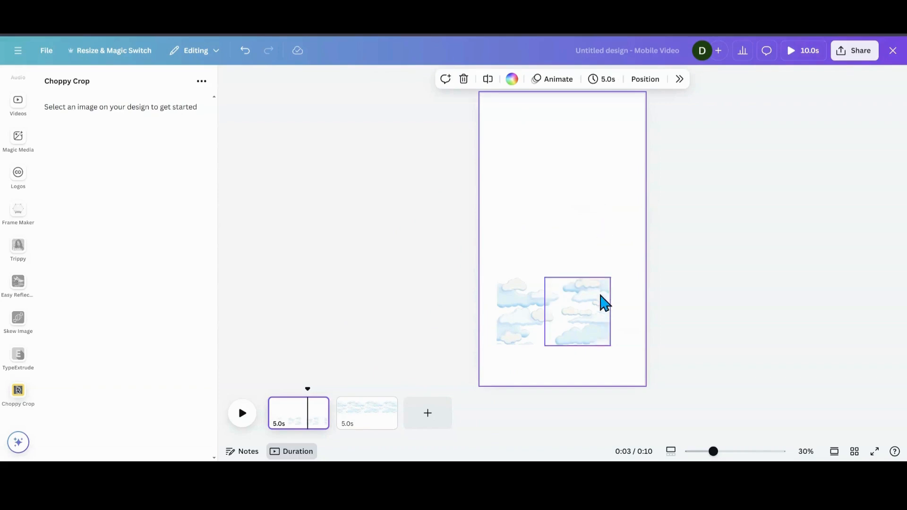
- Select the page 1 background and set it to turquoise blue
left_click(512, 79)
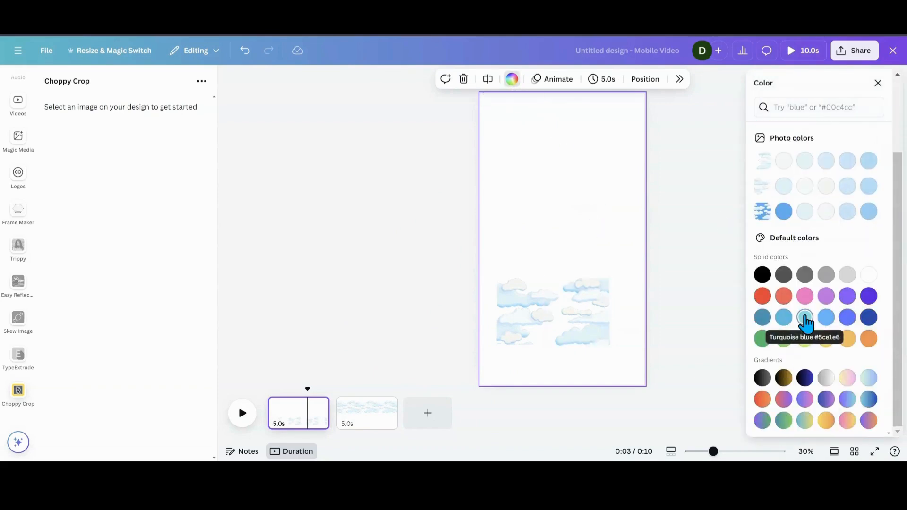
left_click(804, 317)
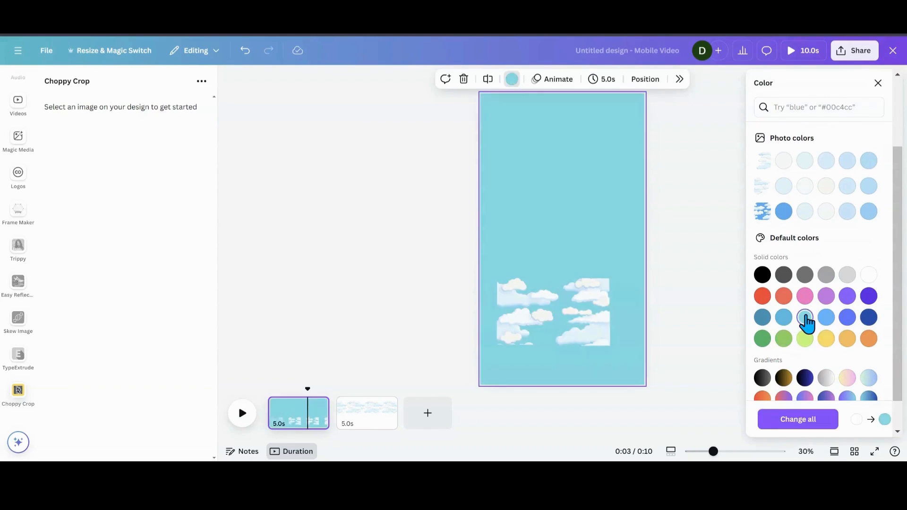
left_click(868, 210)
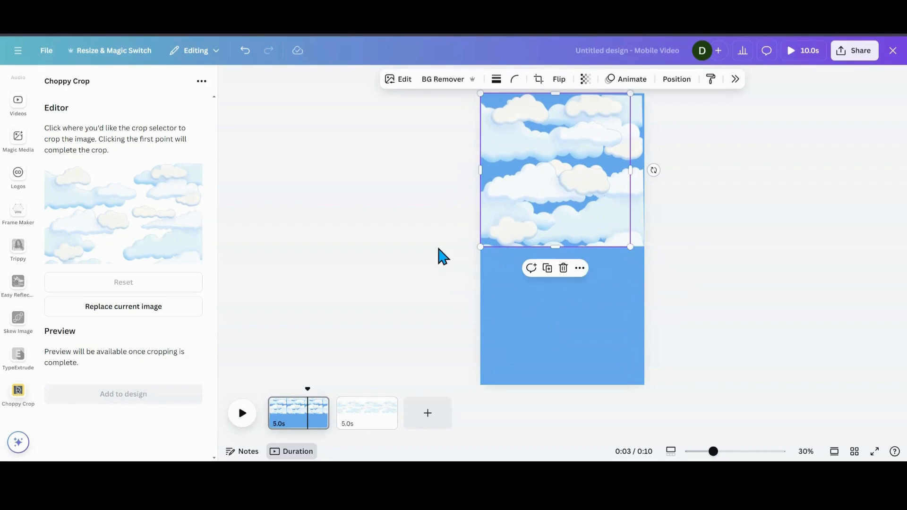
mouse_move(606, 176)
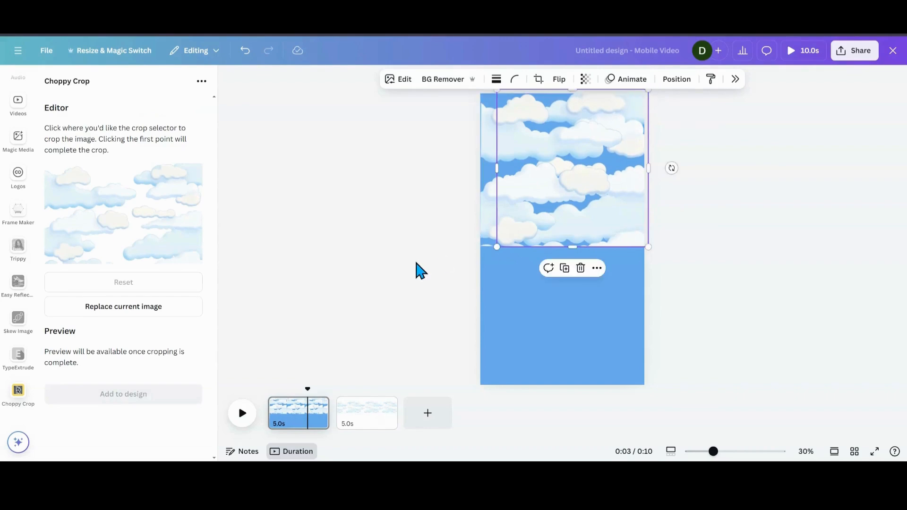
- Deselect the cloud image, close the Choppy Crop panel, and reselect the clouds
left_click(420, 270)
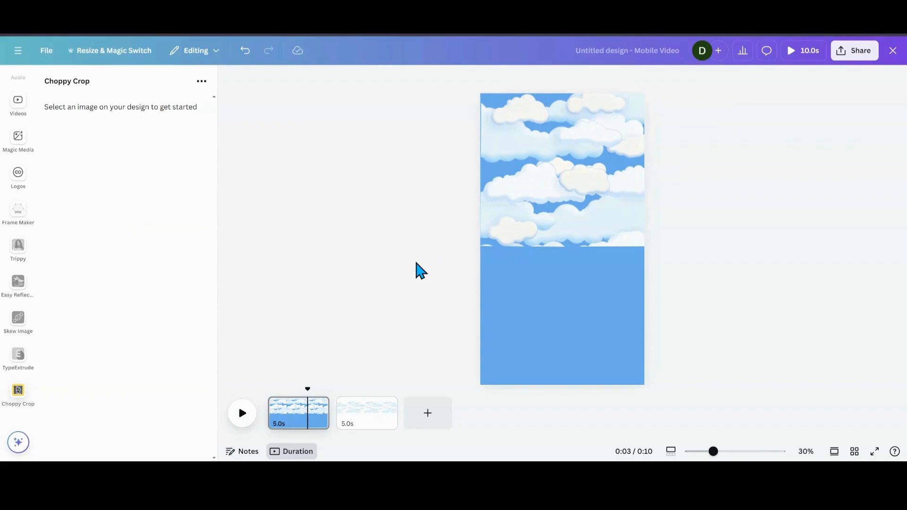
left_click(561, 168)
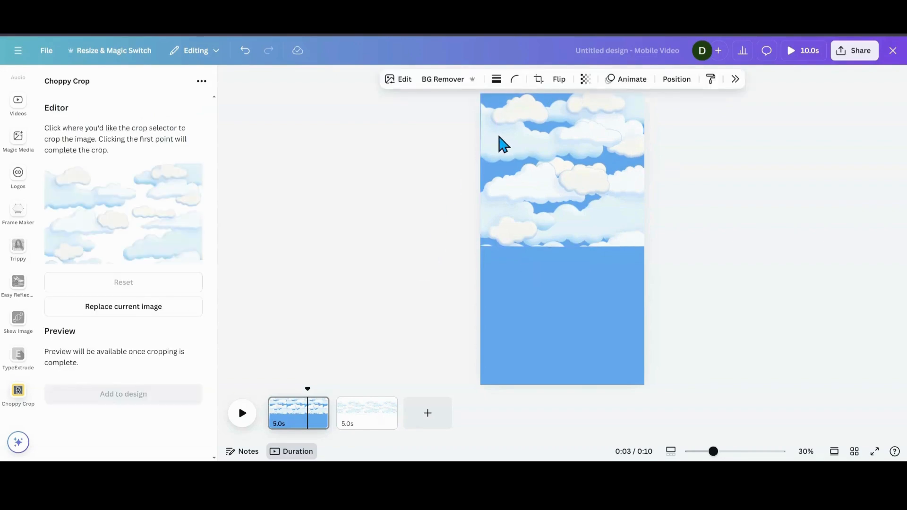
left_click(556, 168)
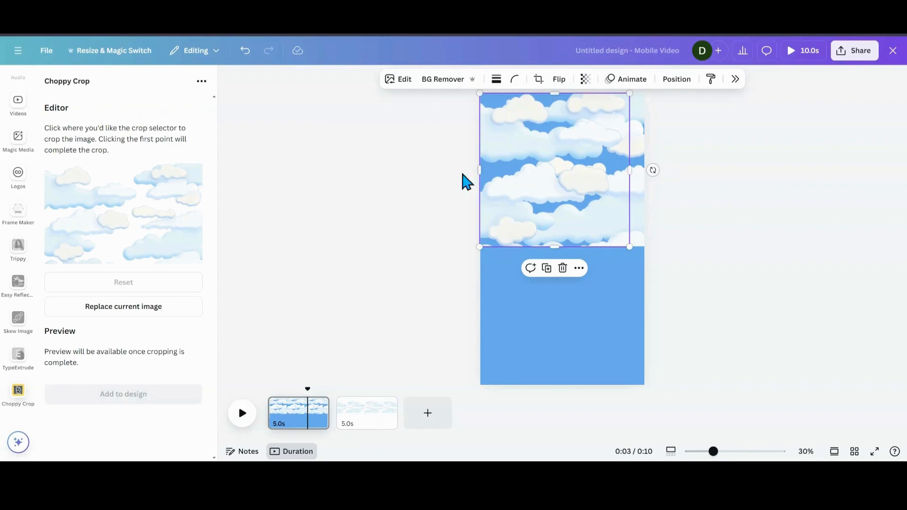
left_click(422, 243)
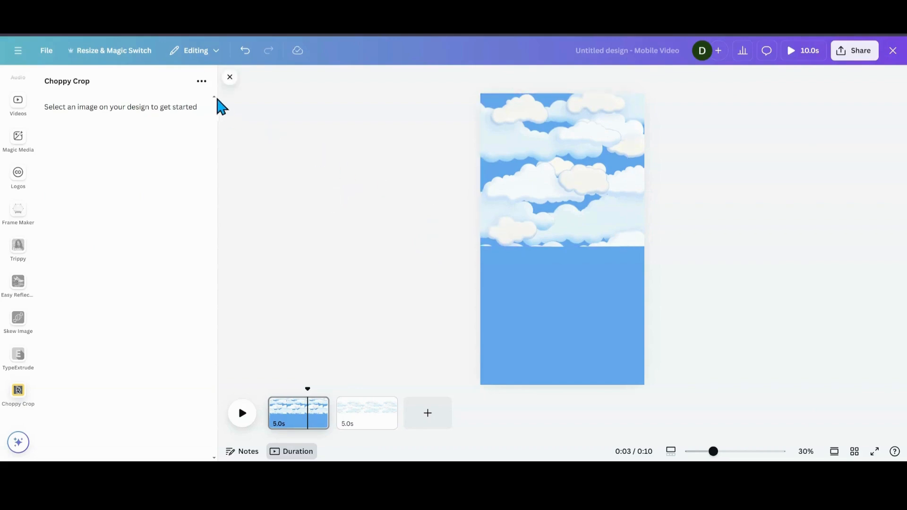
left_click(230, 77)
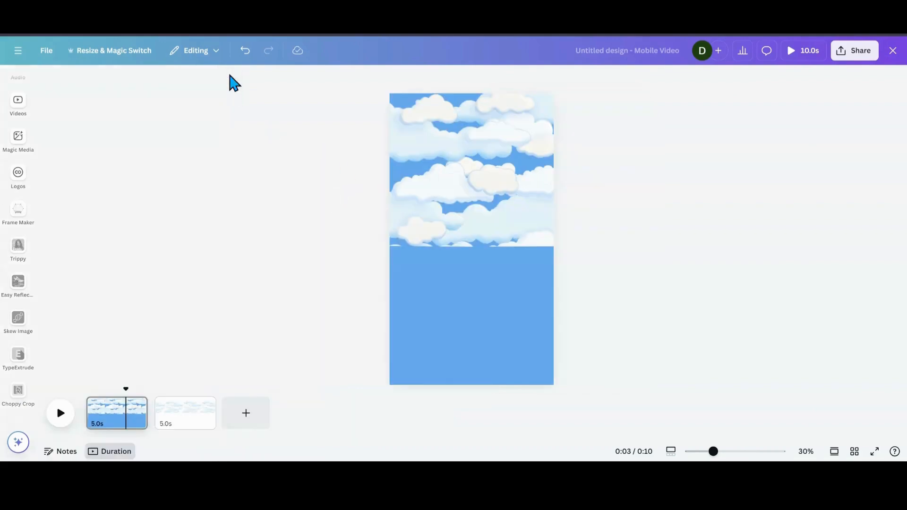
left_click(451, 173)
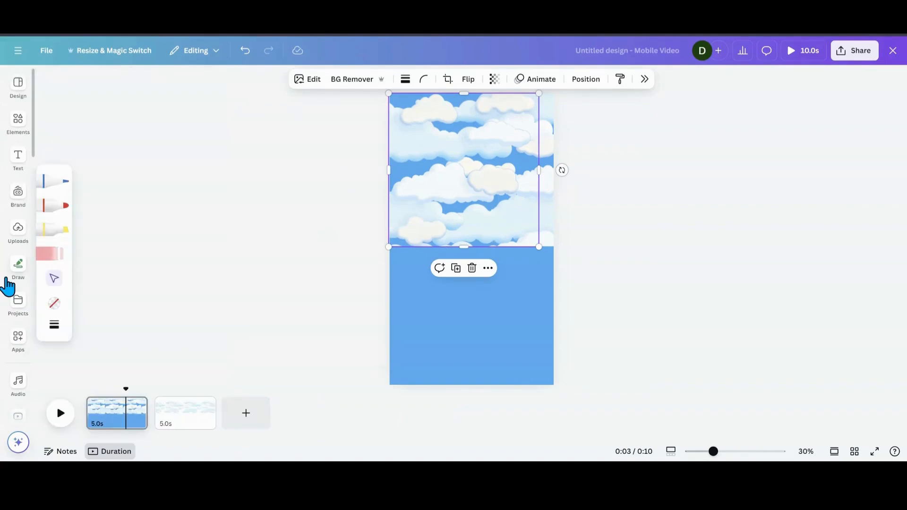
- Add a heading reading 'Hello youtube' across the clouds
left_click(17, 157)
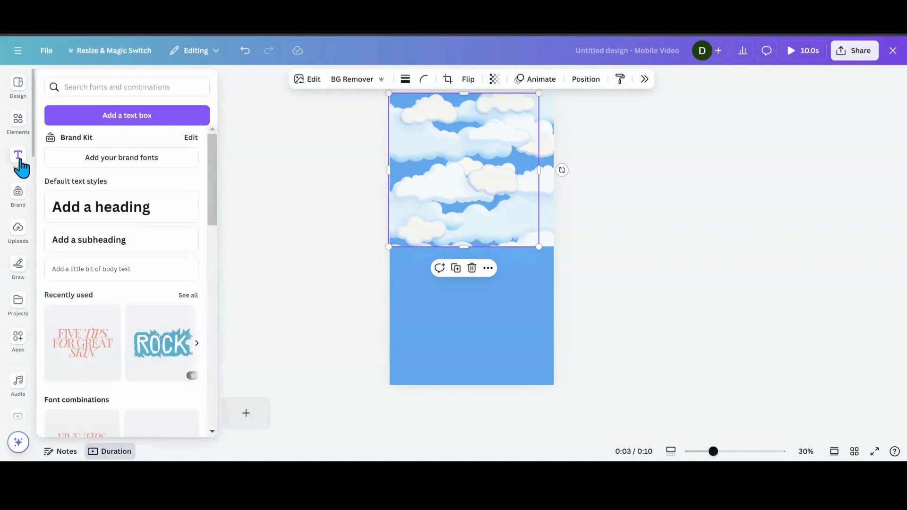
left_click(101, 206)
type("H")
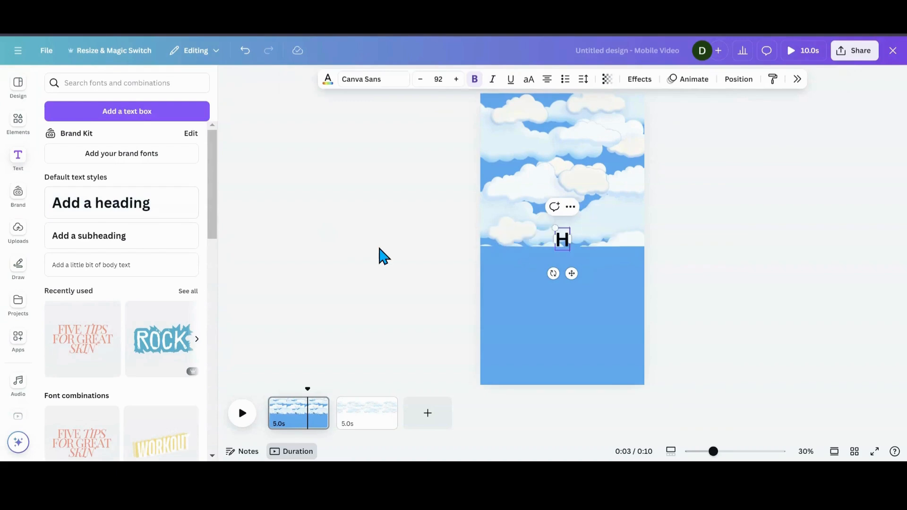
type("ello")
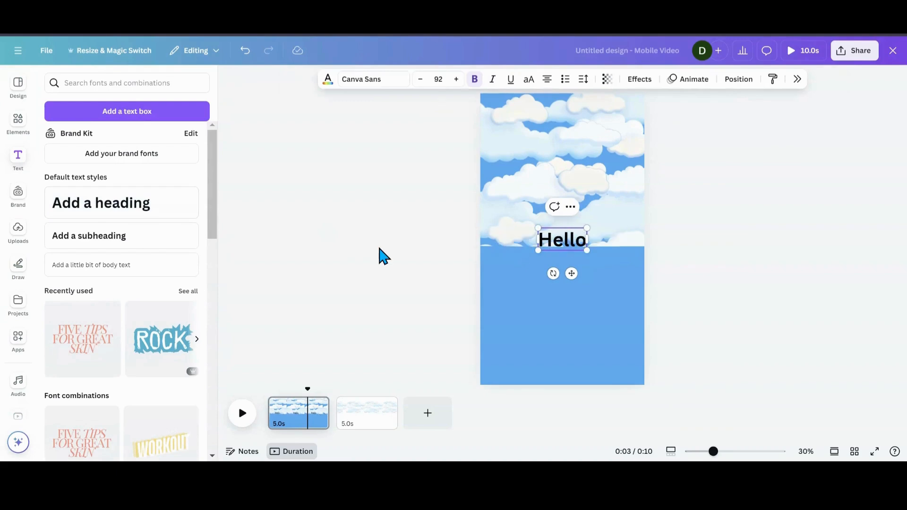
type("youtu")
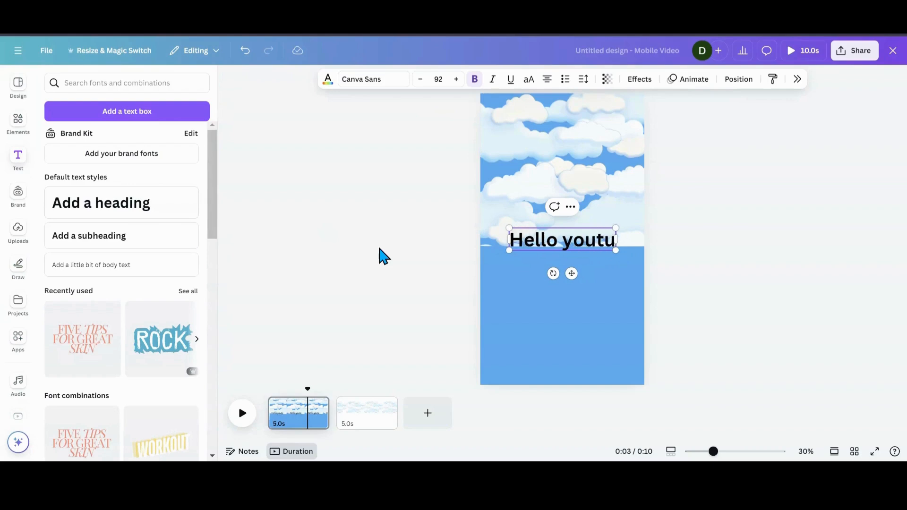
type("be")
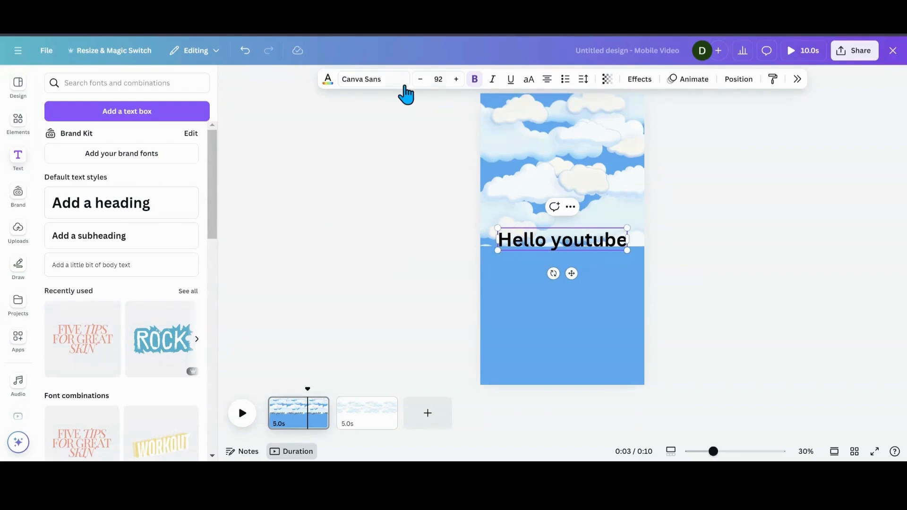
- Apply the handwritten More Sugar font to the 'Hello youtube' heading
left_click(373, 79)
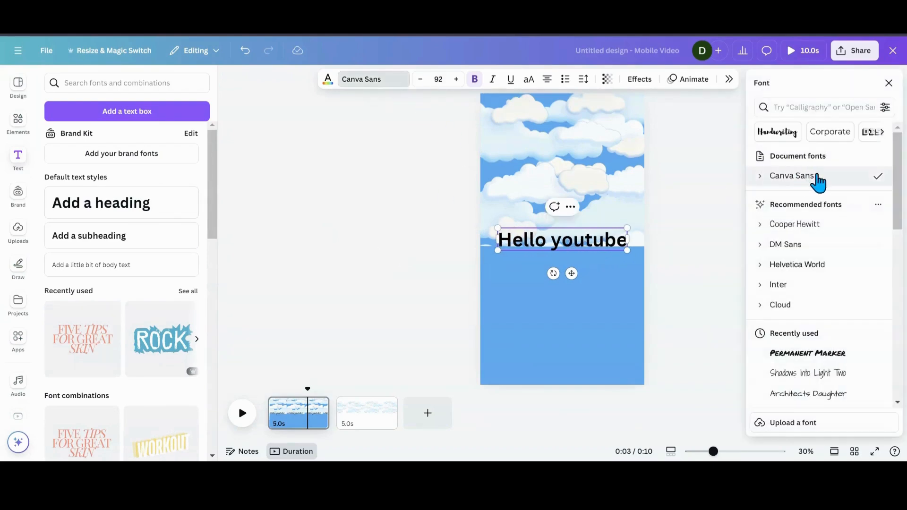
scroll("down", 3)
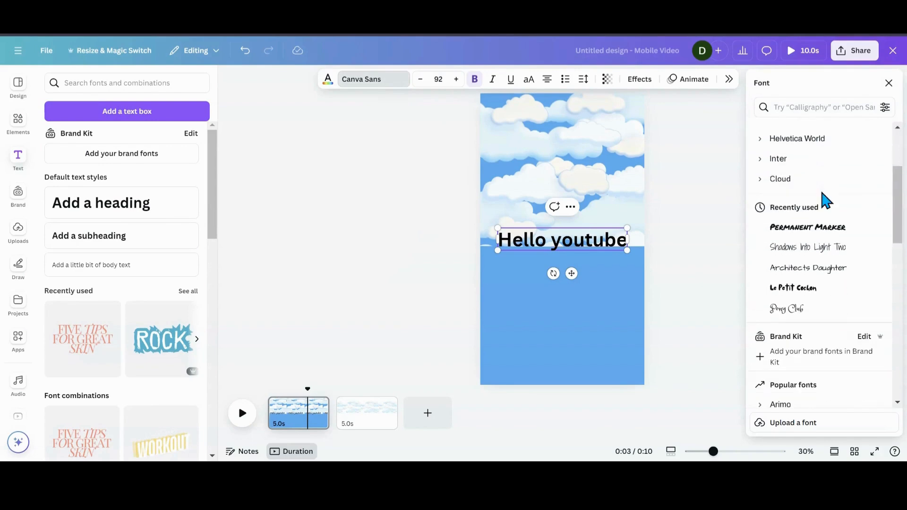
scroll("up", 3)
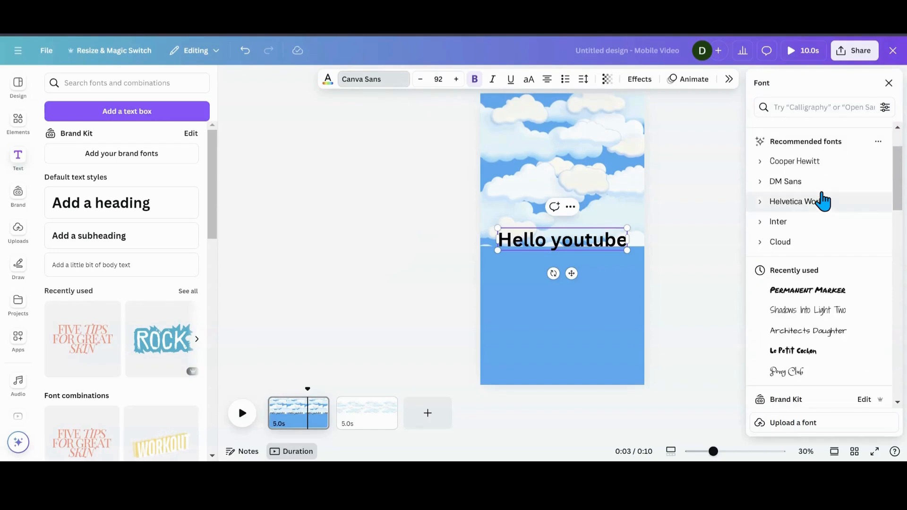
scroll("up", 3)
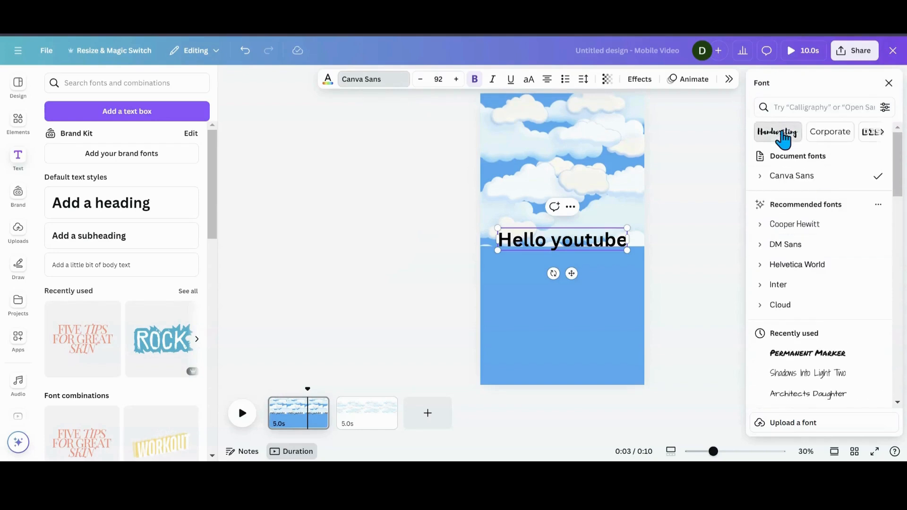
left_click(777, 131)
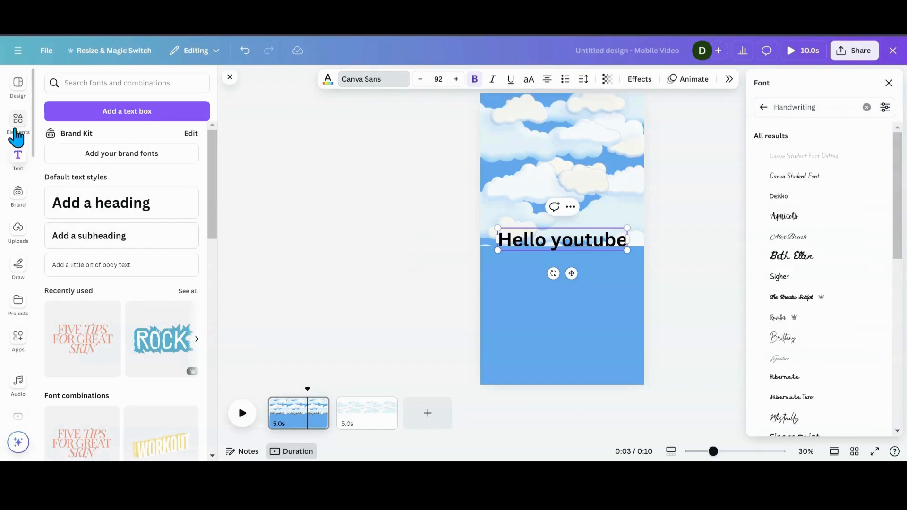
scroll("down", 3)
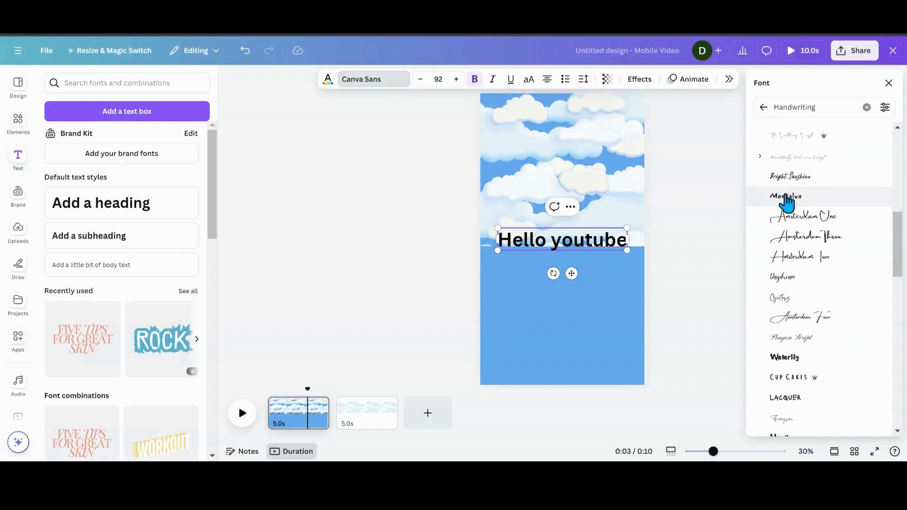
scroll("down", 3)
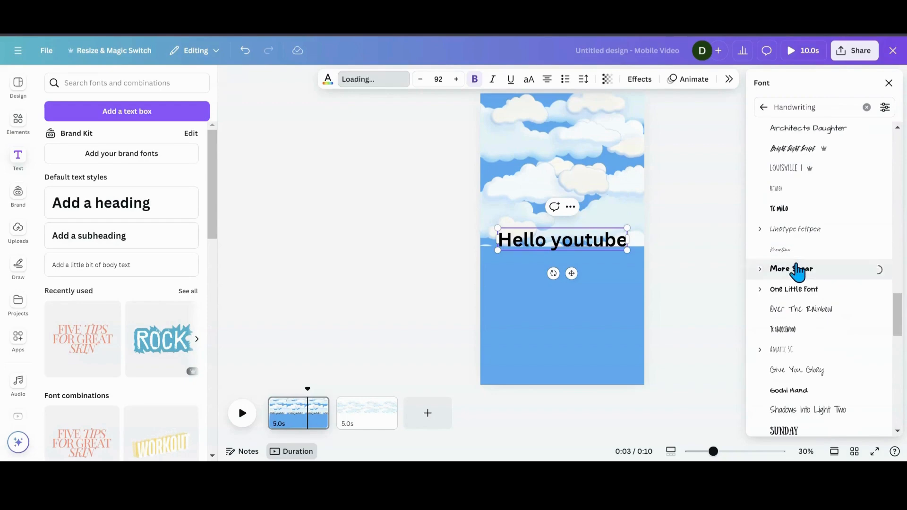
left_click(792, 268)
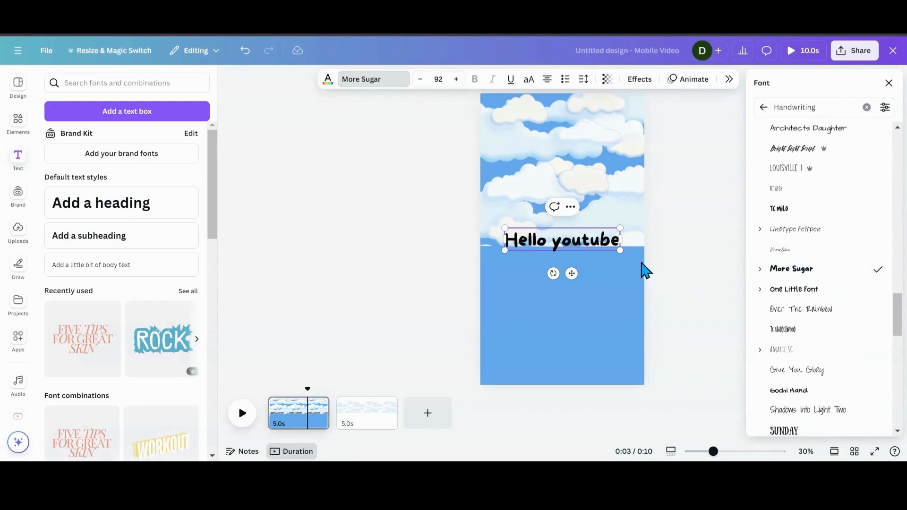
mouse_move(510, 98)
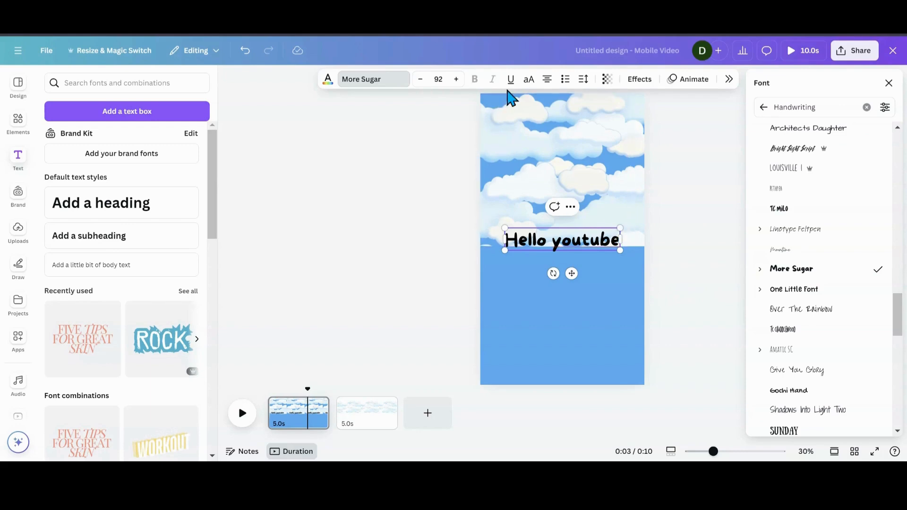
mouse_move(595, 232)
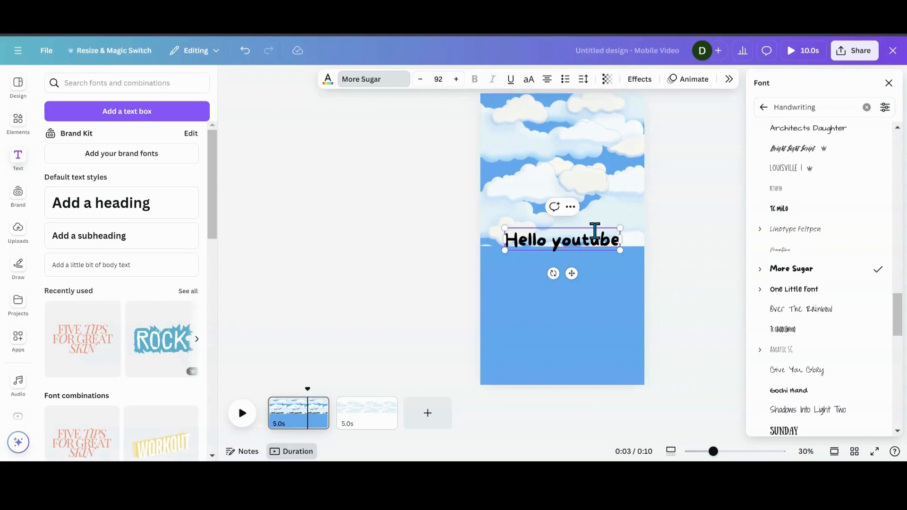
left_click(639, 79)
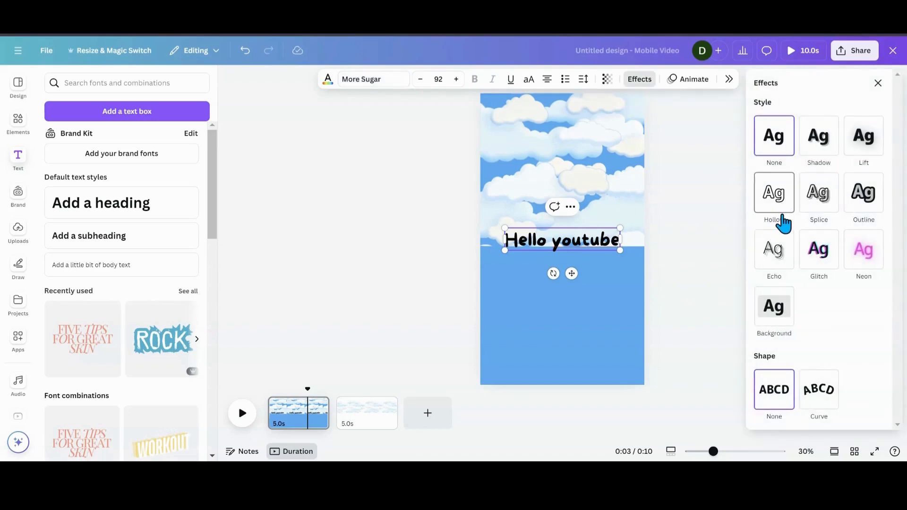
- Give the heading a black drop shadow and make its text yellow
left_click(818, 135)
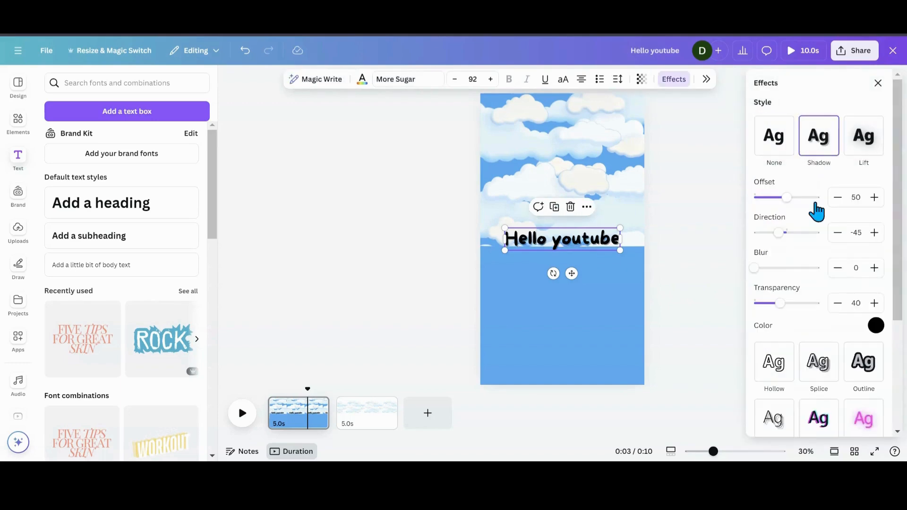
left_click(876, 325)
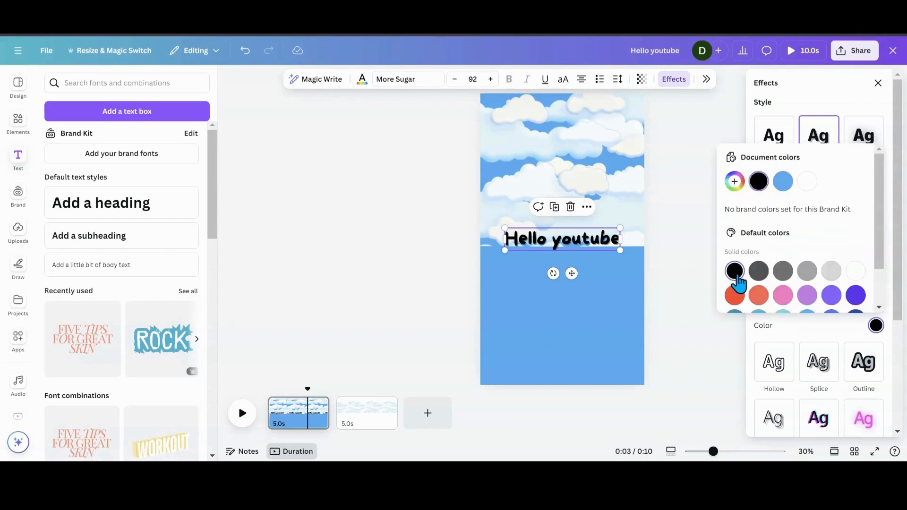
mouse_move(845, 97)
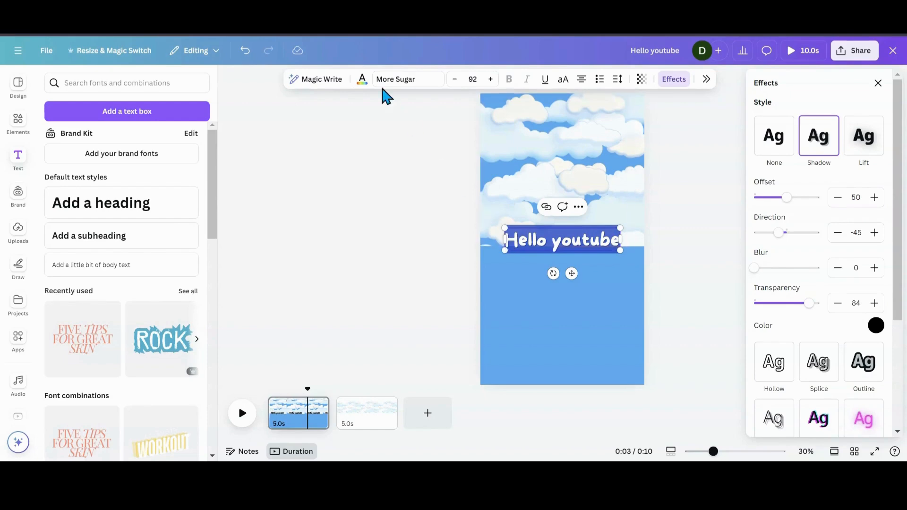
left_click(876, 325)
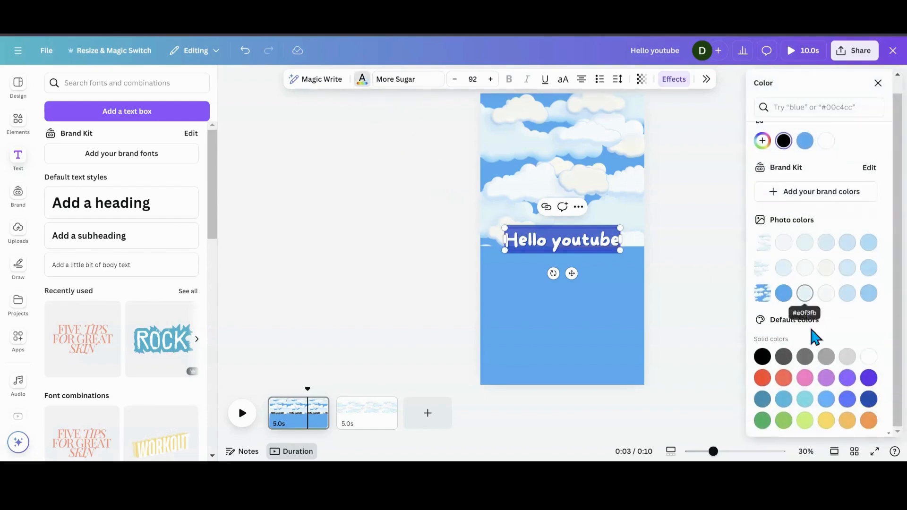
left_click(826, 420)
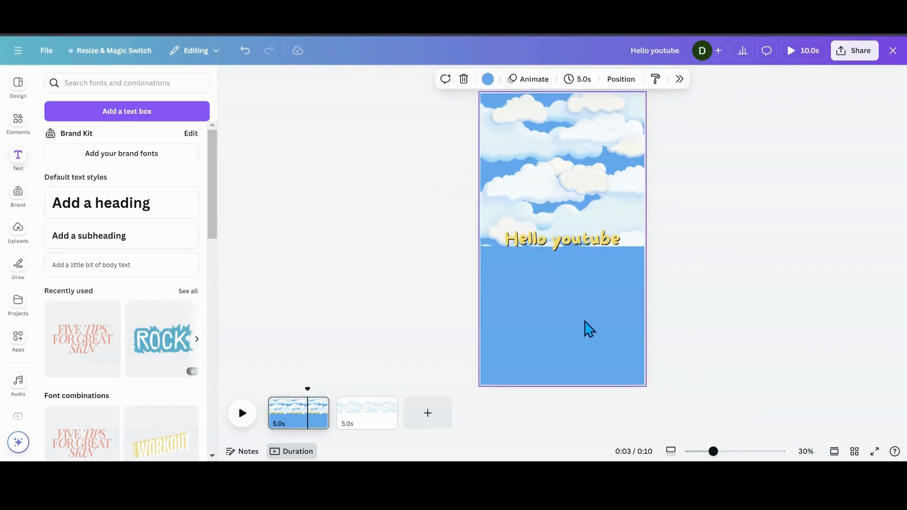
left_click(561, 239)
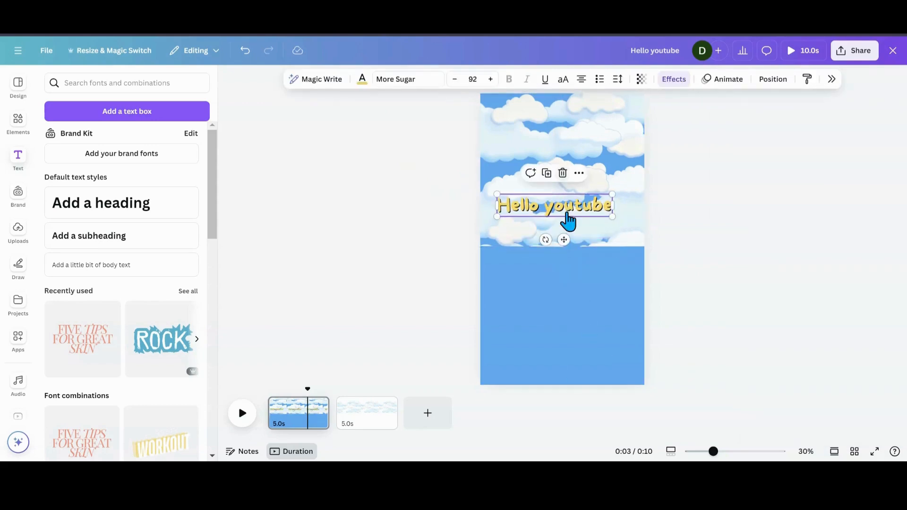
left_click(673, 79)
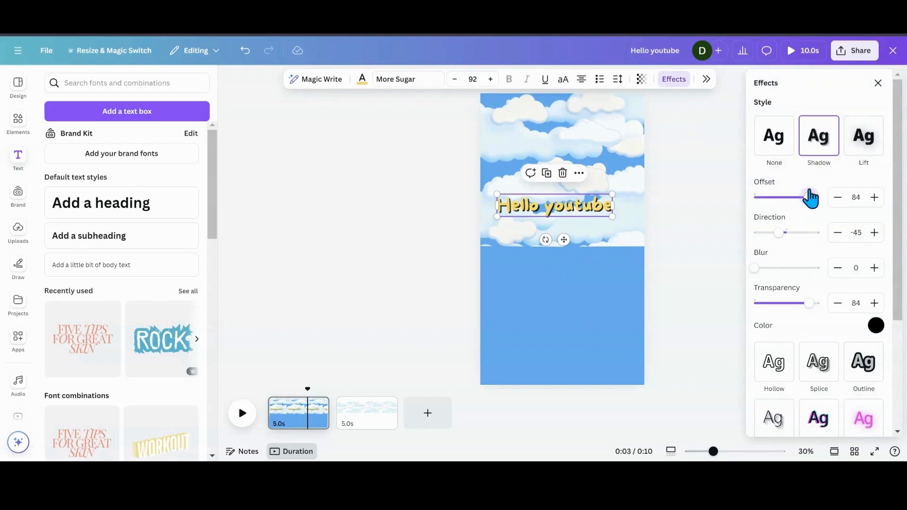
- Switch the heading text to all capitals, reading HELLO YOUTUBE
left_click(585, 207)
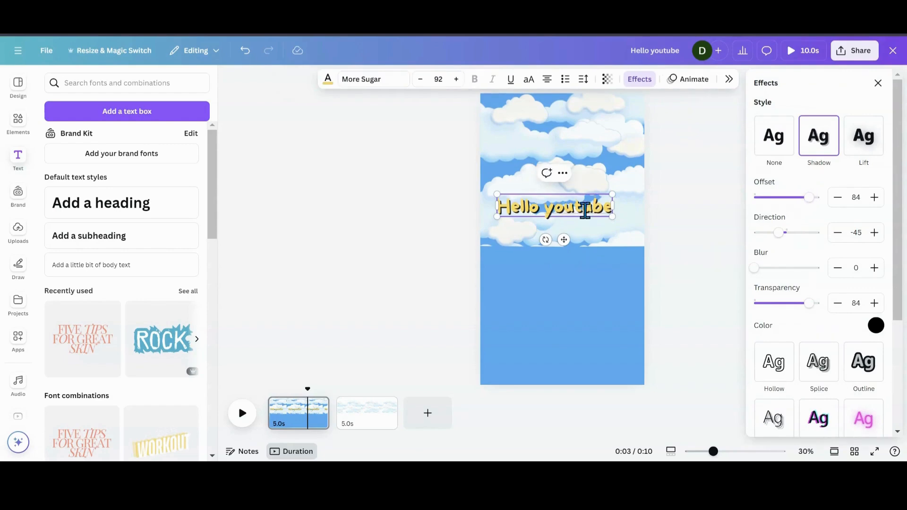
triple_click(554, 206)
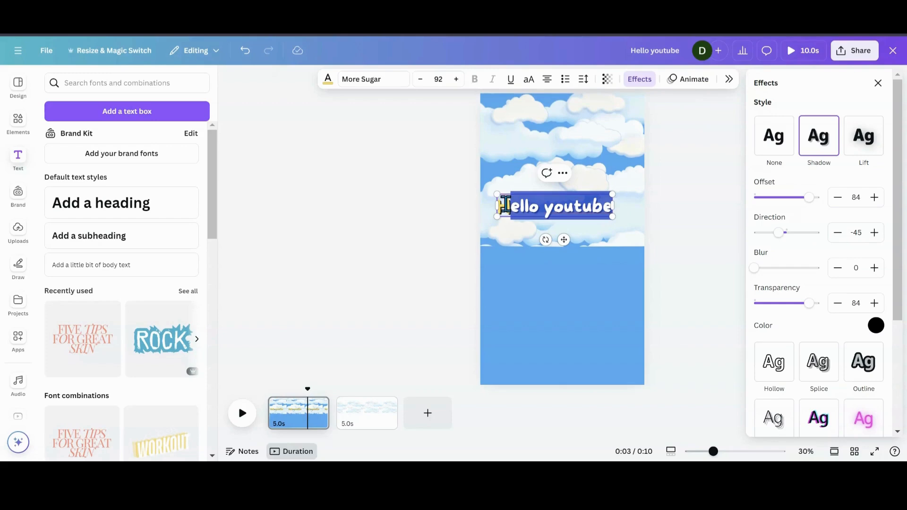
left_click(563, 80)
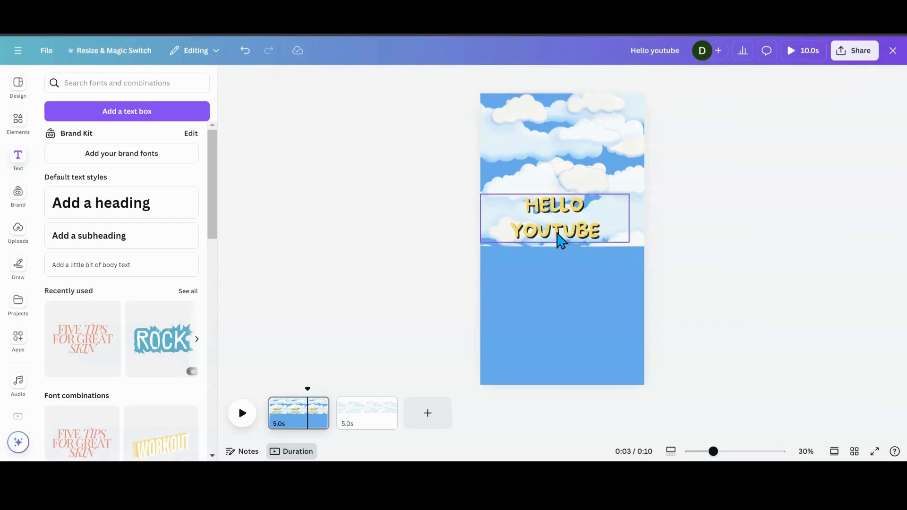
left_click(555, 231)
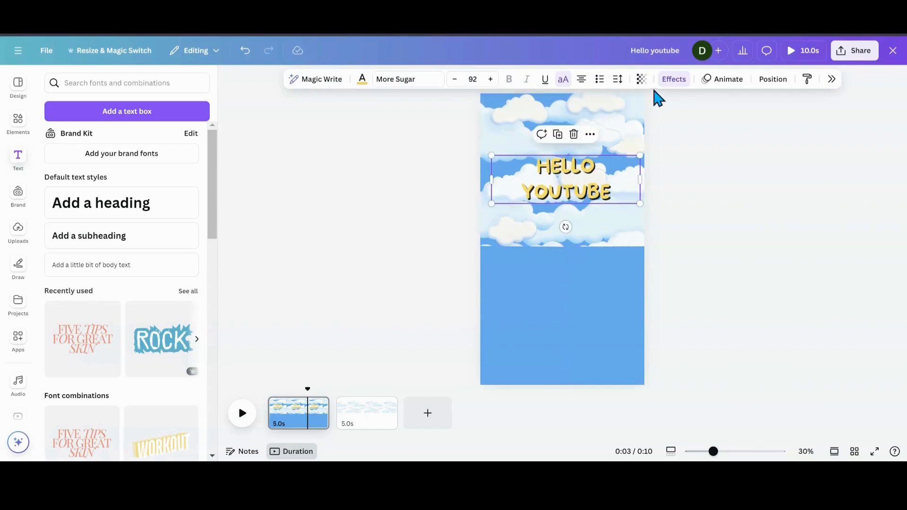
- Shrink the HELLO YOUTUBE title to about size 12 and tuck it beneath the cloud layers
left_click(674, 80)
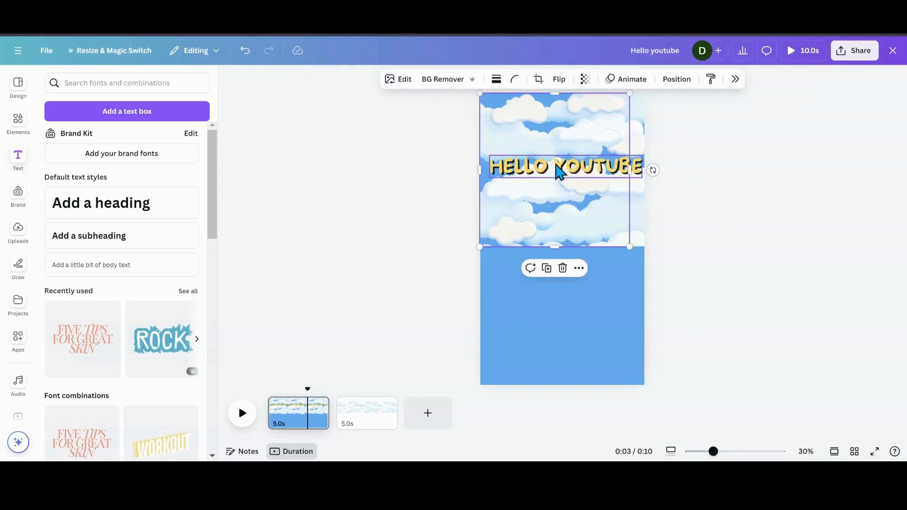
double_click(564, 167)
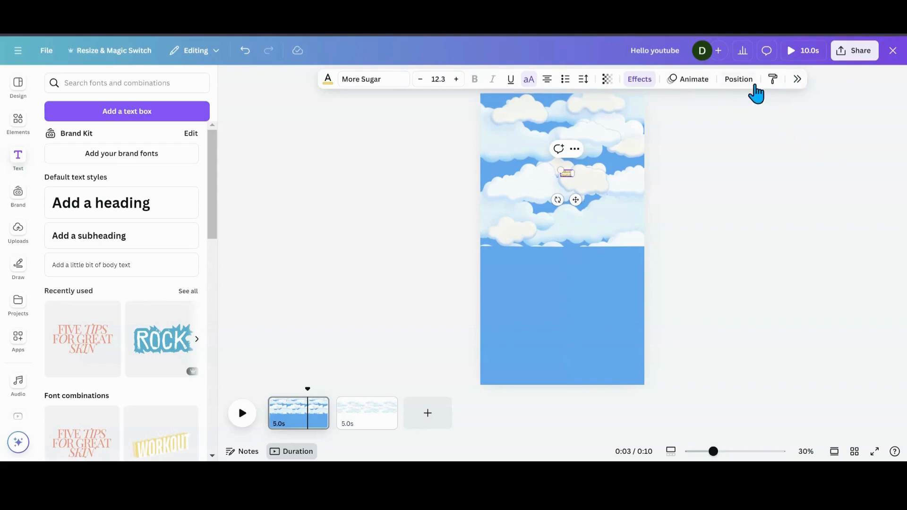
left_click(738, 79)
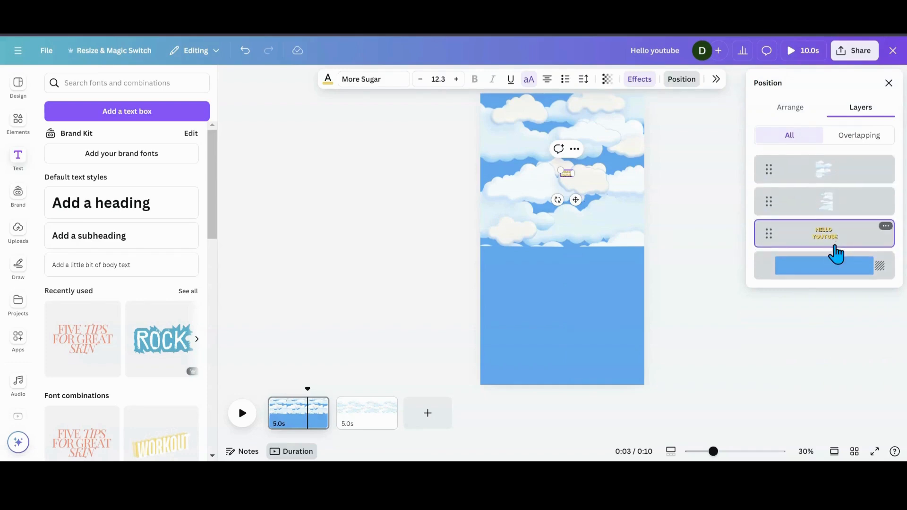
left_click(889, 82)
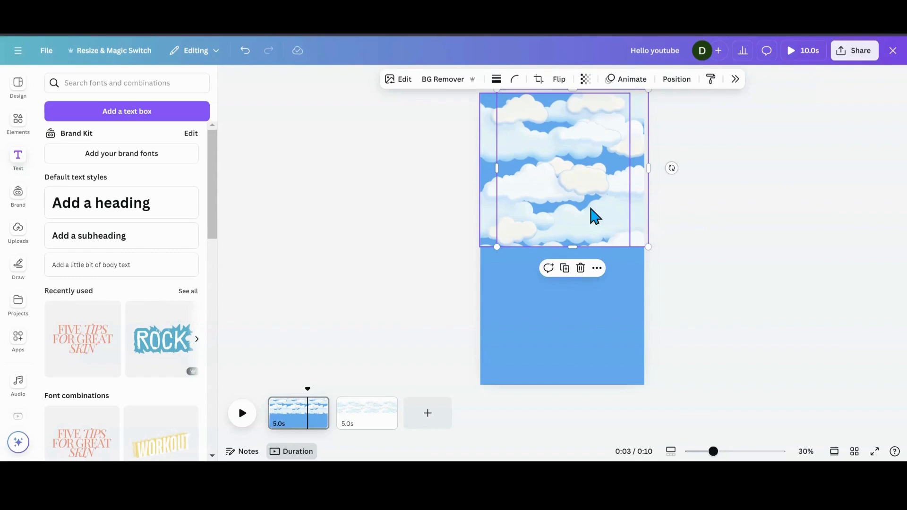
mouse_move(367, 413)
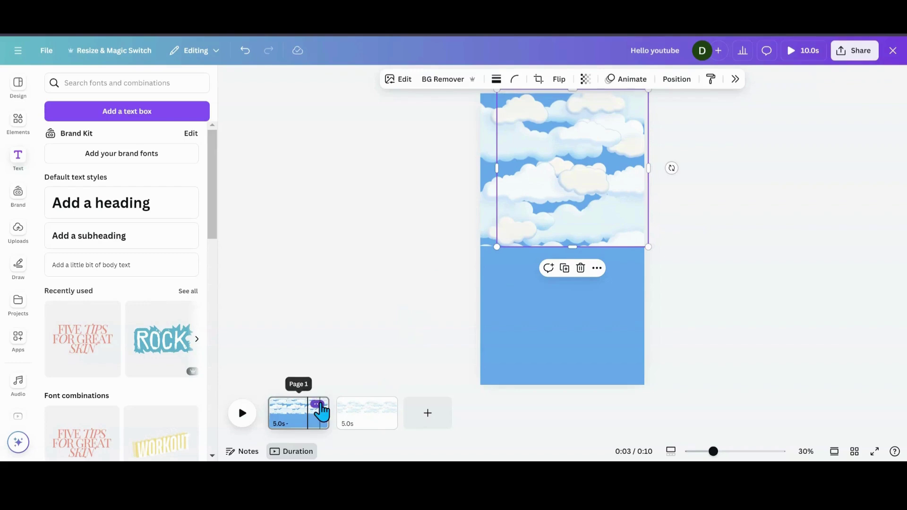
- Duplicate page 1 to create a second page
left_click(317, 404)
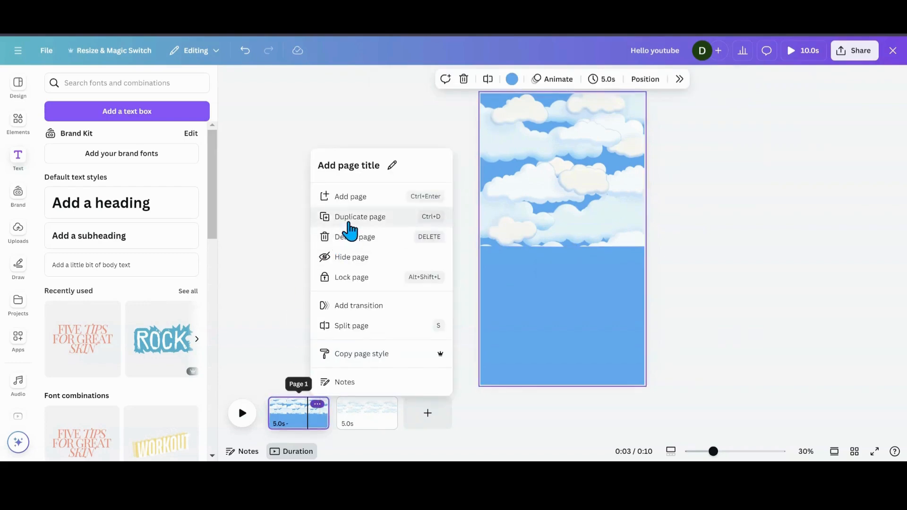
left_click(359, 216)
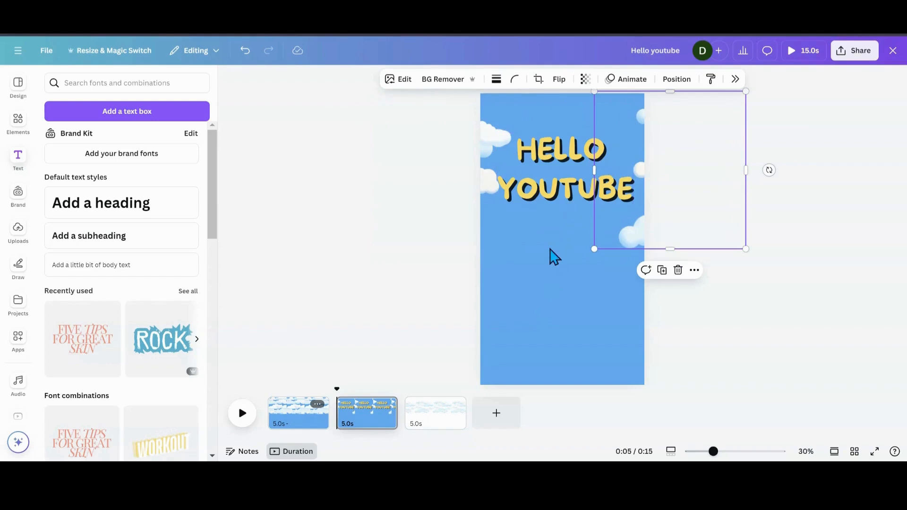
mouse_move(418, 422)
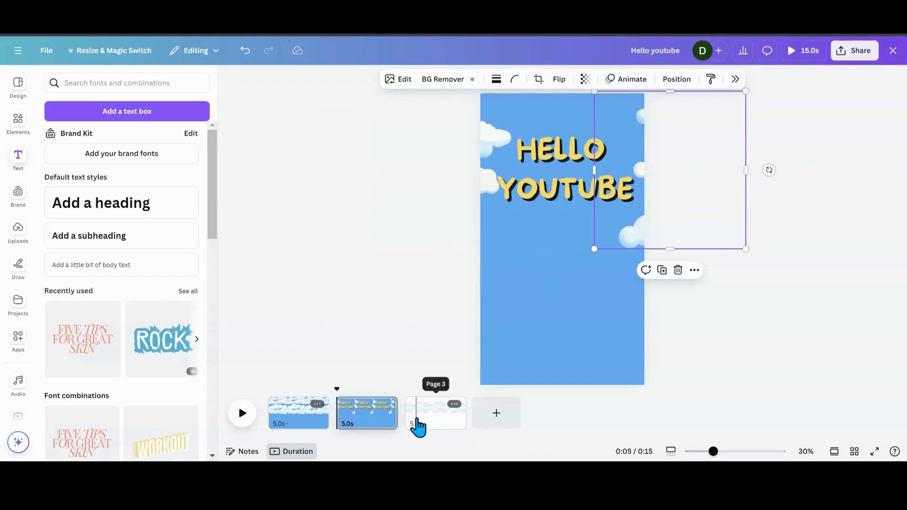
- Lower the cloud image's transparency, reorder its layer, and apply the Drift animation
left_click(435, 413)
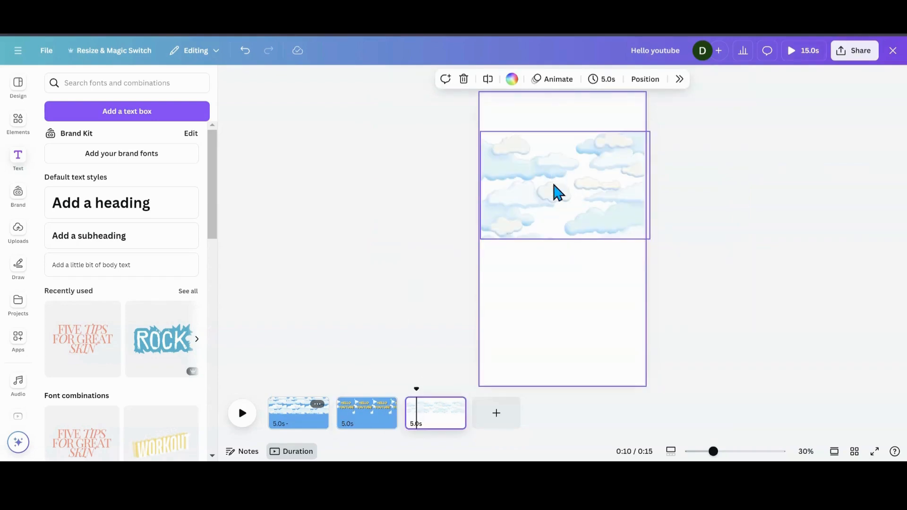
left_click(367, 413)
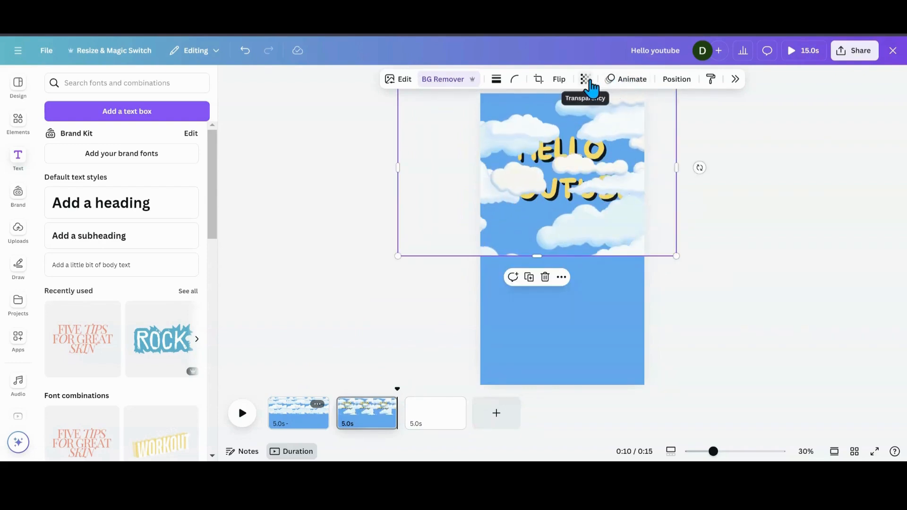
left_click(585, 79)
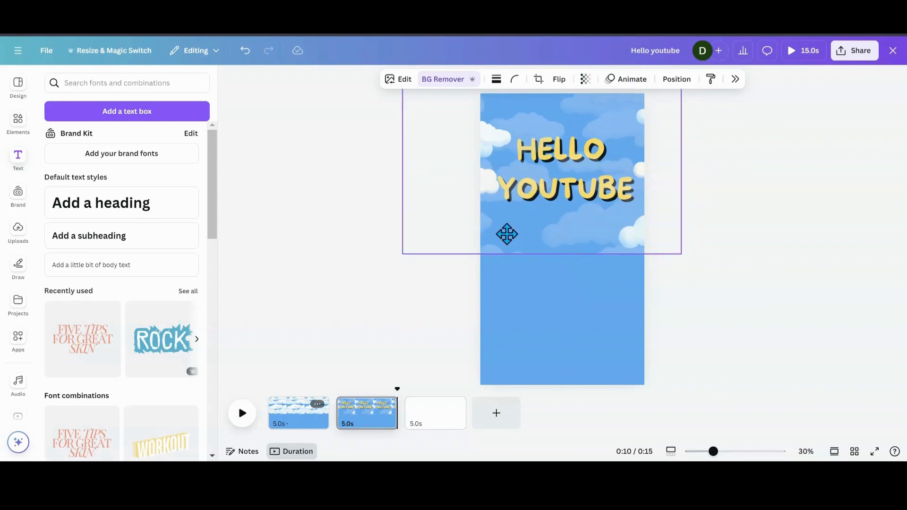
left_click(578, 183)
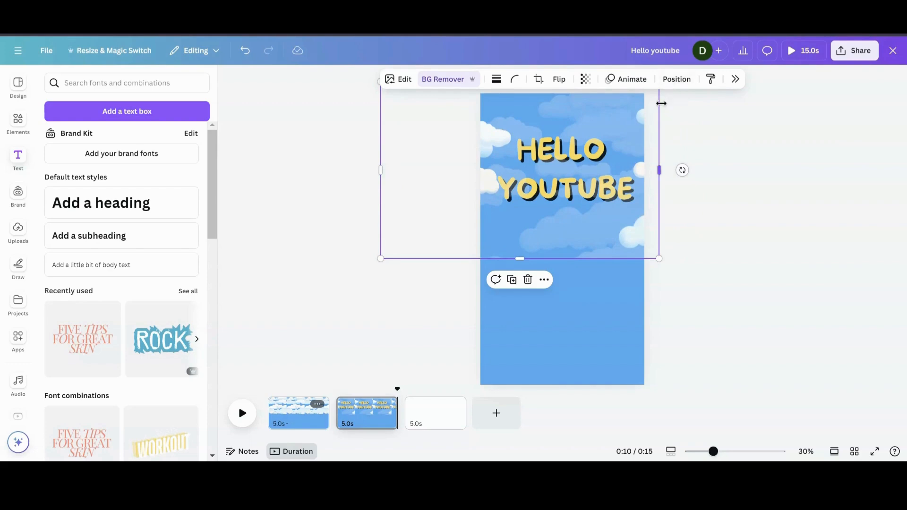
left_click(677, 79)
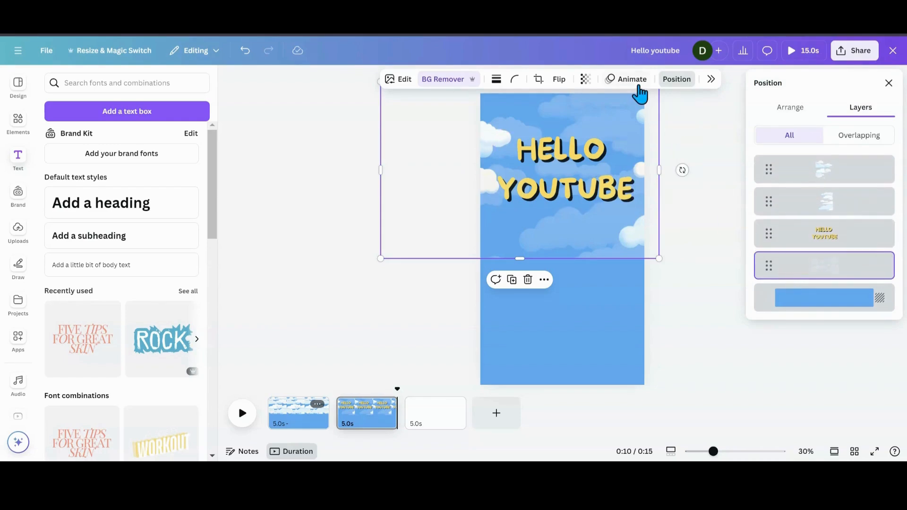
left_click(632, 79)
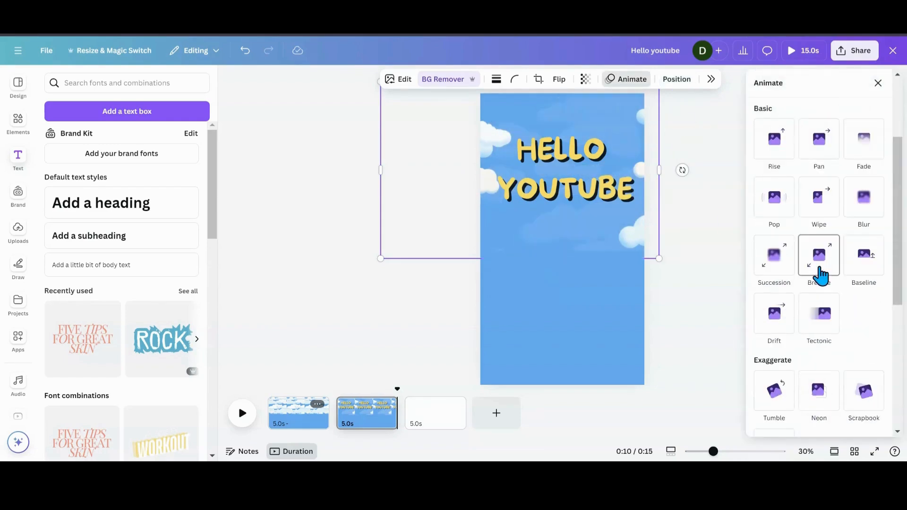
left_click(774, 309)
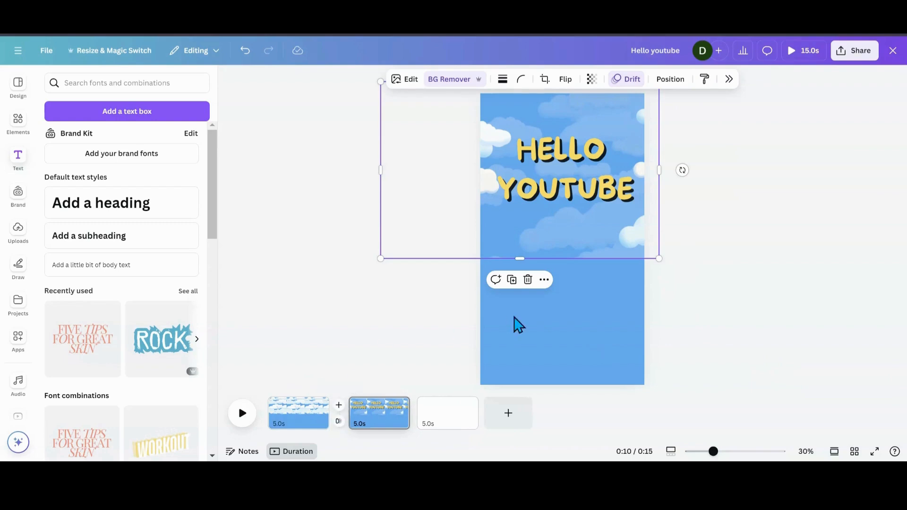
- Add a 'Michelle' heading on page 2 in Permanent Marker font
left_click(101, 203)
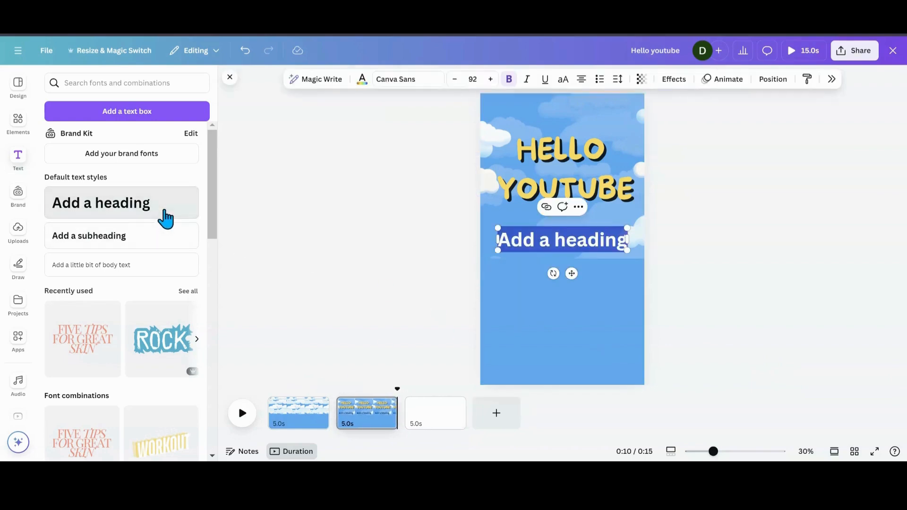
mouse_move(556, 245)
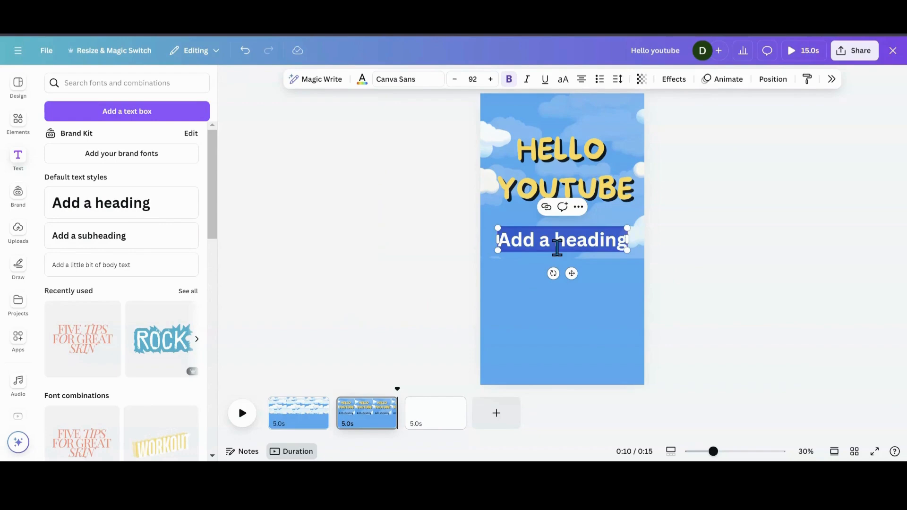
type("Michelle")
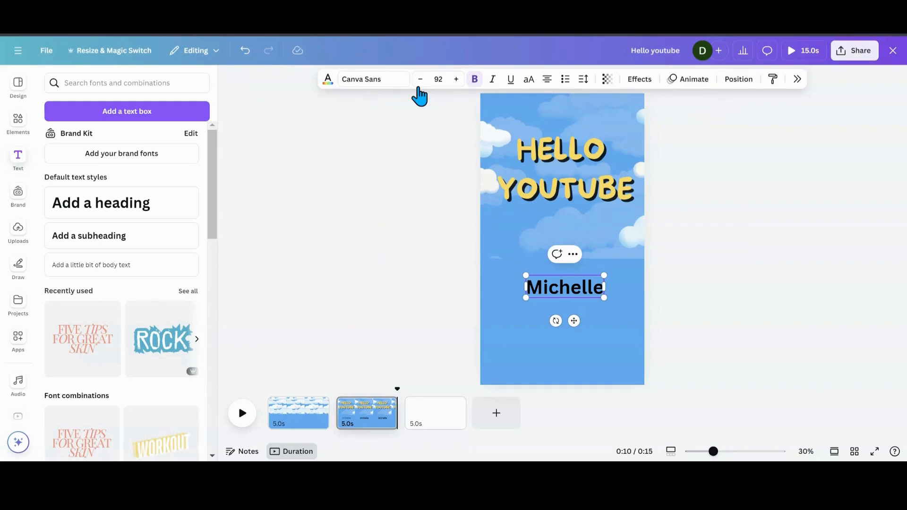
left_click(374, 79)
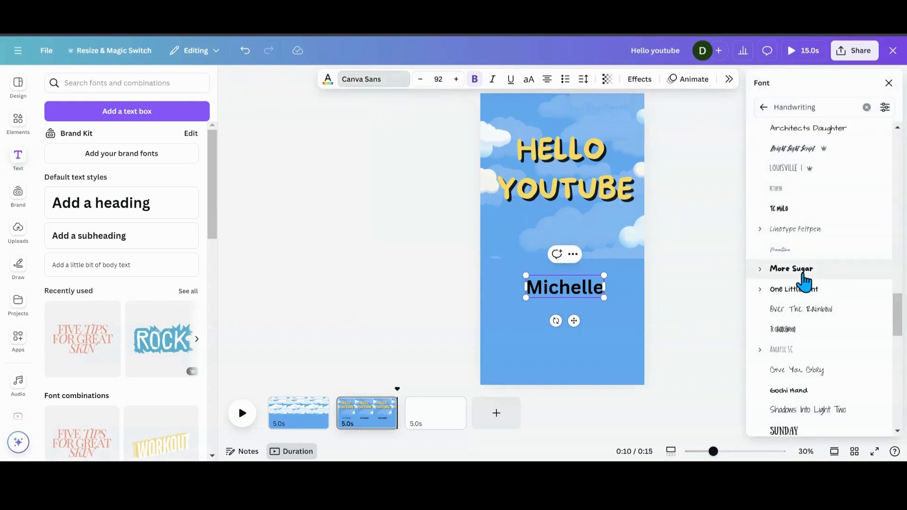
scroll("down", 3)
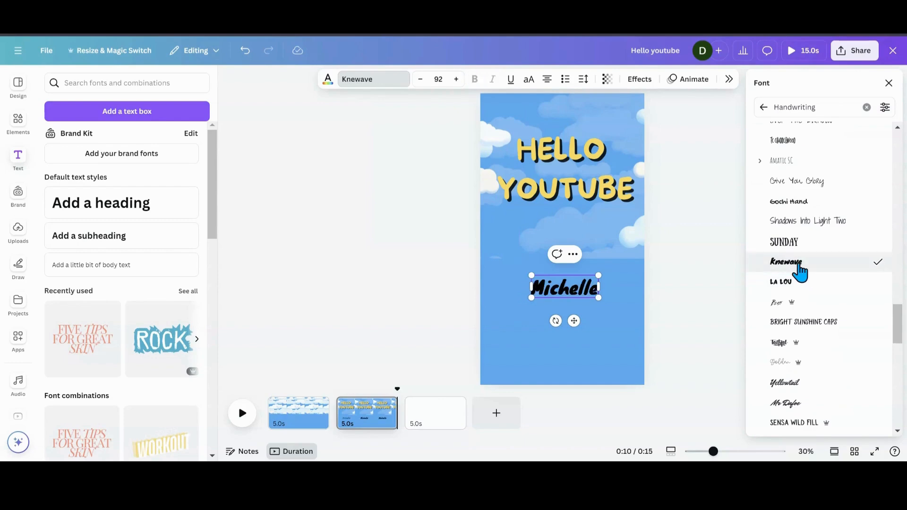
scroll("down", 3)
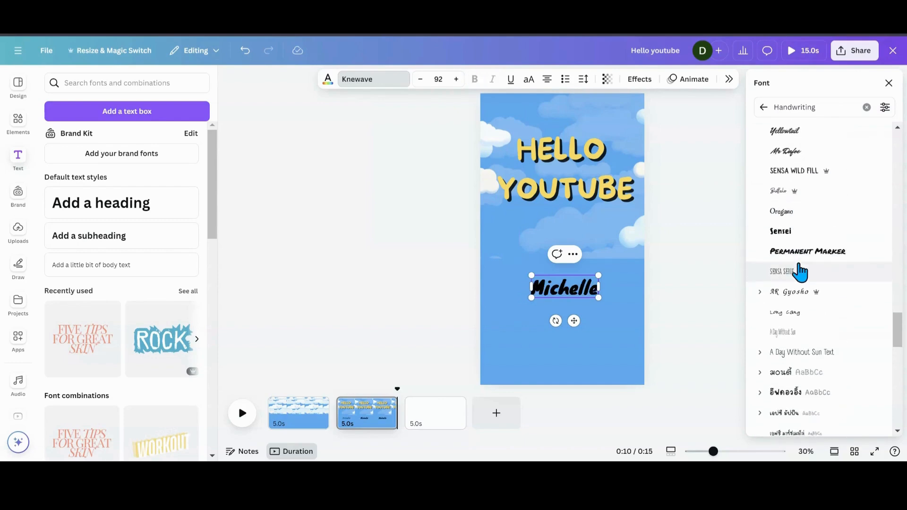
left_click(807, 251)
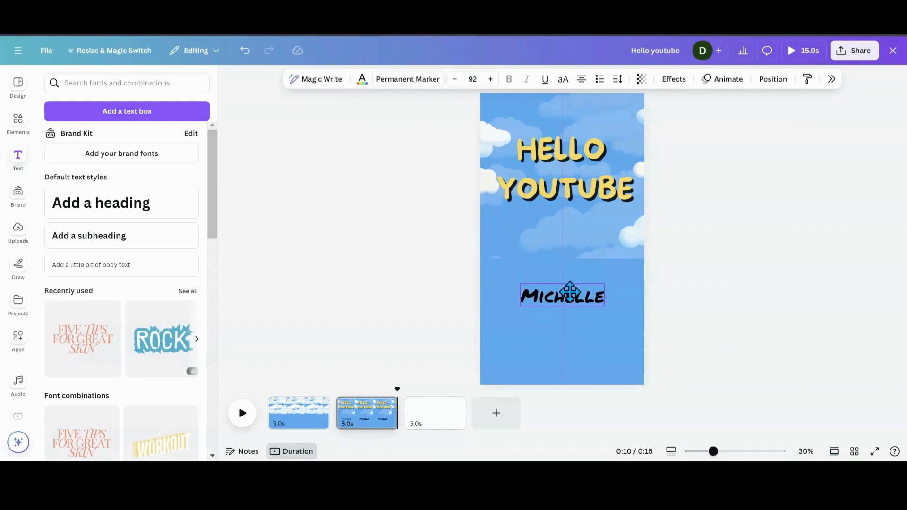
- Insert 'Created by:' before the name to form the credit
left_click(562, 295)
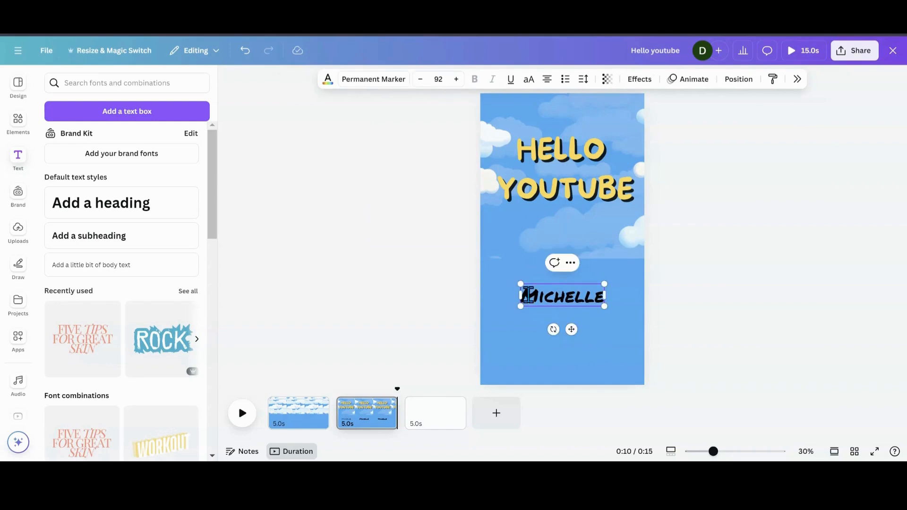
left_click(526, 296)
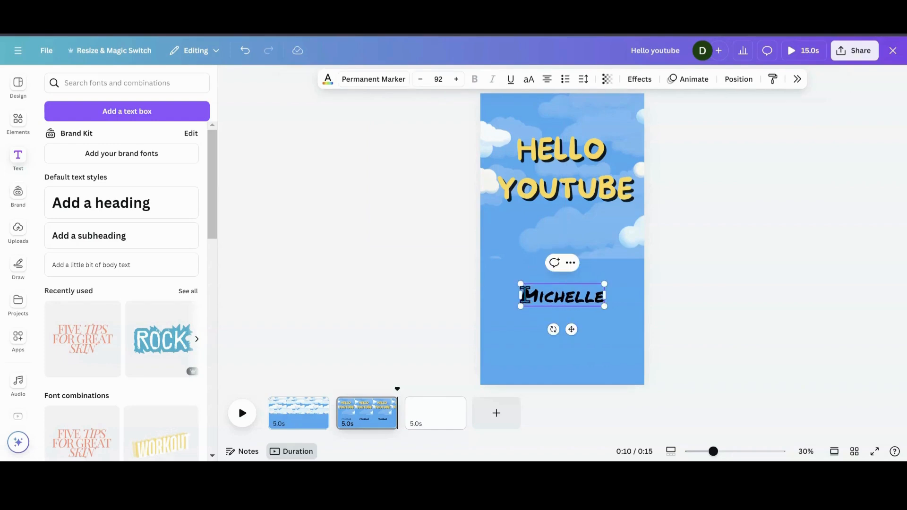
type("Created by")
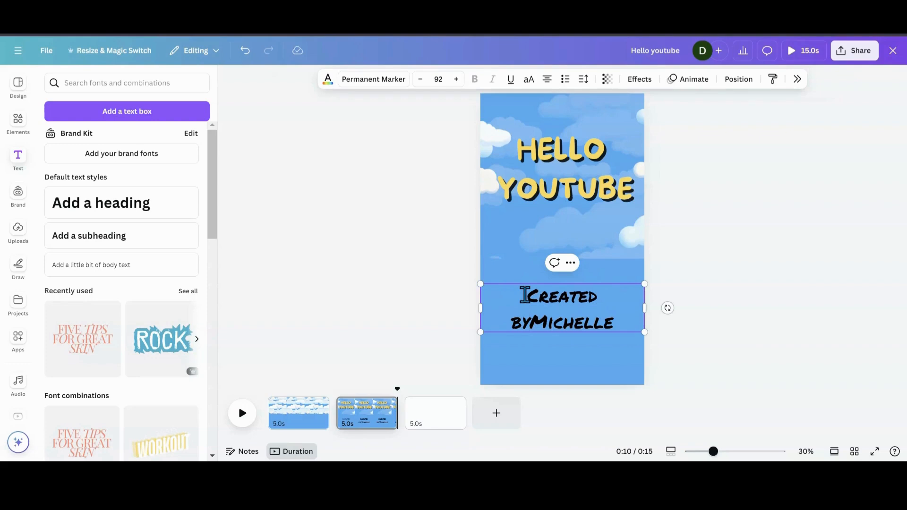
type(":")
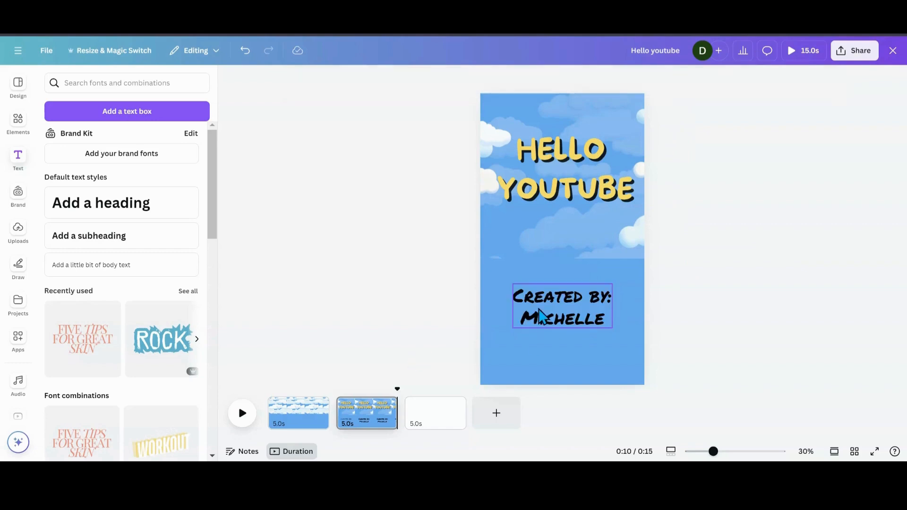
left_click(562, 307)
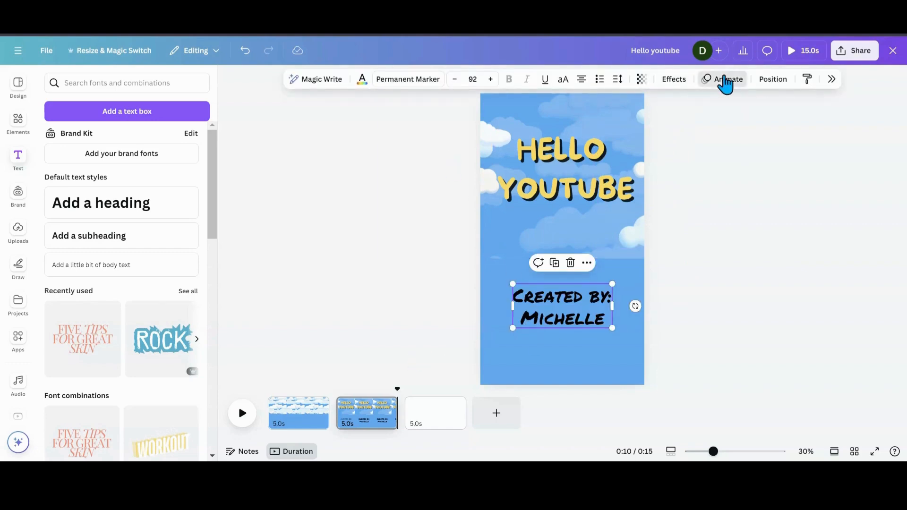
- Apply the Clarify animation to the 'Created by: Michelle' credit
left_click(727, 79)
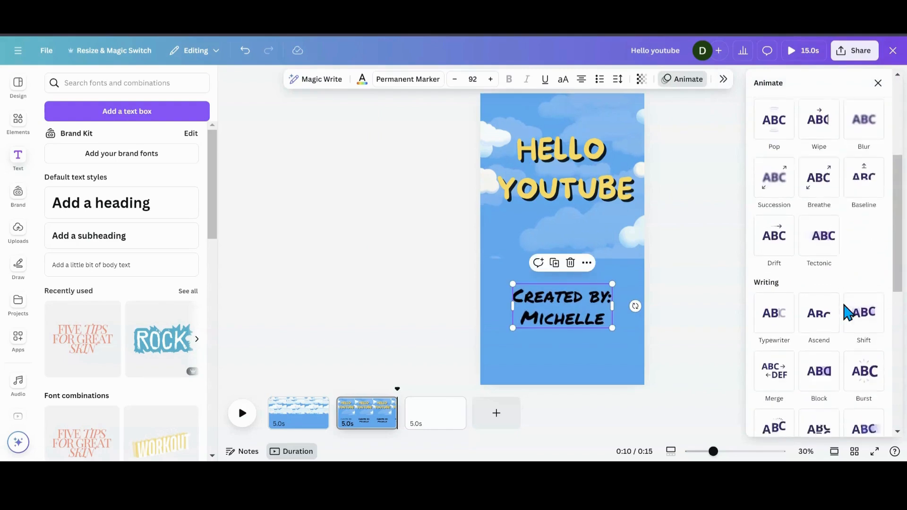
left_click(819, 245)
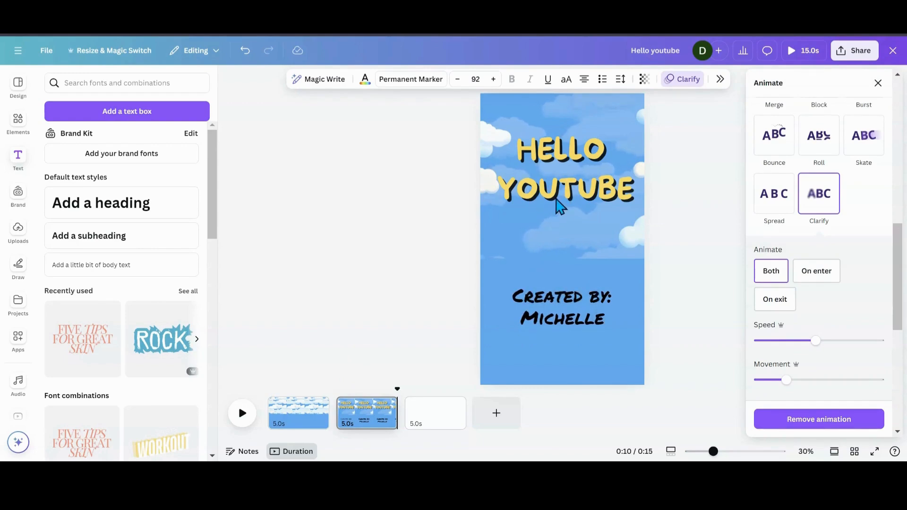
left_click(561, 307)
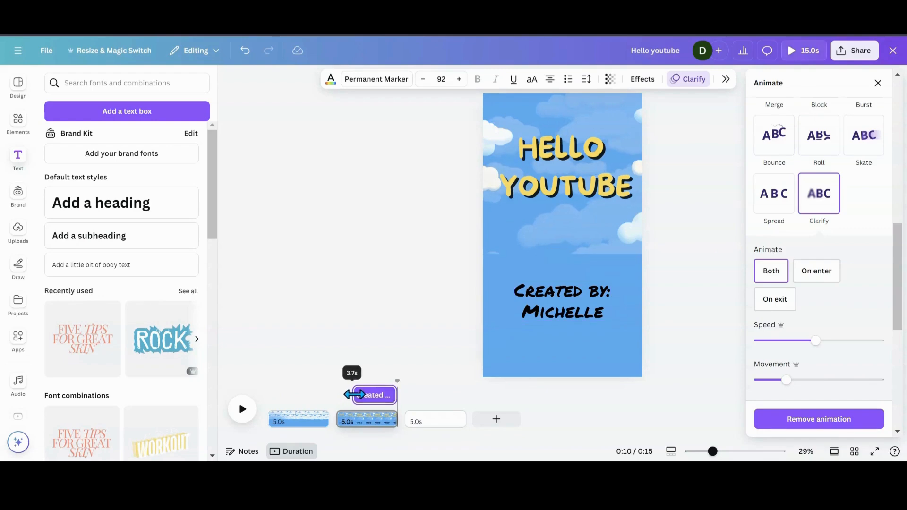
left_click(561, 301)
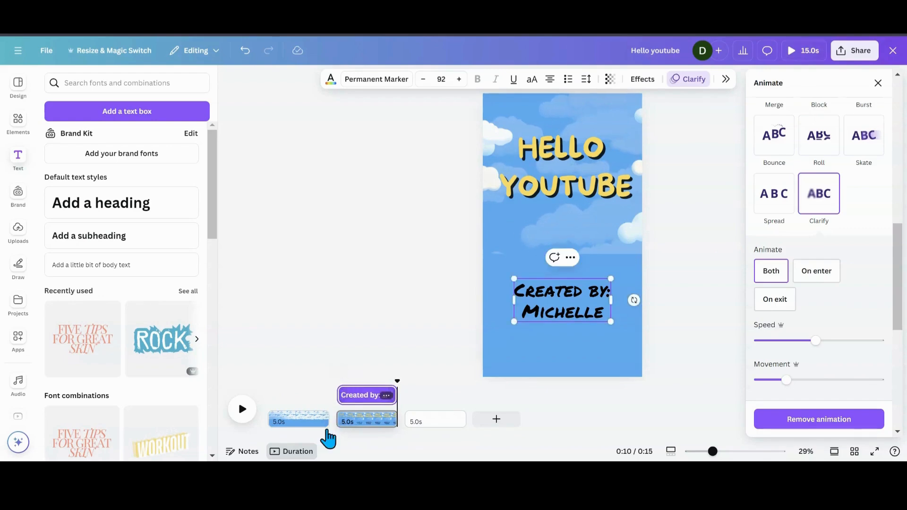
mouse_move(339, 412)
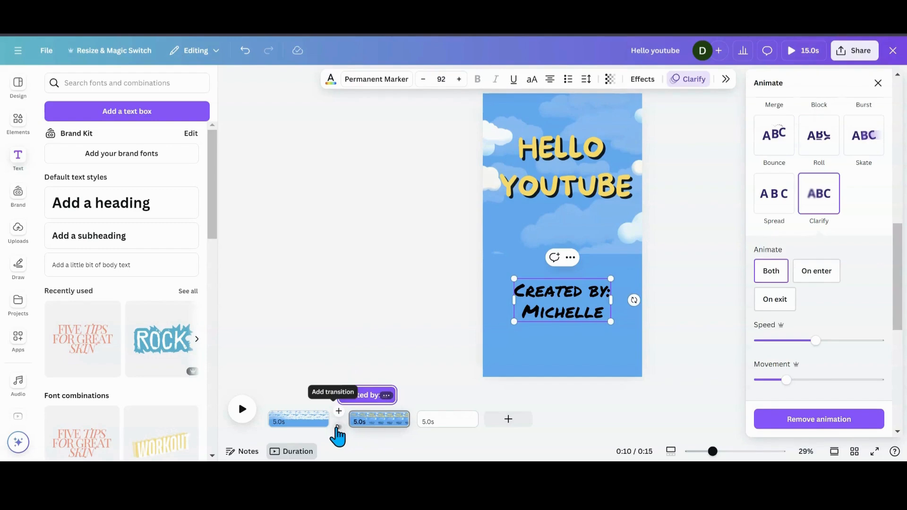
- Insert a Match & Move transition linking page 1 to page 2
left_click(338, 411)
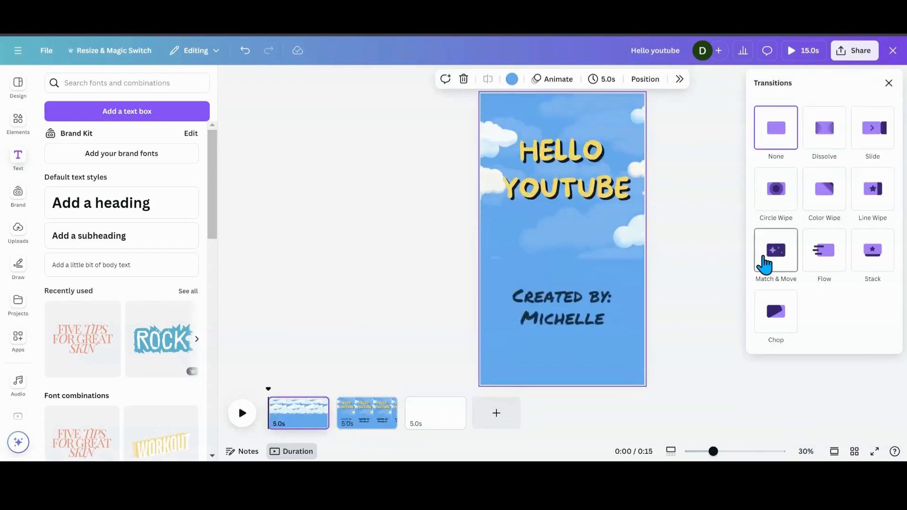
left_click(776, 250)
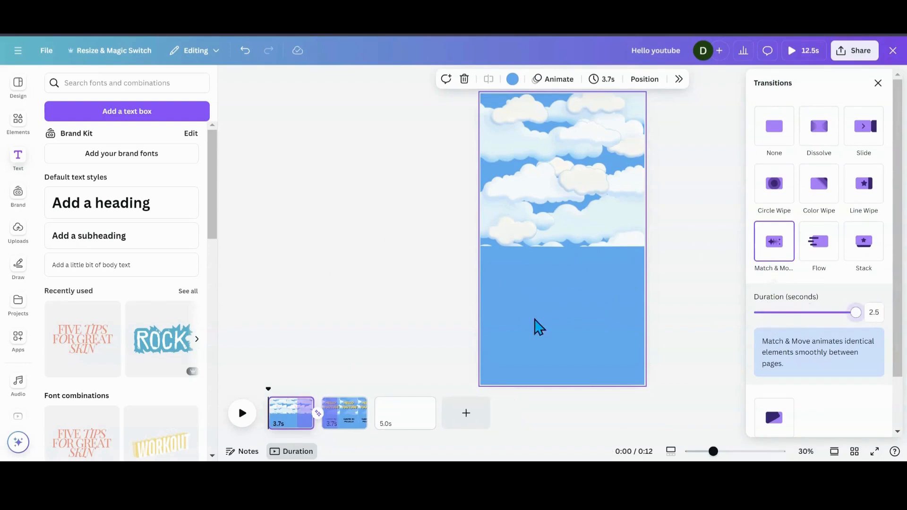
mouse_move(345, 414)
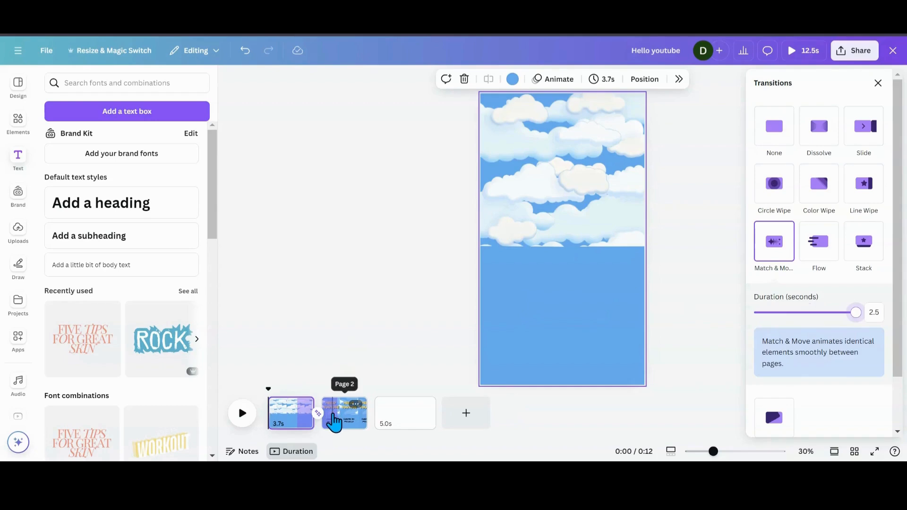
left_click(345, 413)
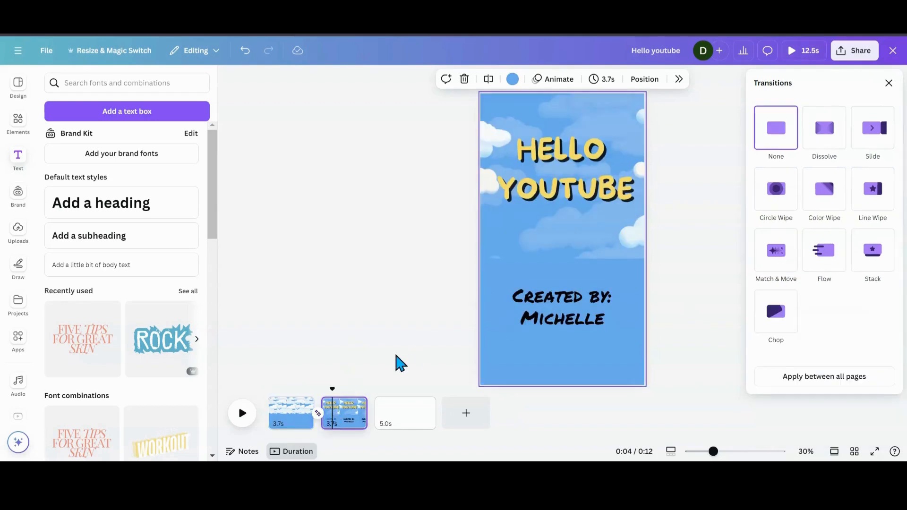
left_click(562, 306)
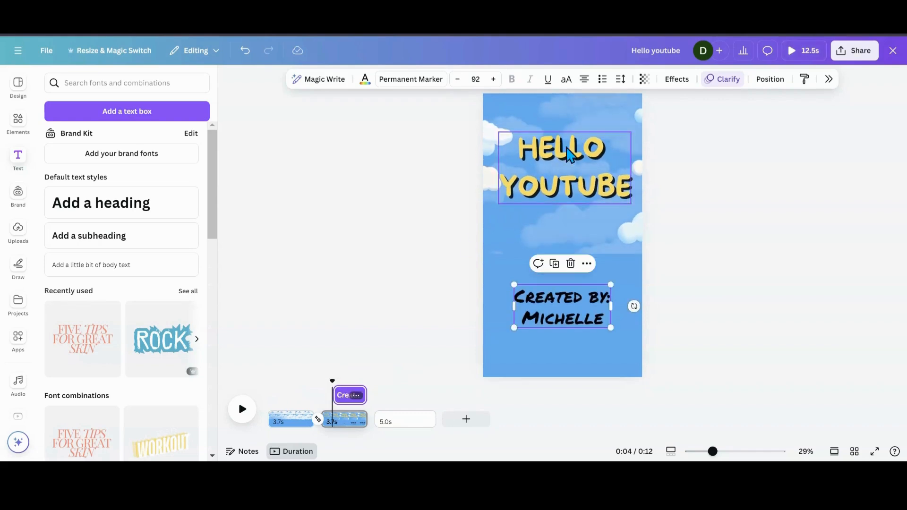
- Preview the pages, then set the credit's Clarify animation to play on enter
left_click(356, 336)
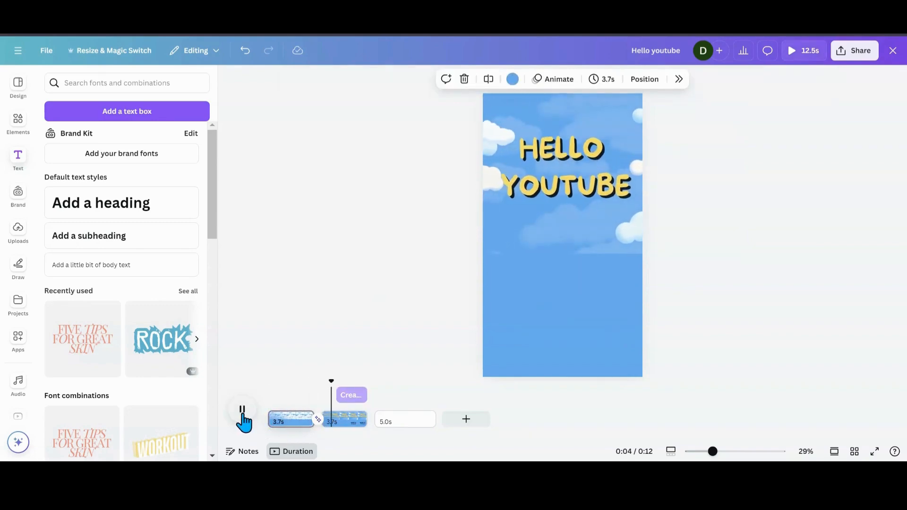
left_click(242, 419)
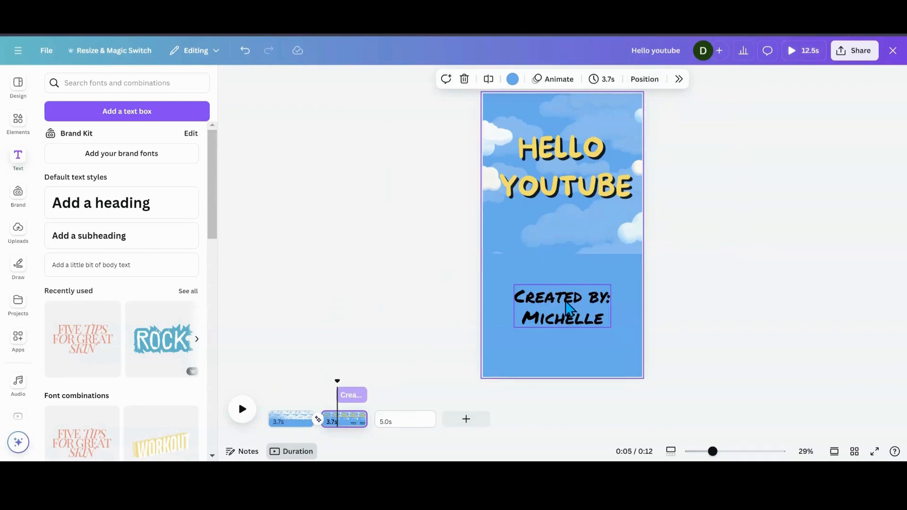
left_click(558, 79)
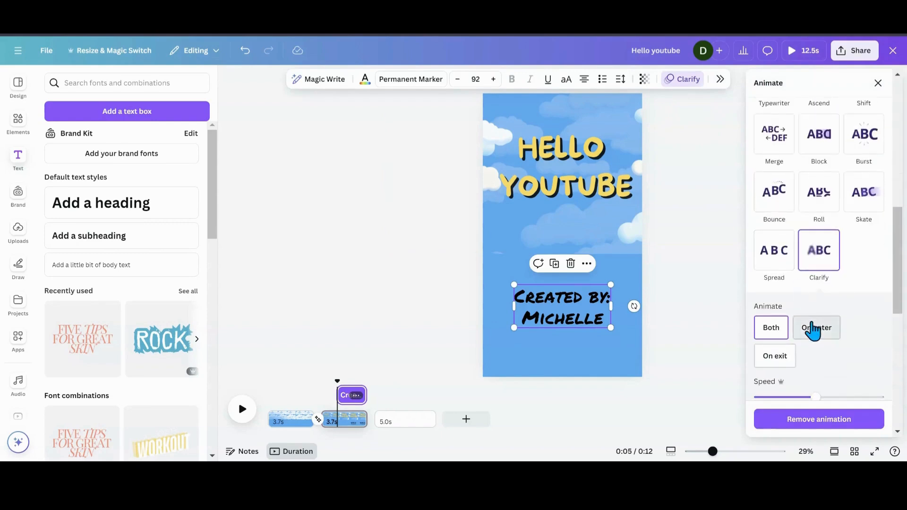
left_click(817, 328)
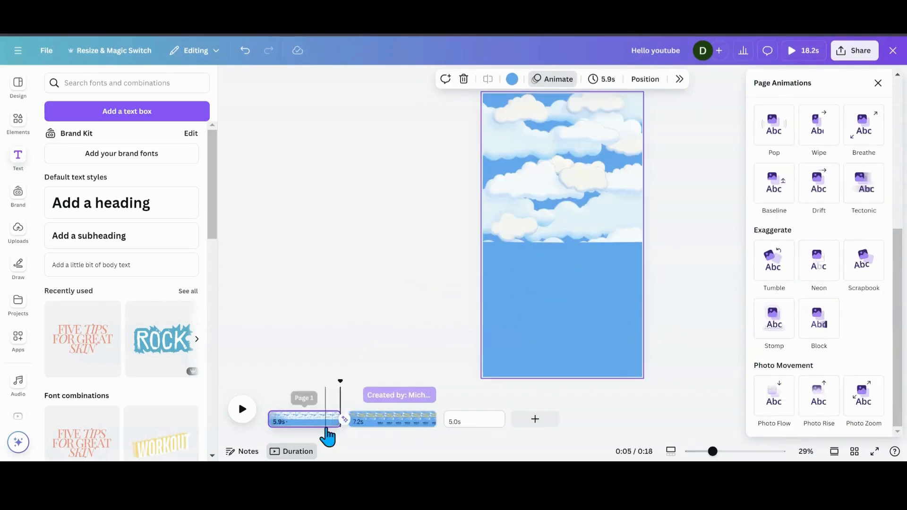
- Lengthen the page 1–2 Match & Move transition to 3.6 seconds and preview it
left_click(345, 419)
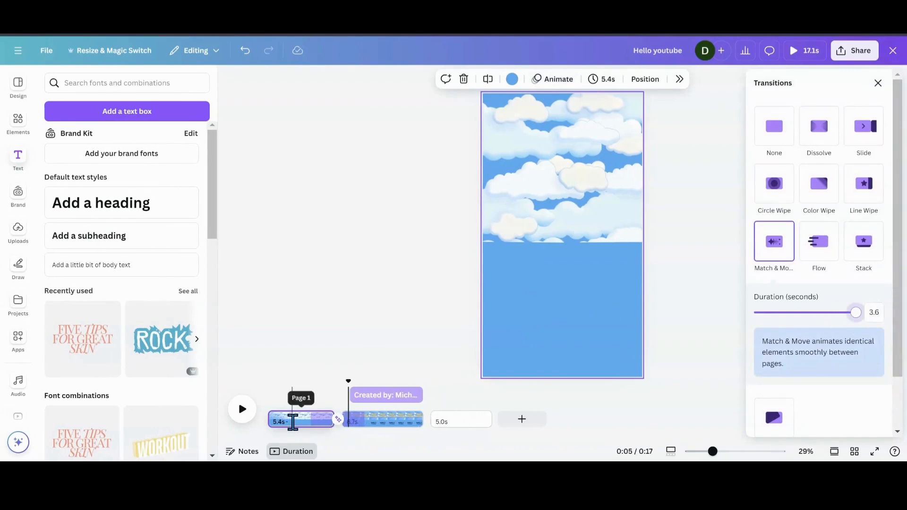
left_click(242, 410)
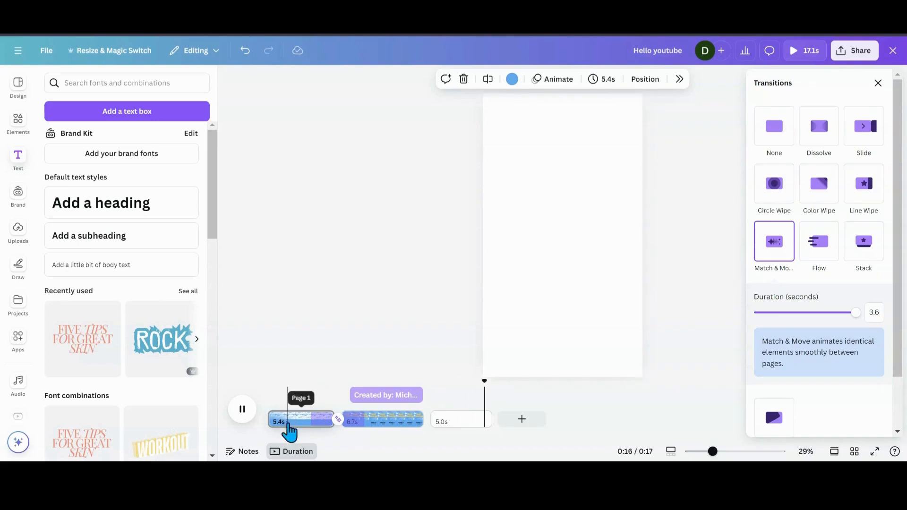
left_click(461, 419)
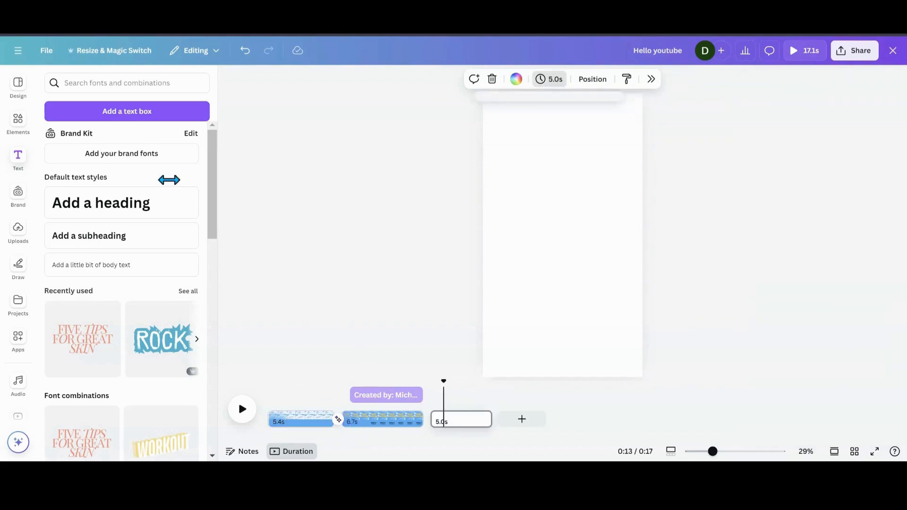
- Add the 11.3-second cloud video from Uploads > Videos to the blank third page
left_click(18, 123)
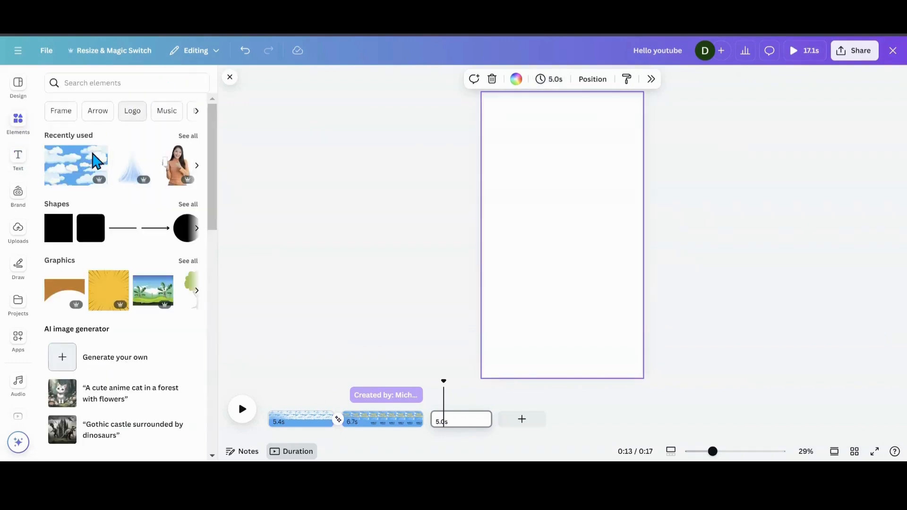
mouse_move(18, 225)
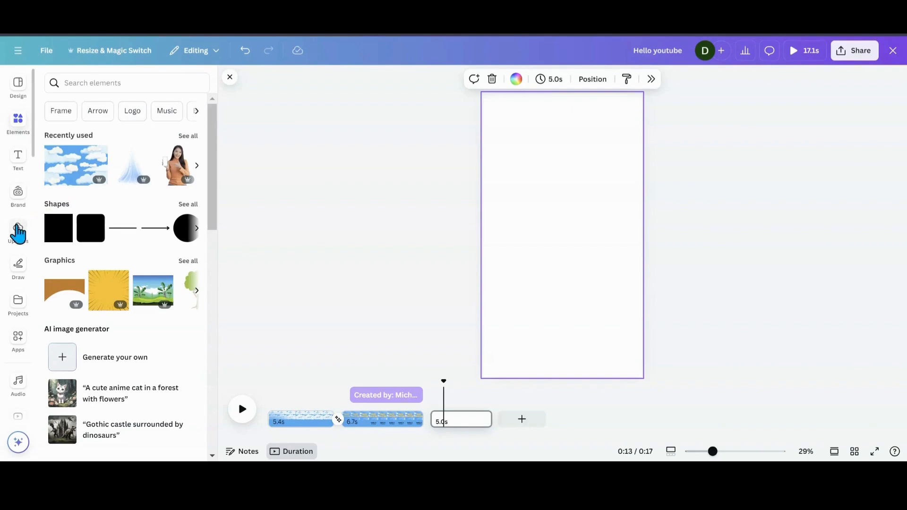
left_click(17, 231)
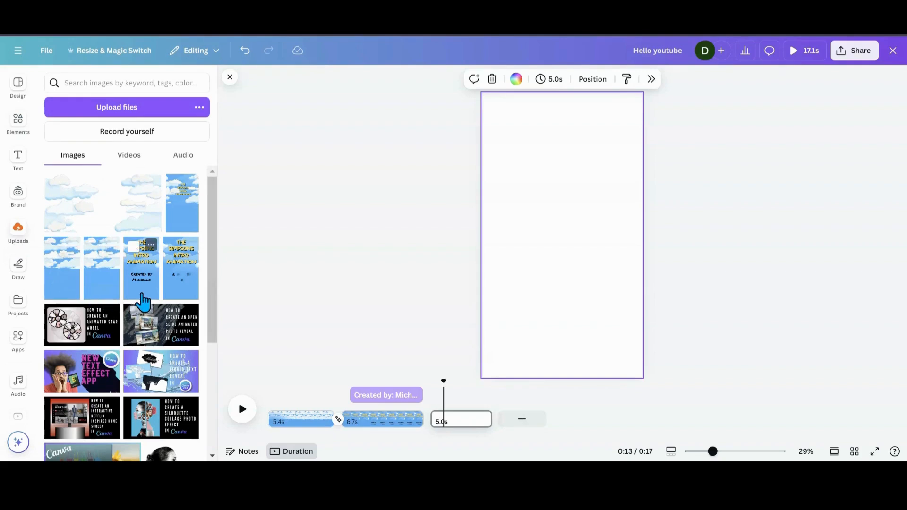
left_click(129, 155)
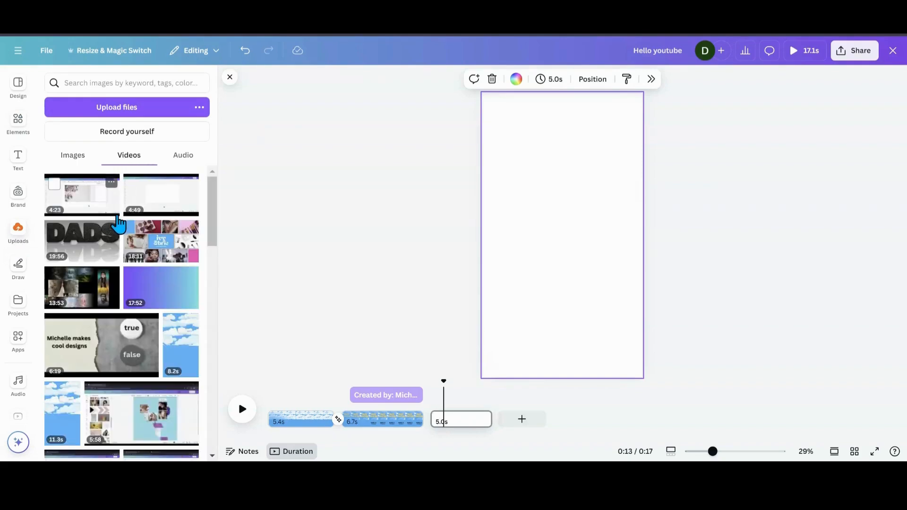
scroll("down", 3)
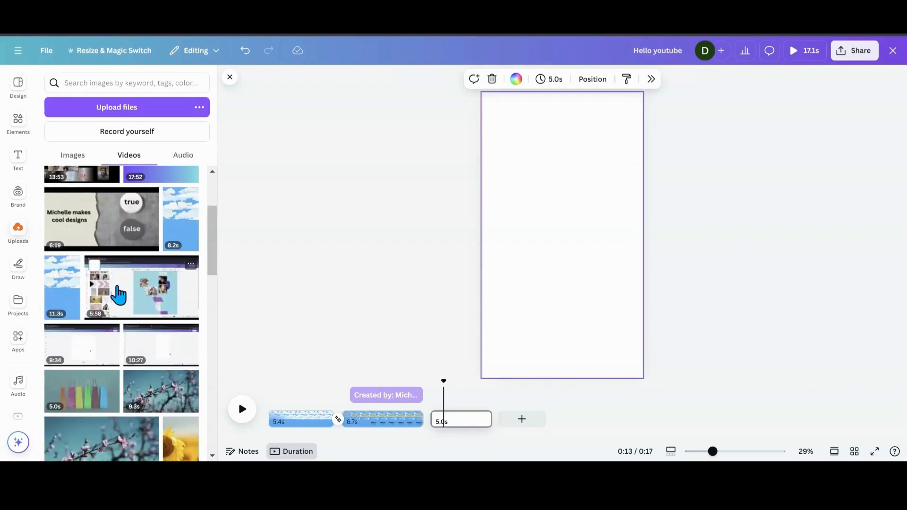
left_click(62, 286)
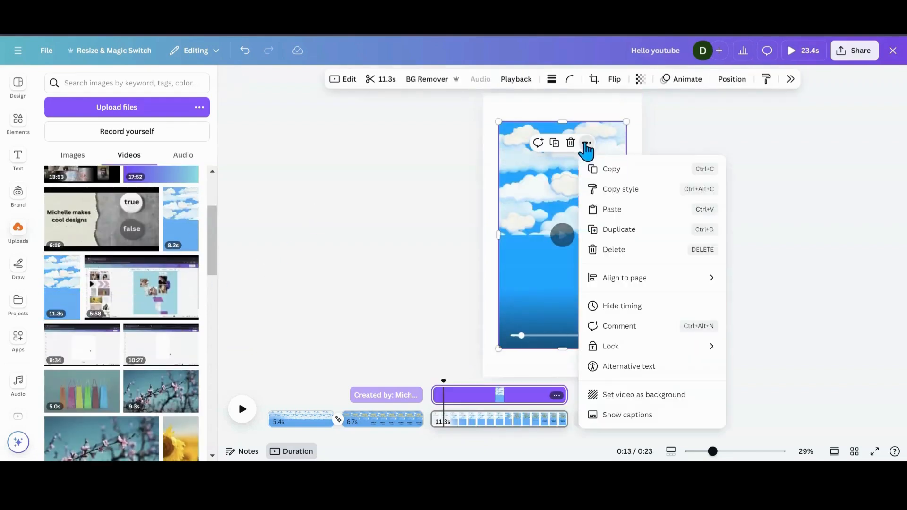
- Set the cloud clip as the third page's background and preview playback briefly
left_click(598, 325)
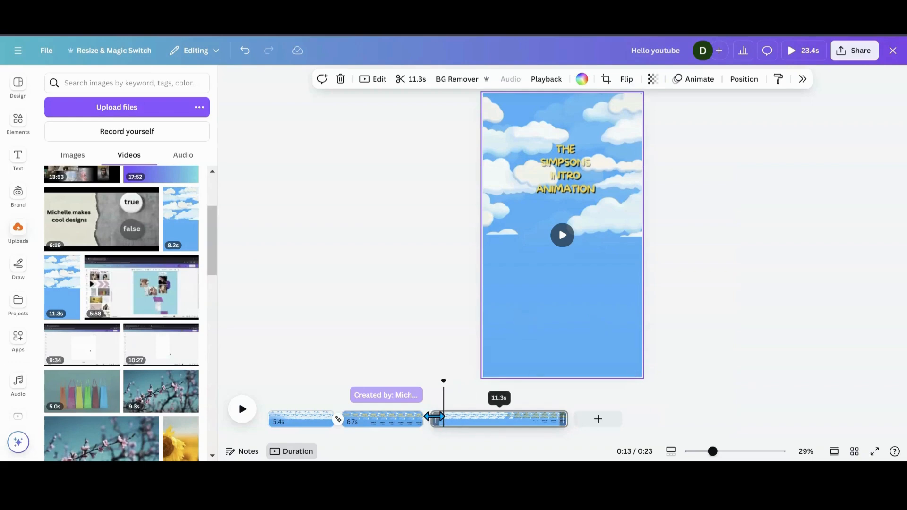
left_click(242, 408)
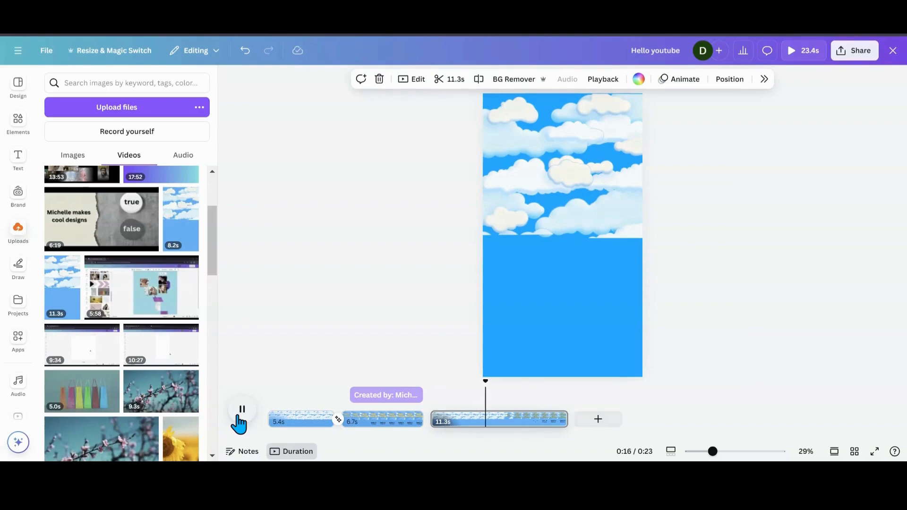
left_click(241, 409)
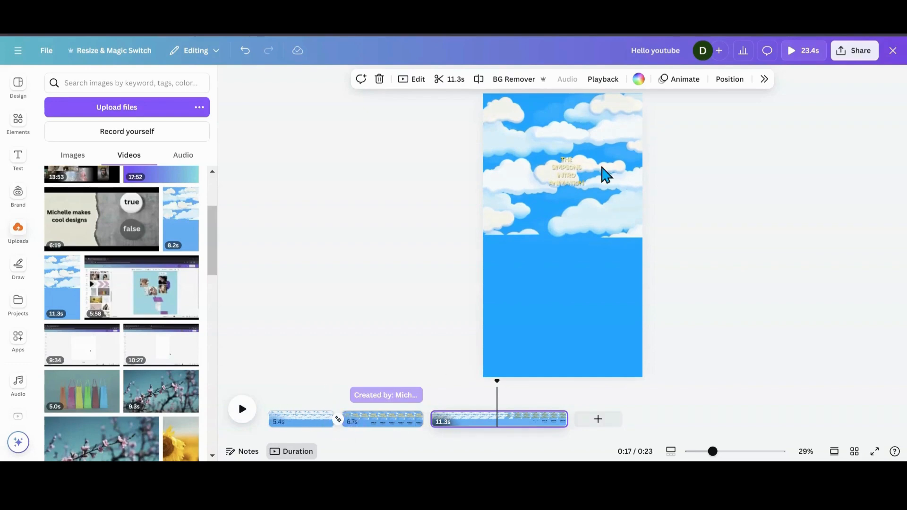
mouse_move(480, 356)
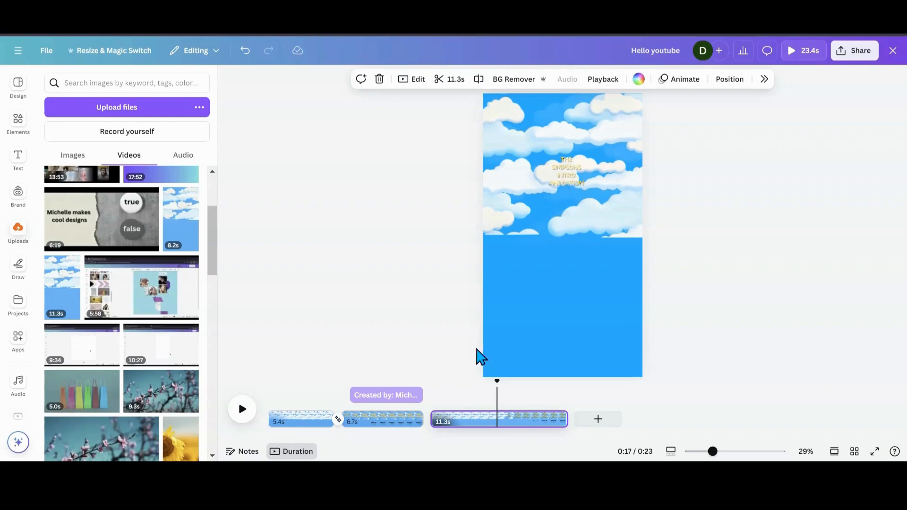
mouse_move(418, 418)
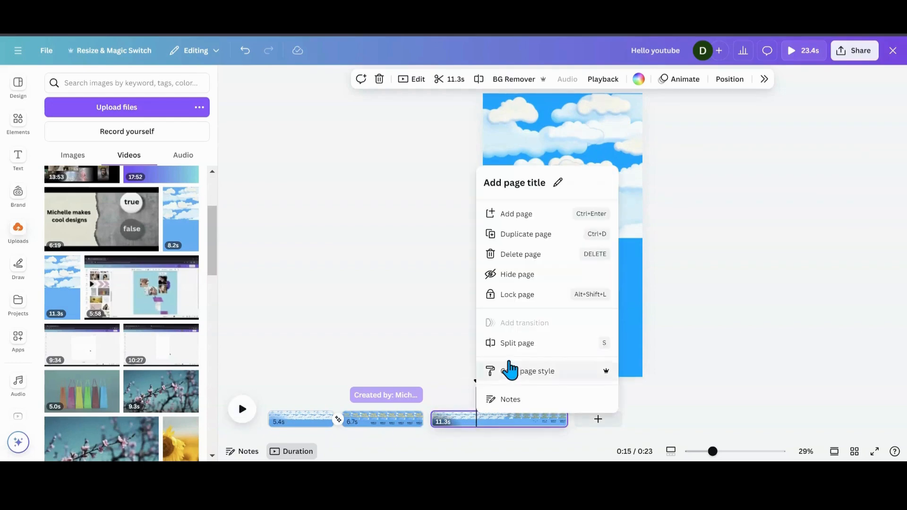
- Trim the cloud-video third page to 7.5 seconds, making the video about 19.6 seconds
left_click(517, 343)
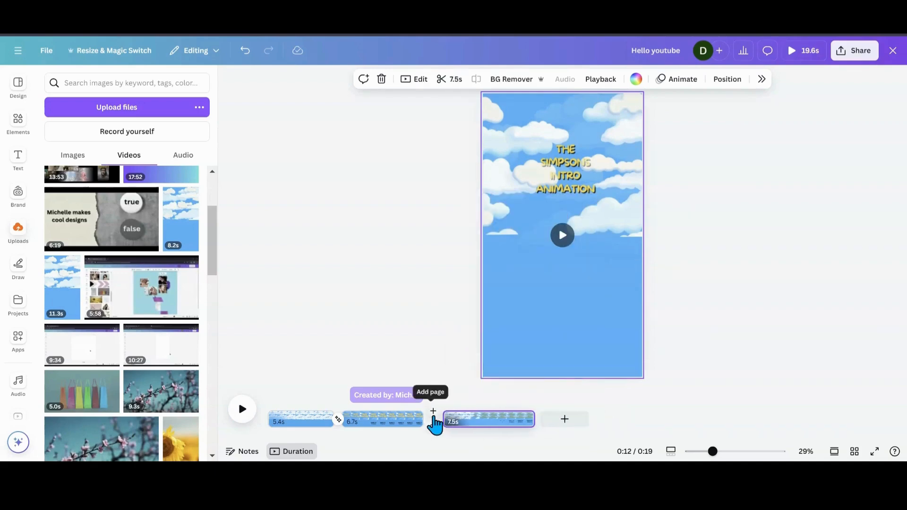
left_click(242, 409)
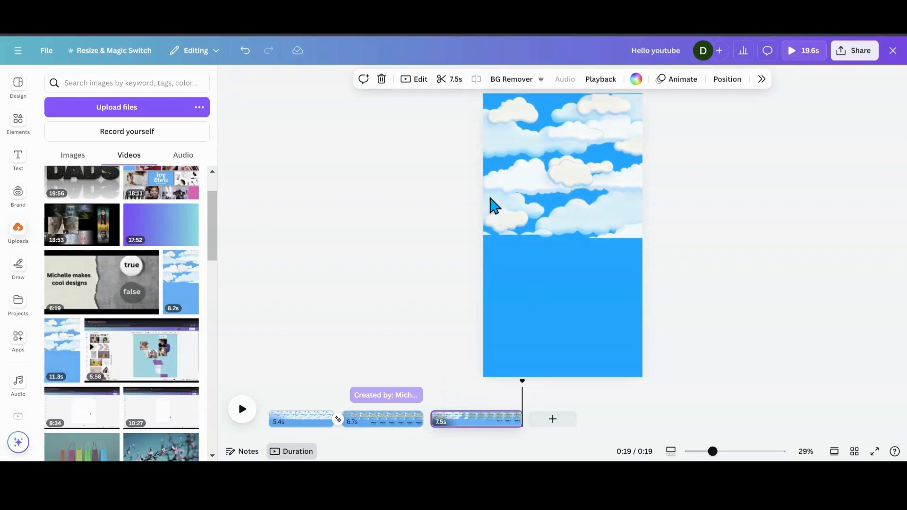
mouse_move(428, 321)
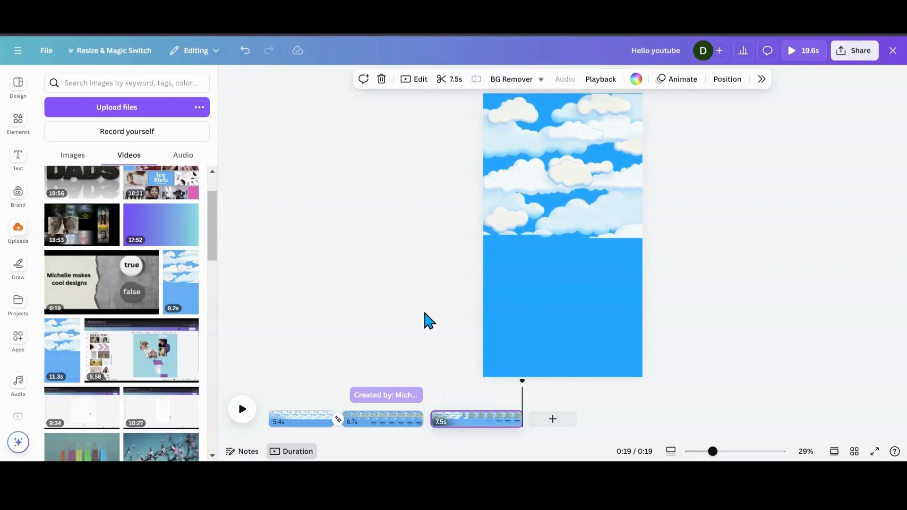